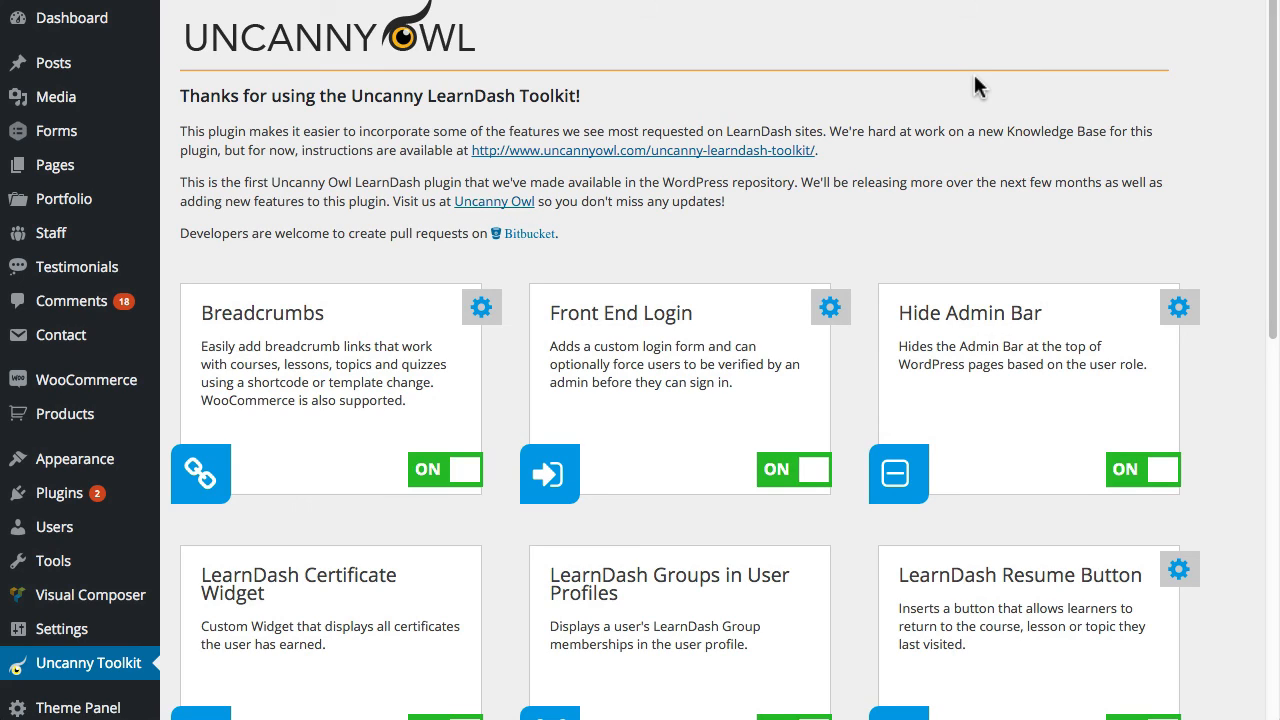
pyautogui.moveTo(384, 352)
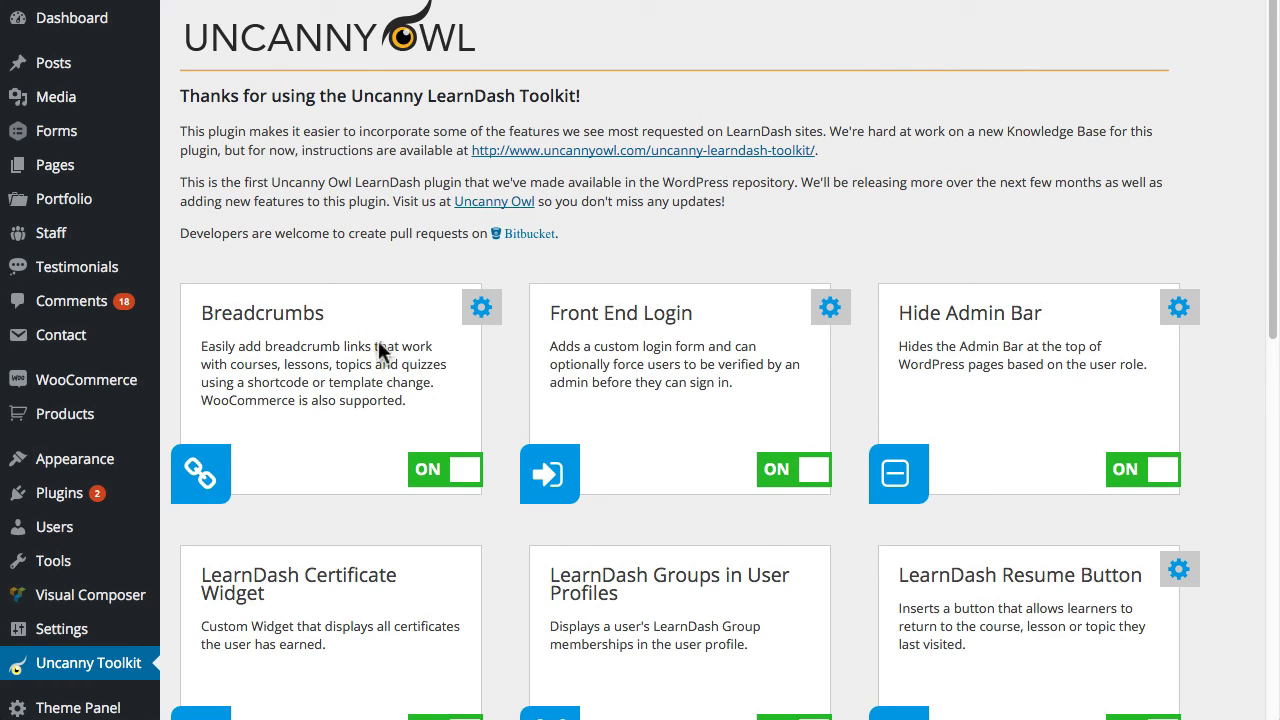
pyautogui.moveTo(242, 298)
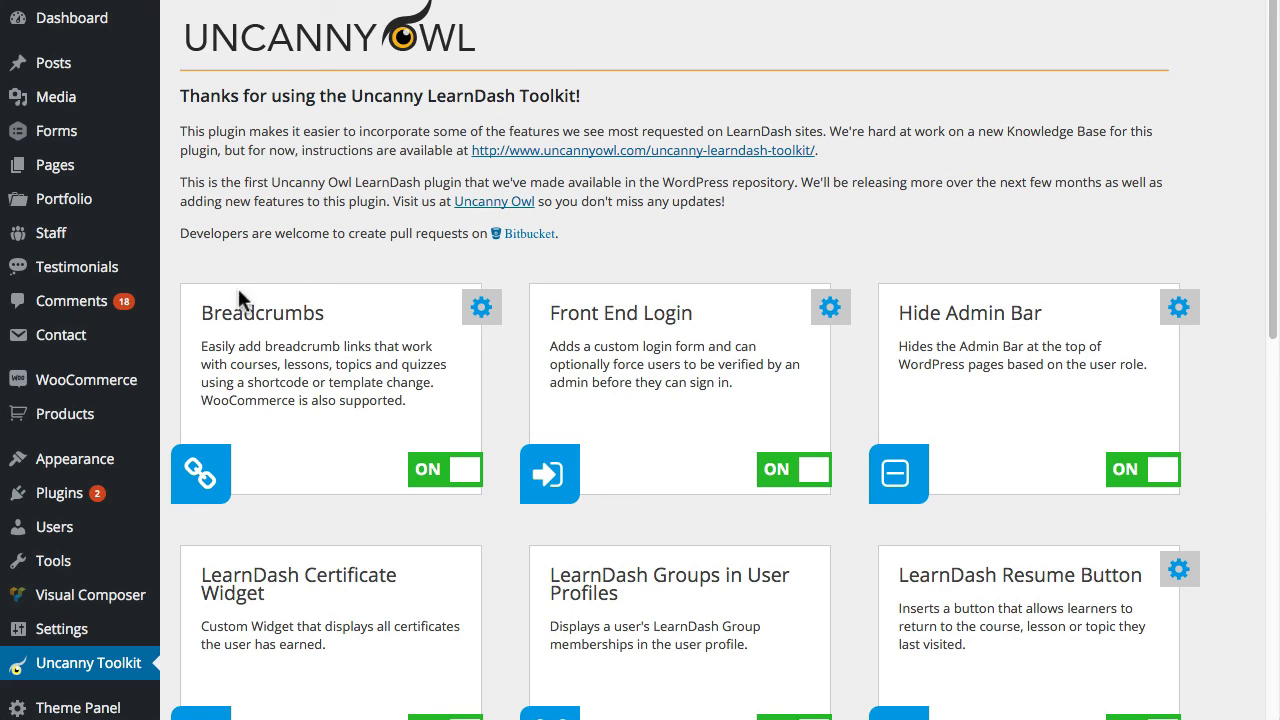
pyautogui.moveTo(452, 476)
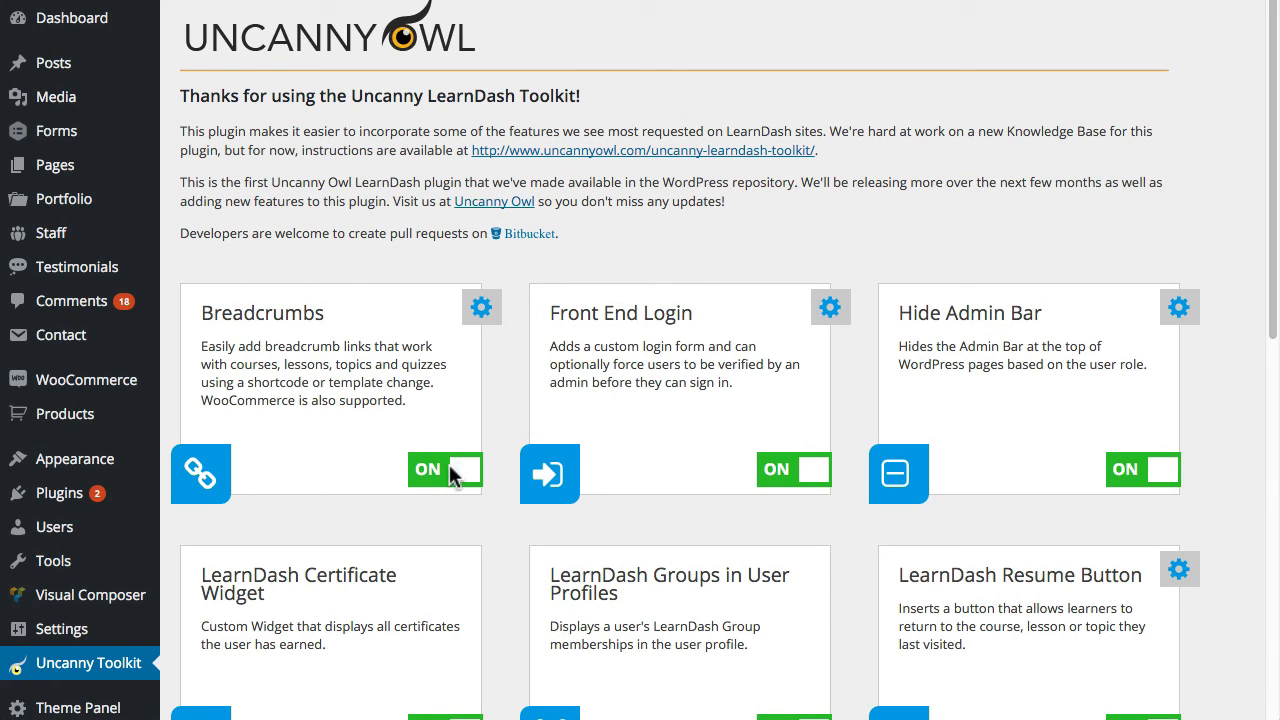
pyautogui.moveTo(490, 320)
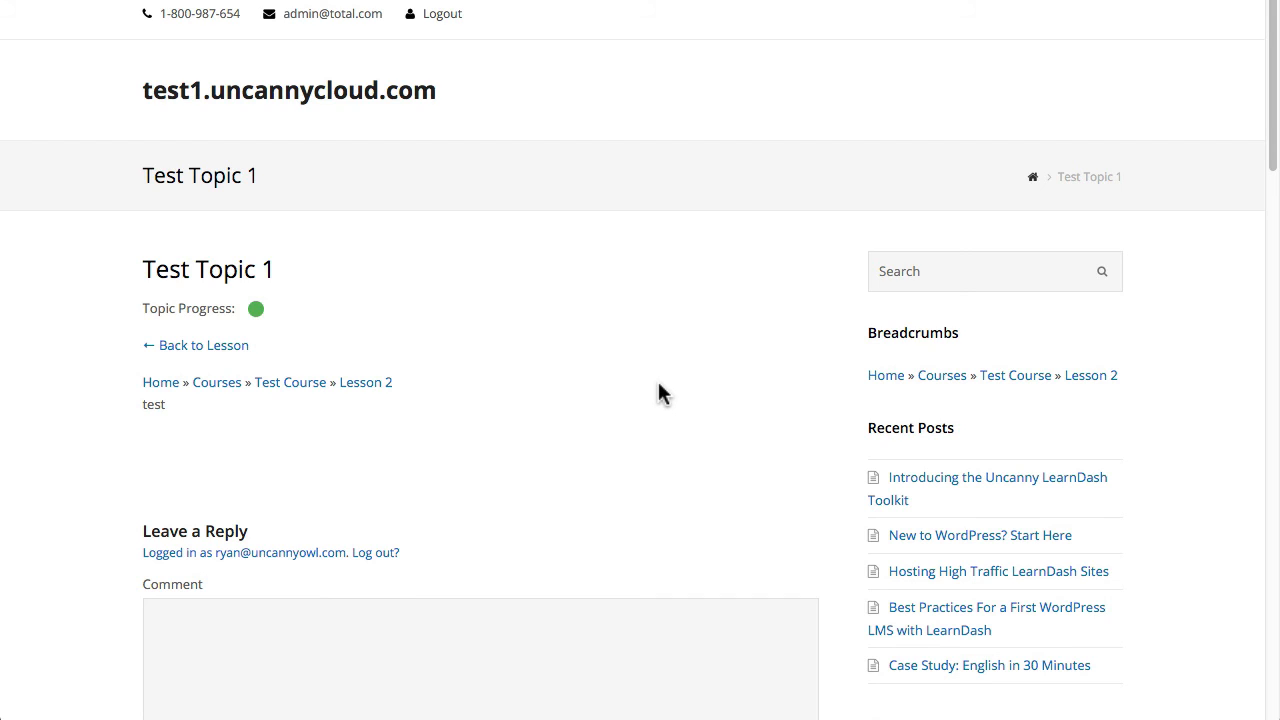
pyautogui.moveTo(648, 360)
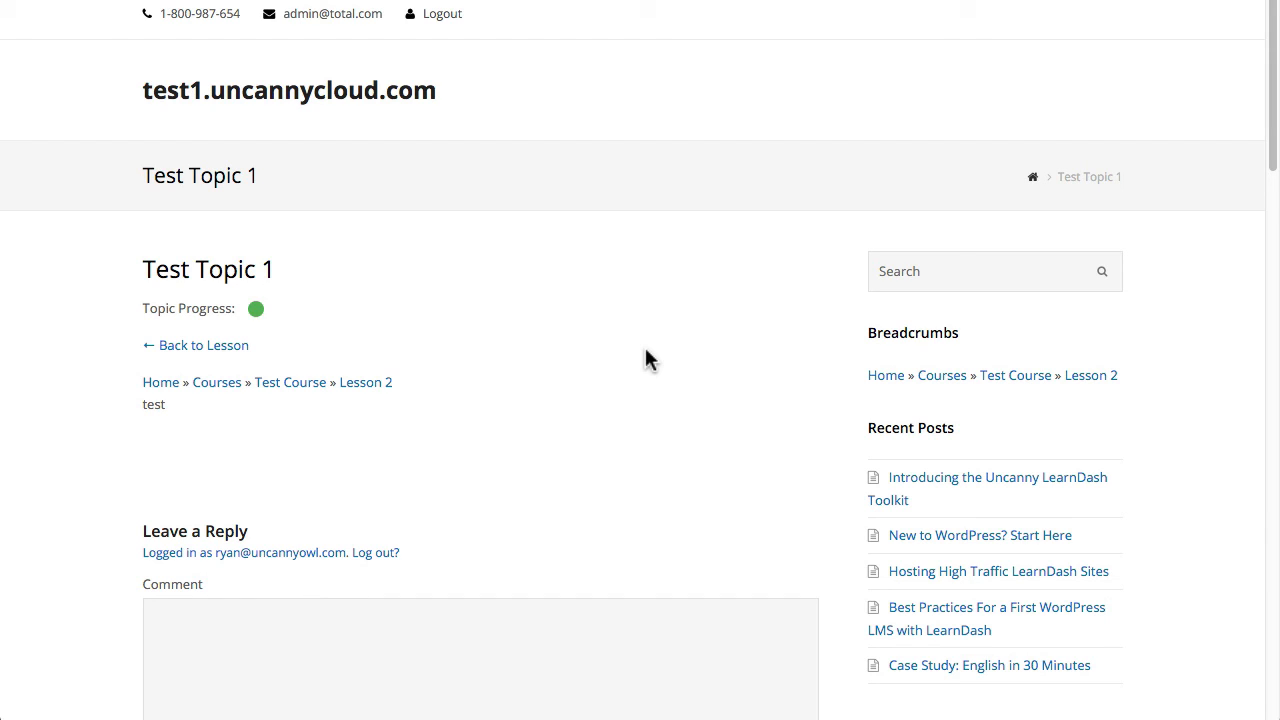
pyautogui.moveTo(1050, 186)
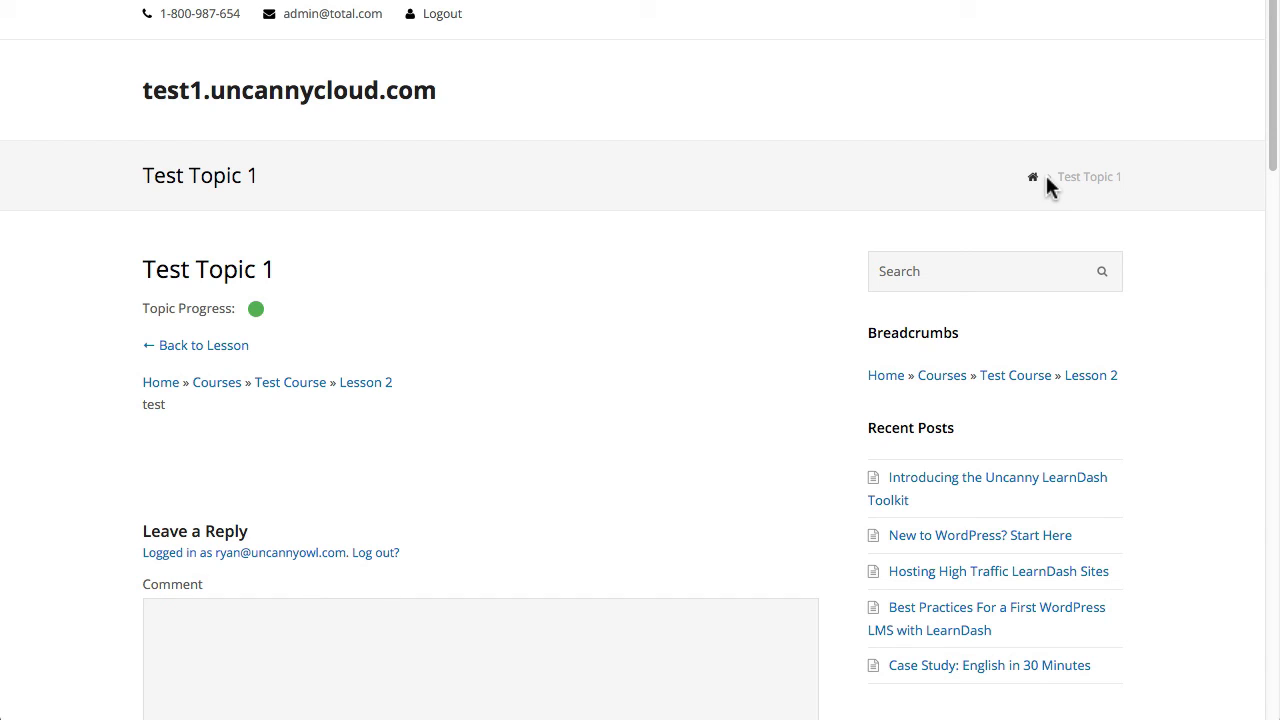
pyautogui.moveTo(1032, 176)
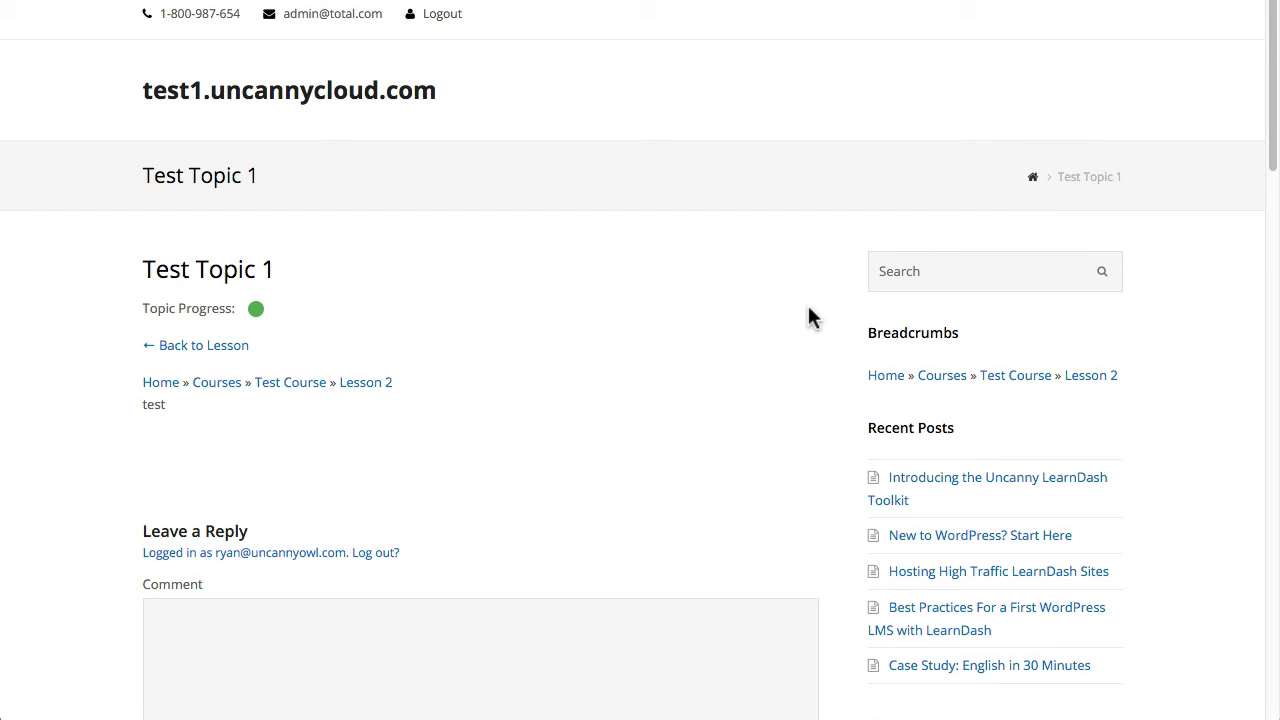
pyautogui.moveTo(736, 300)
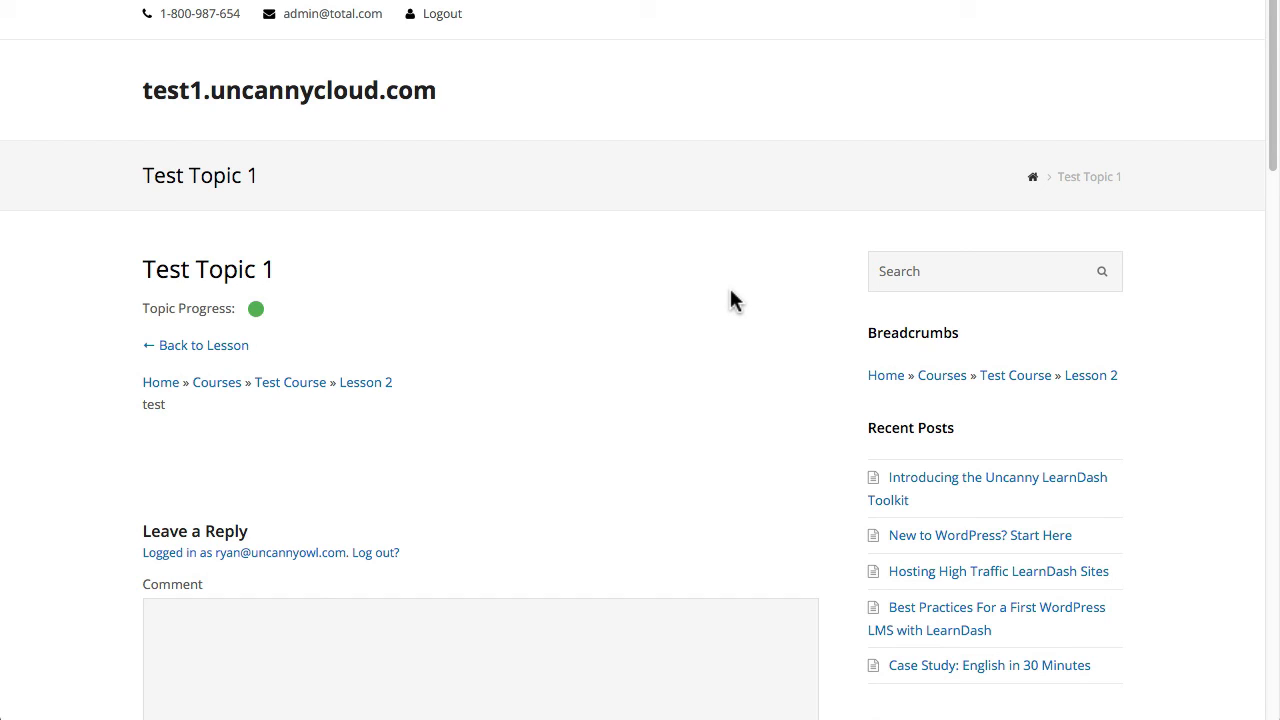
pyautogui.moveTo(420, 376)
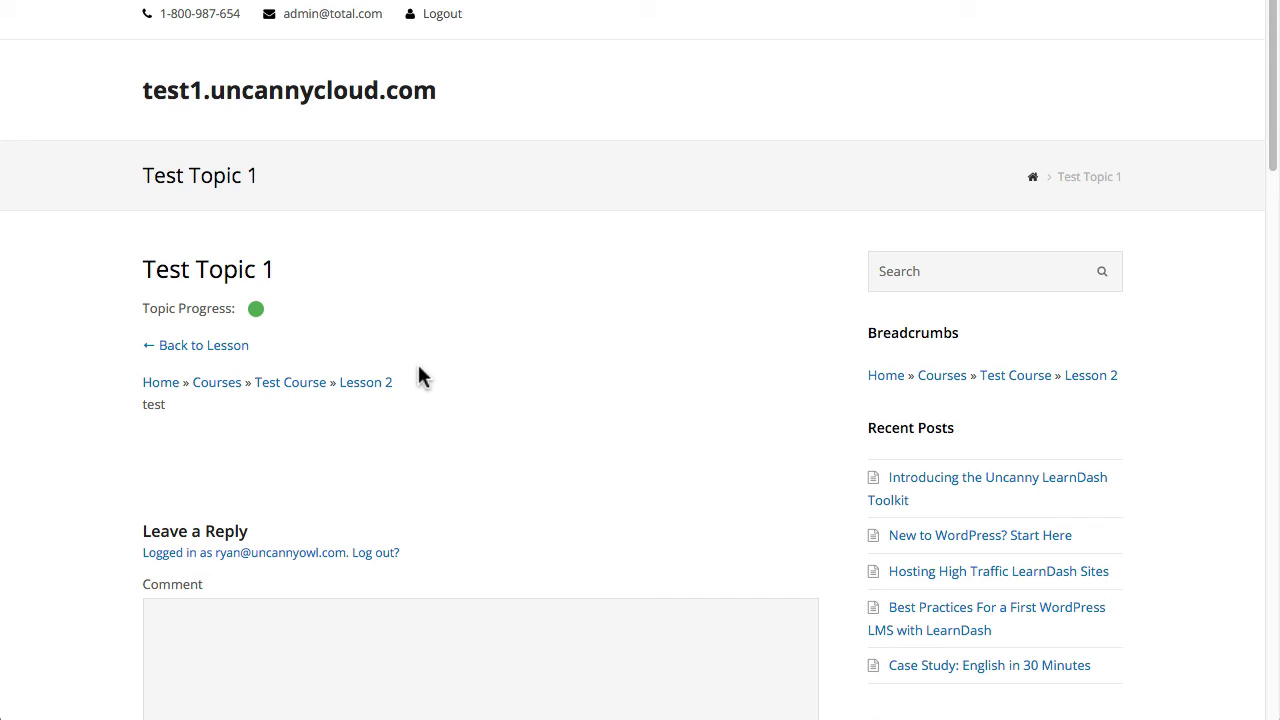
pyautogui.moveTo(196, 344)
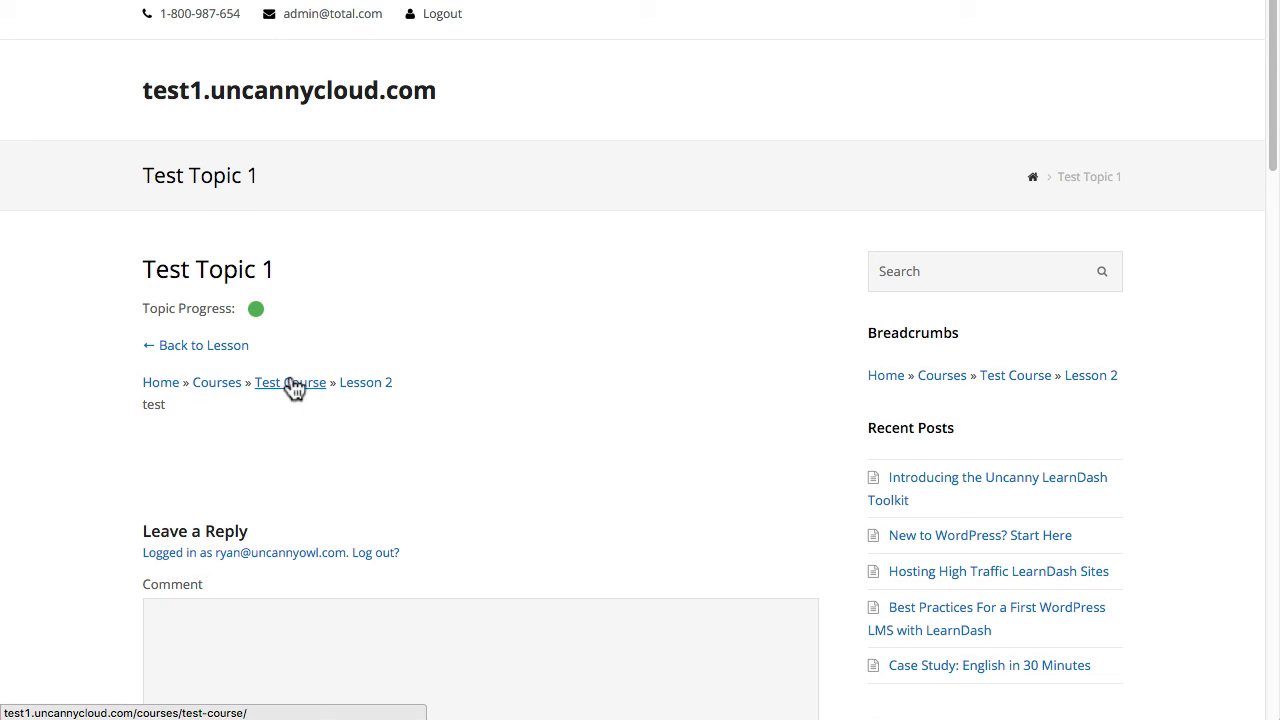
pyautogui.moveTo(160, 382)
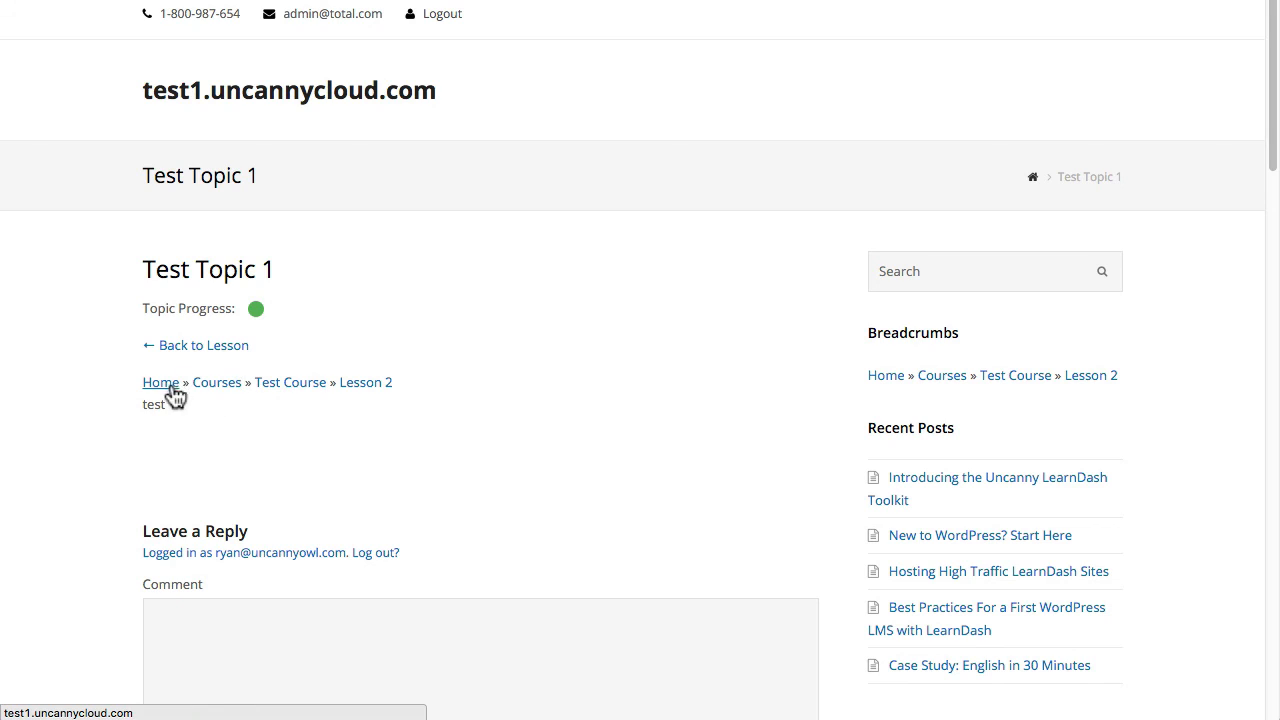
pyautogui.moveTo(240, 446)
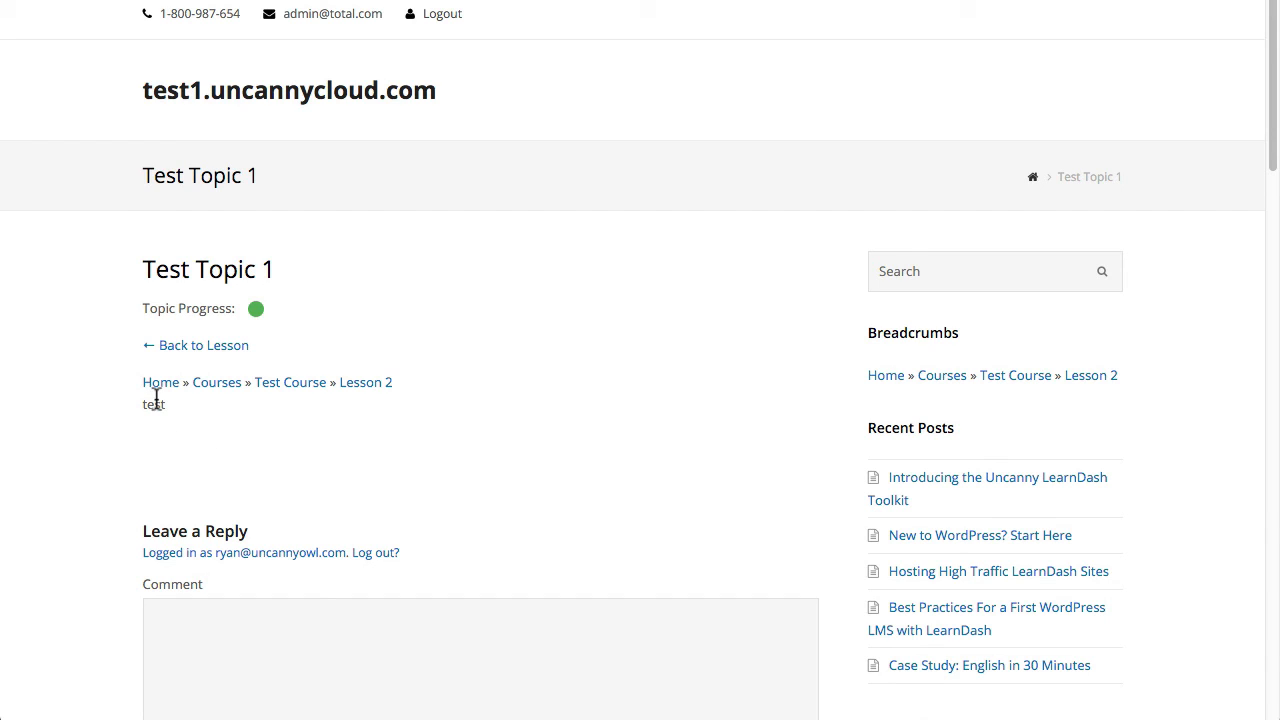
pyautogui.moveTo(160, 382)
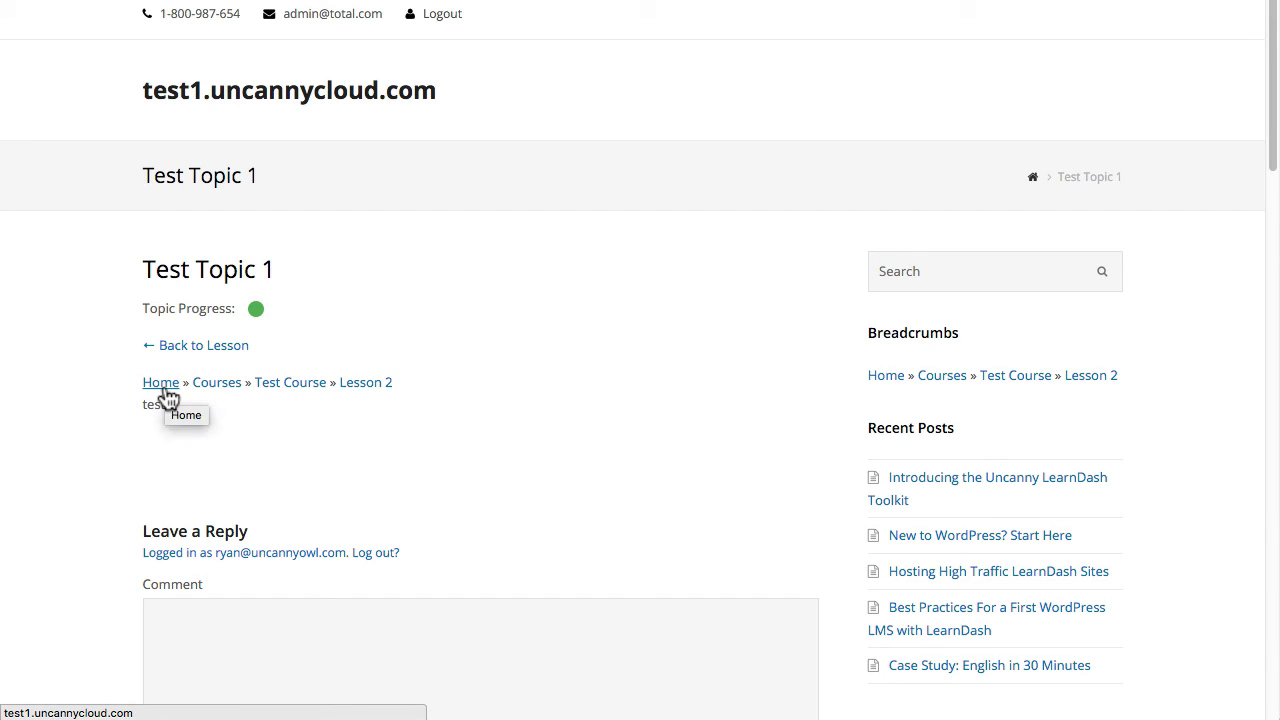
pyautogui.moveTo(216, 382)
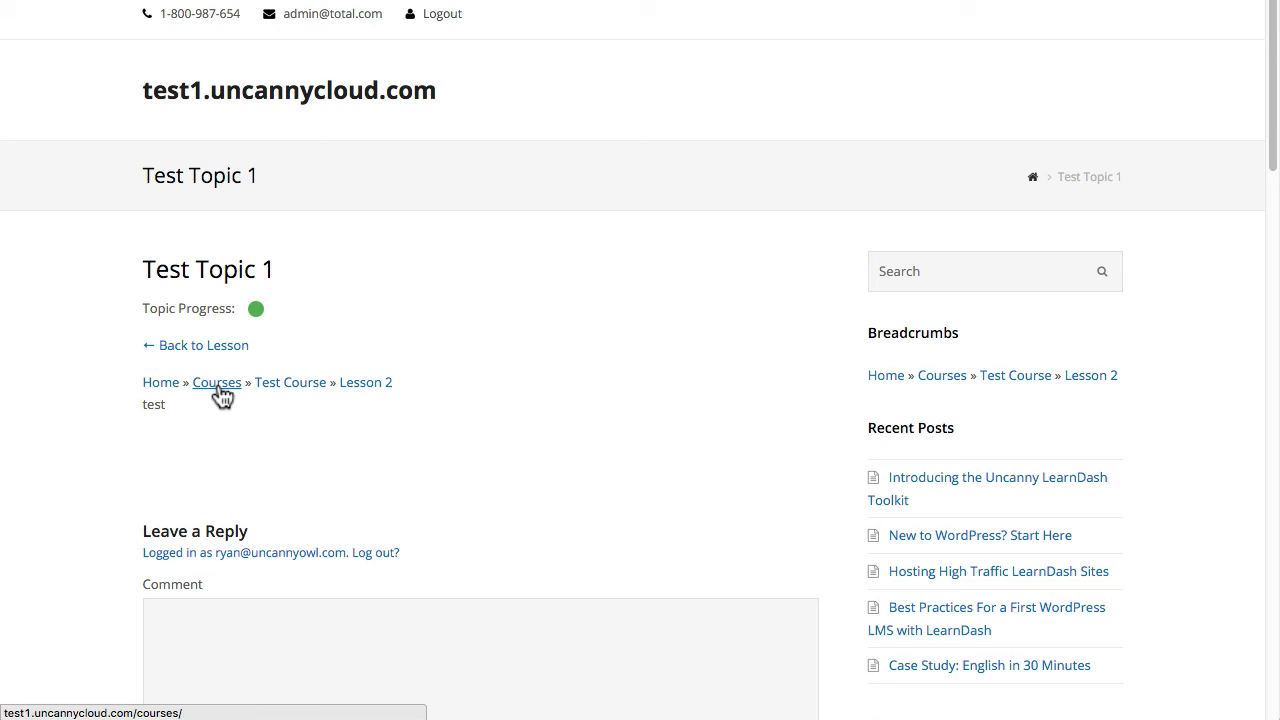
pyautogui.moveTo(216, 382)
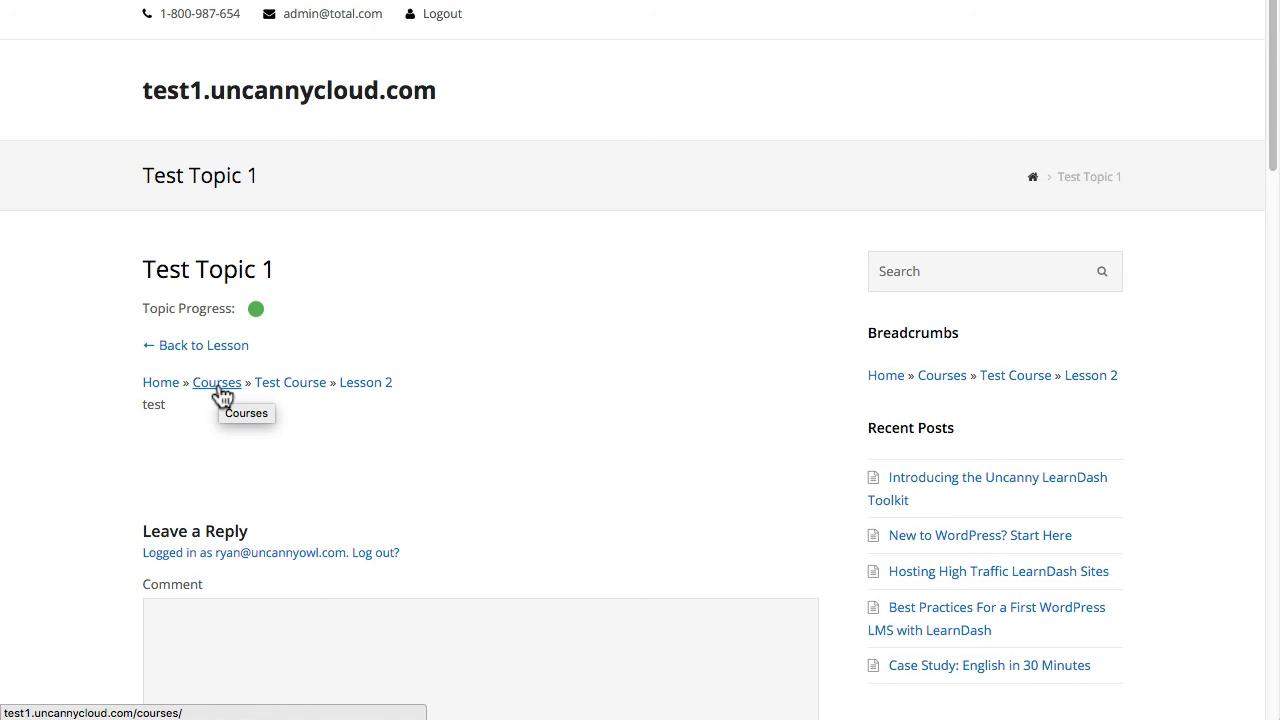
pyautogui.moveTo(216, 396)
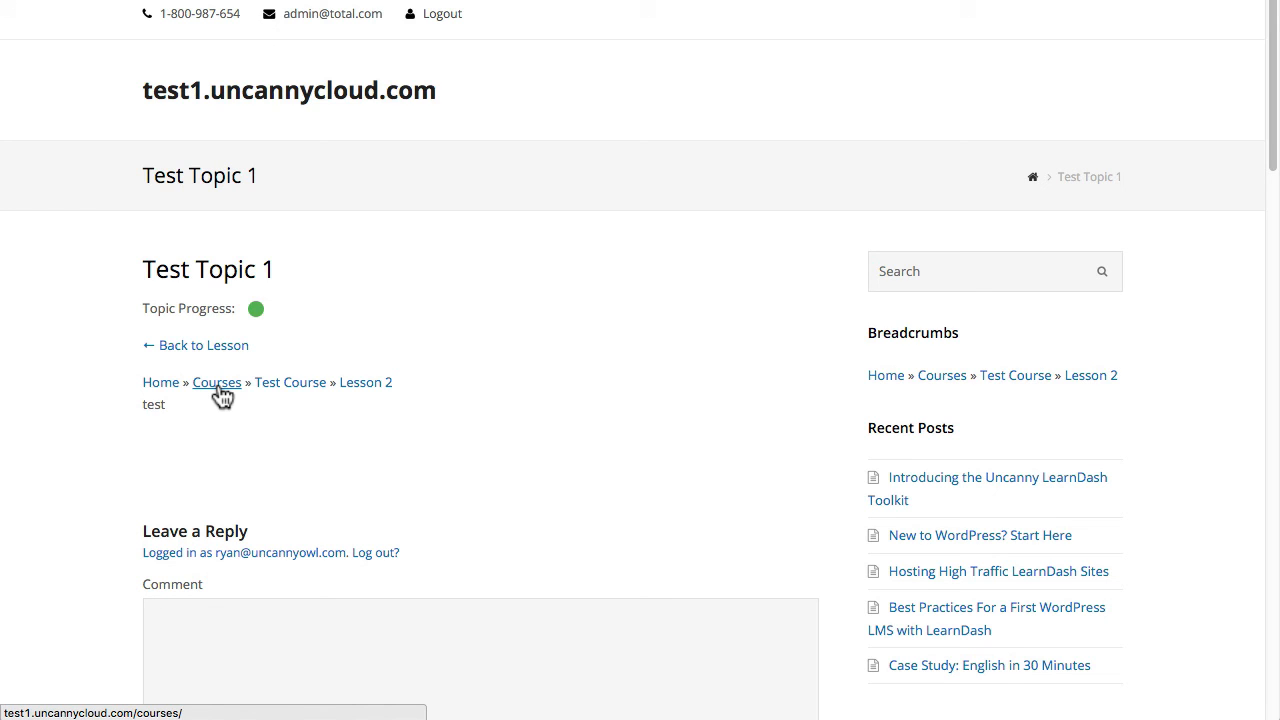
# Step: Follow the Courses breadcrumb link to the archive listing Saad Test Course, Ryan Course and Test Course
pyautogui.click(216, 382)
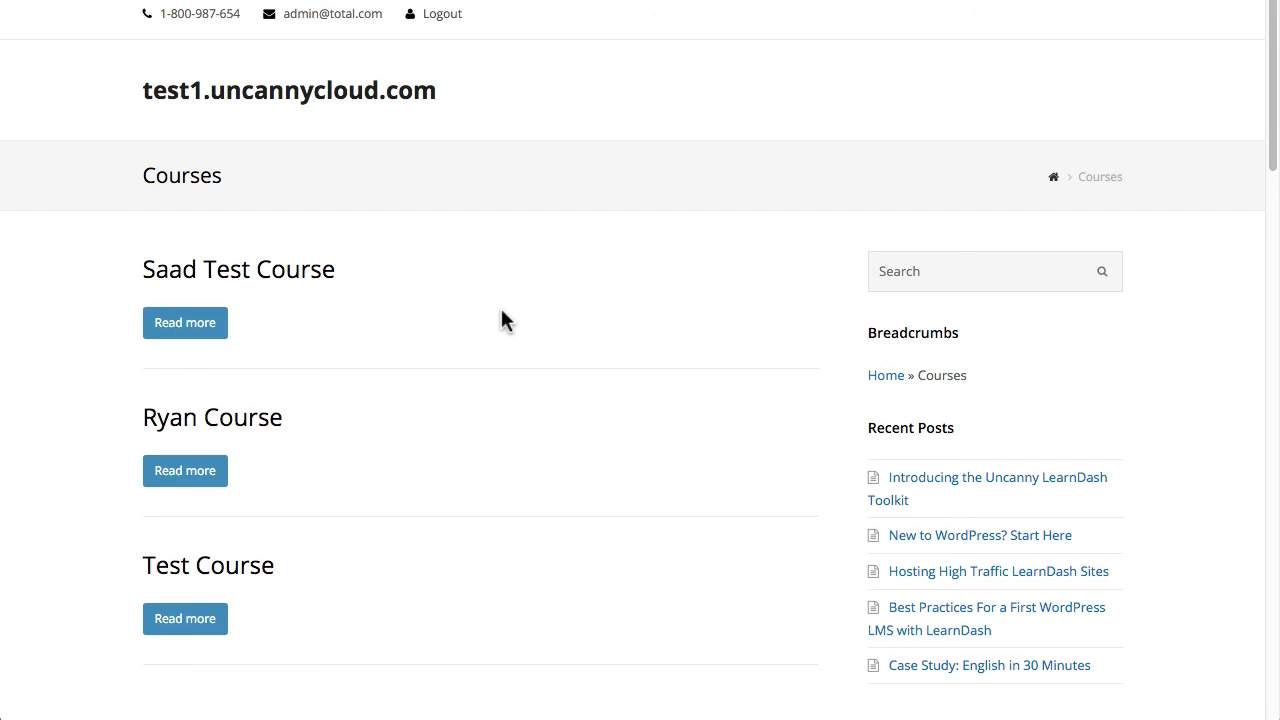
pyautogui.moveTo(250, 270)
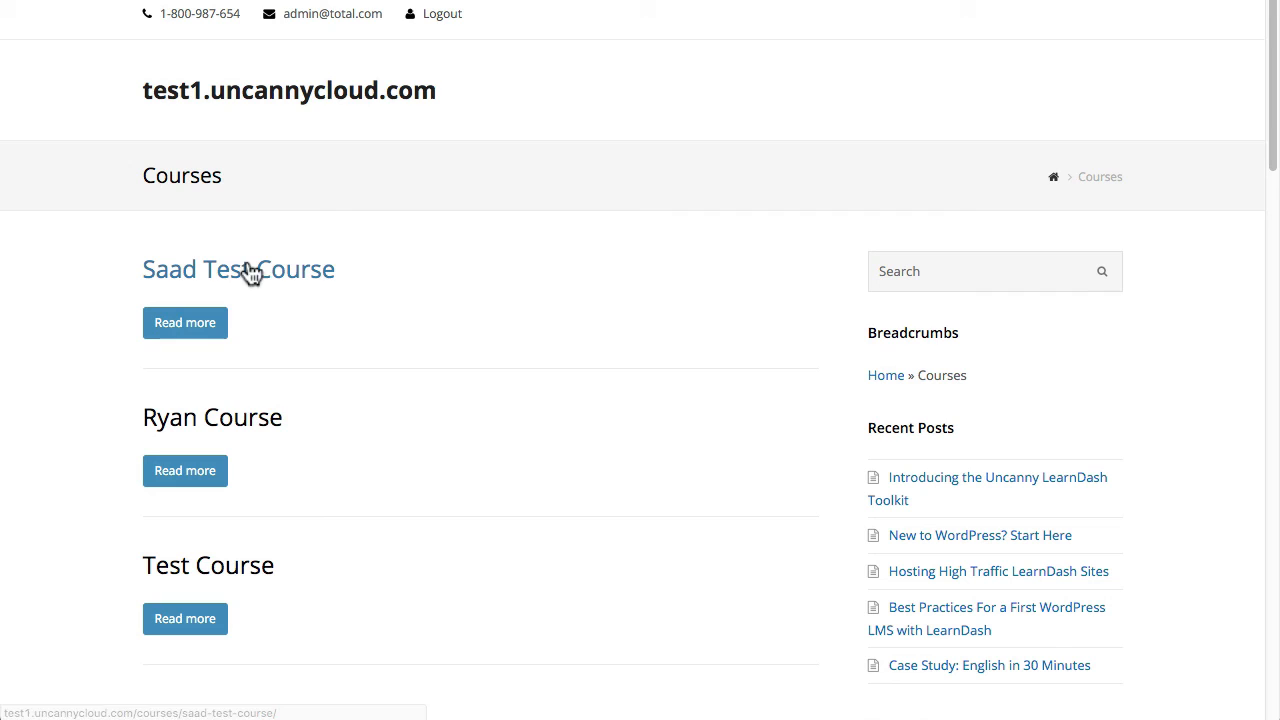
pyautogui.moveTo(184, 470)
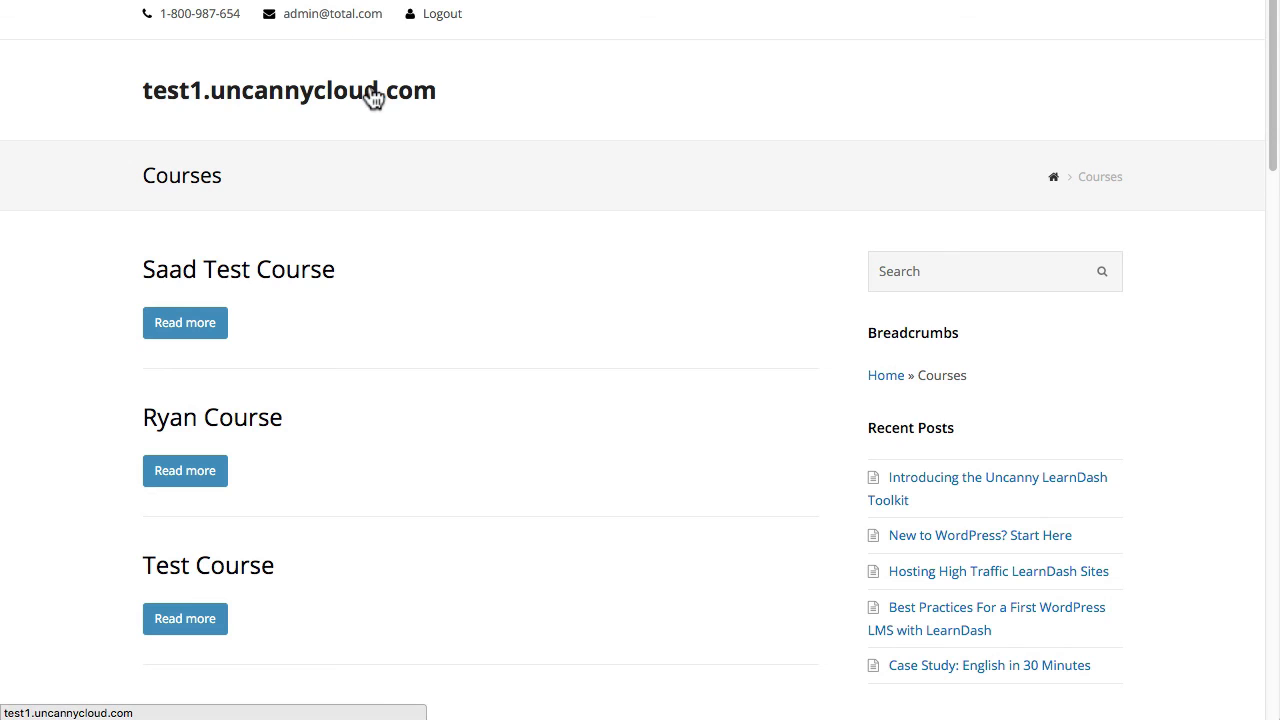
pyautogui.moveTo(376, 96)
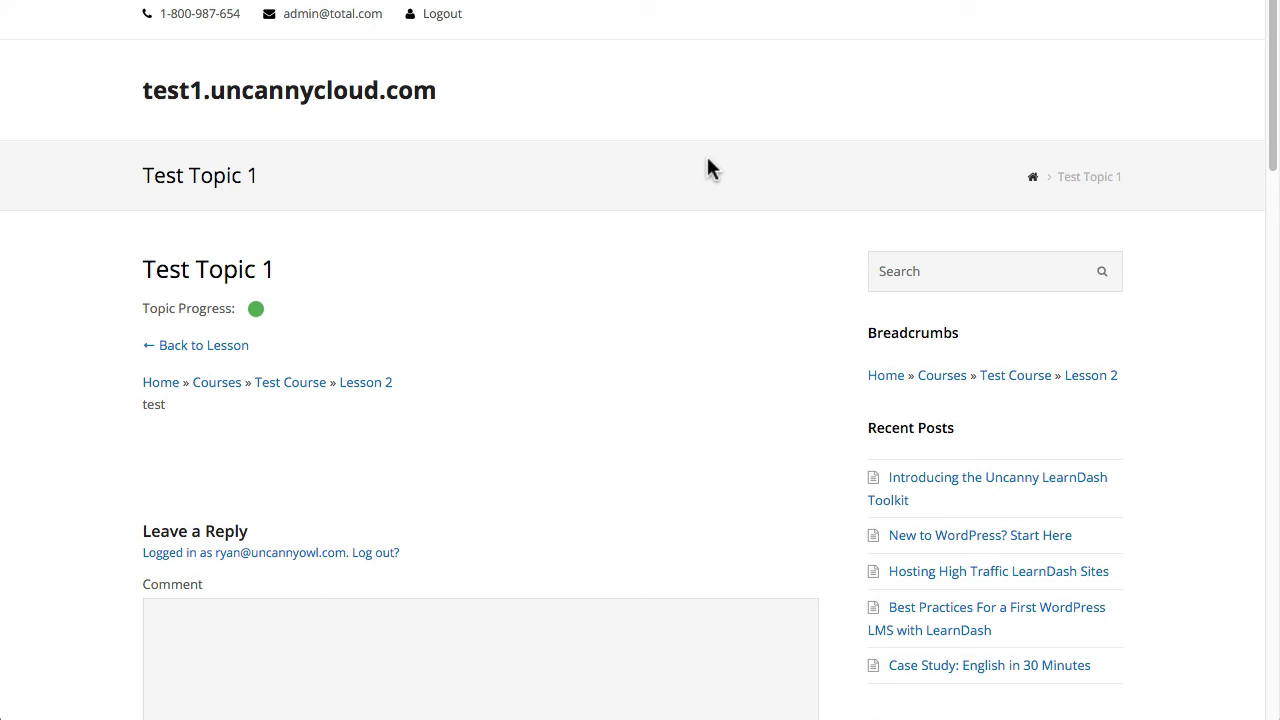
pyautogui.moveTo(444, 156)
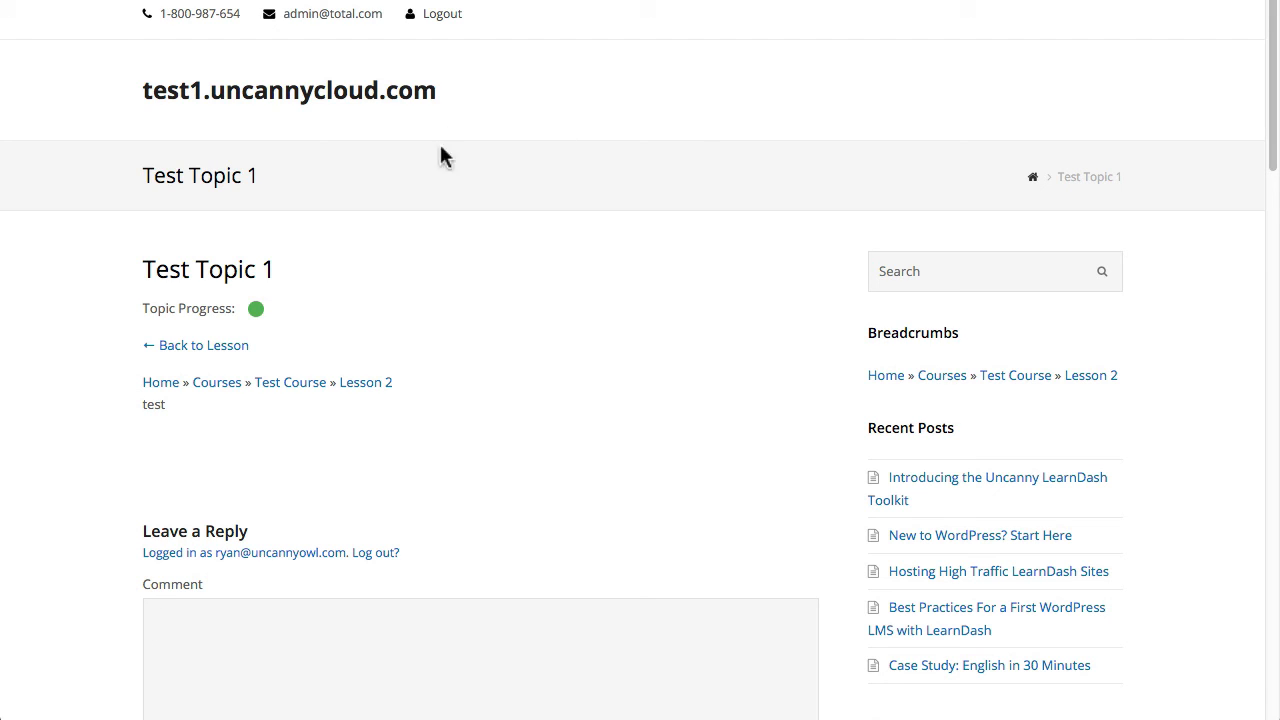
pyautogui.moveTo(316, 432)
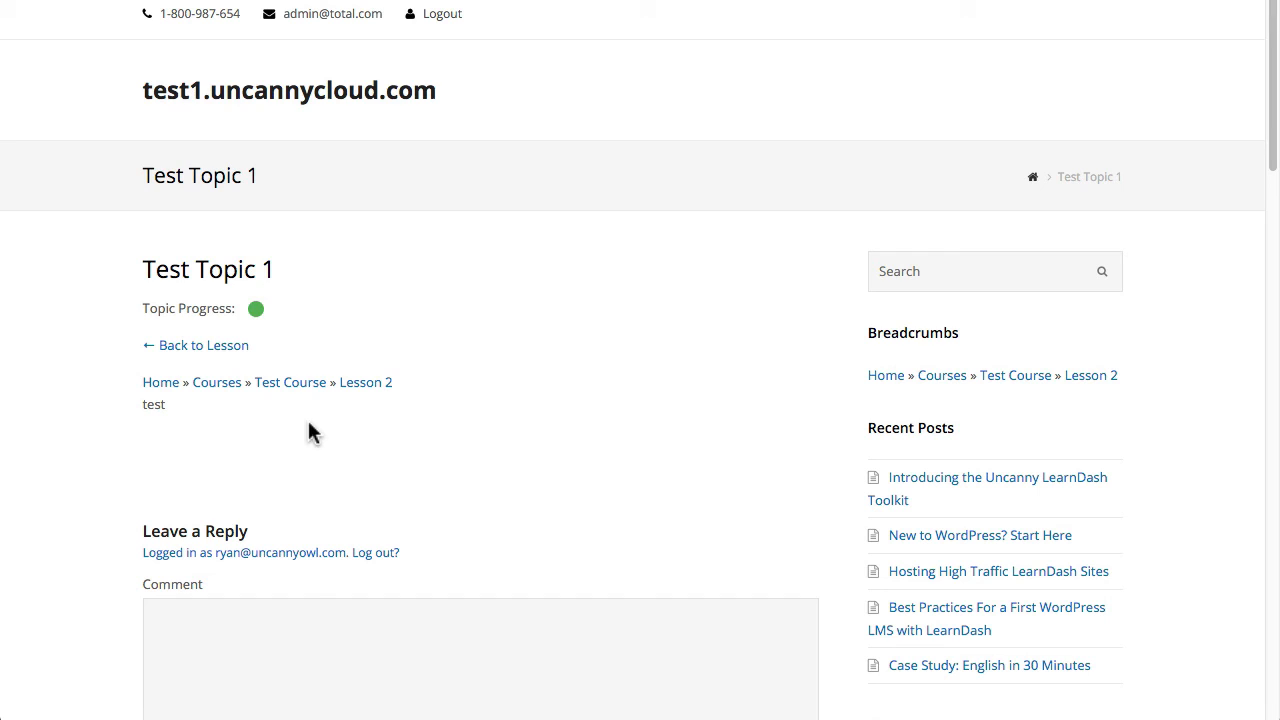
pyautogui.moveTo(290, 382)
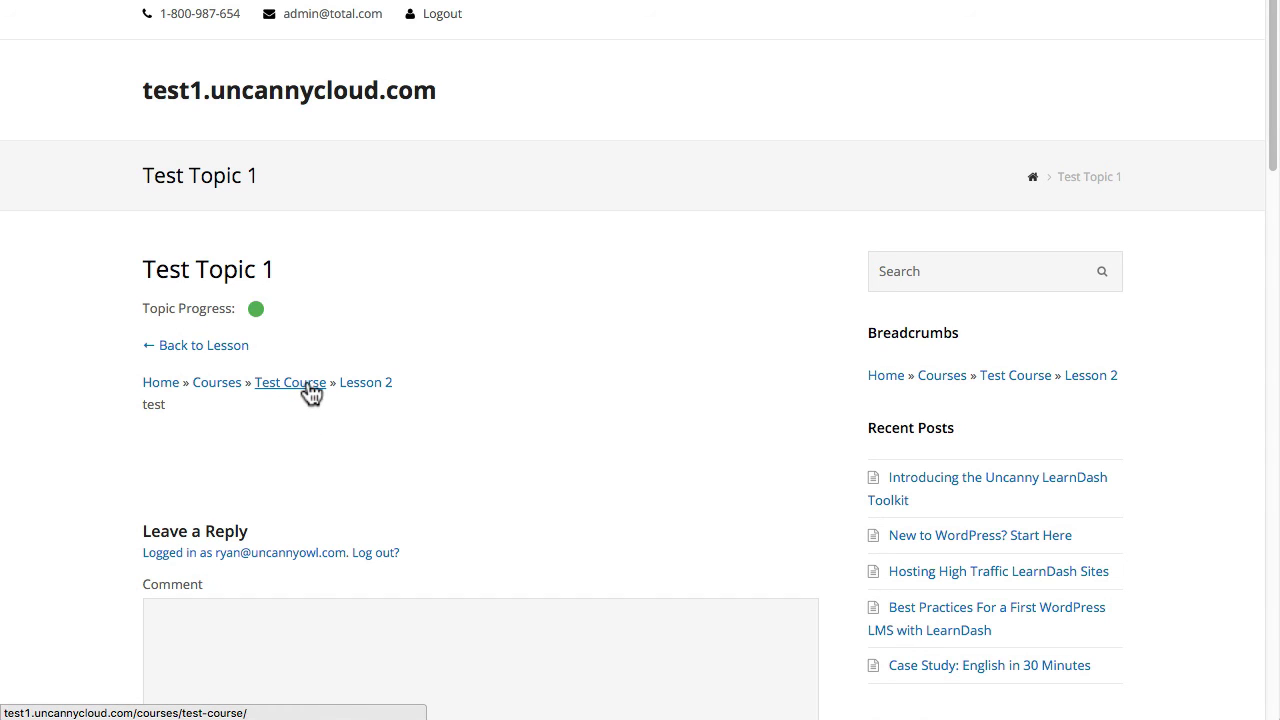
pyautogui.moveTo(404, 368)
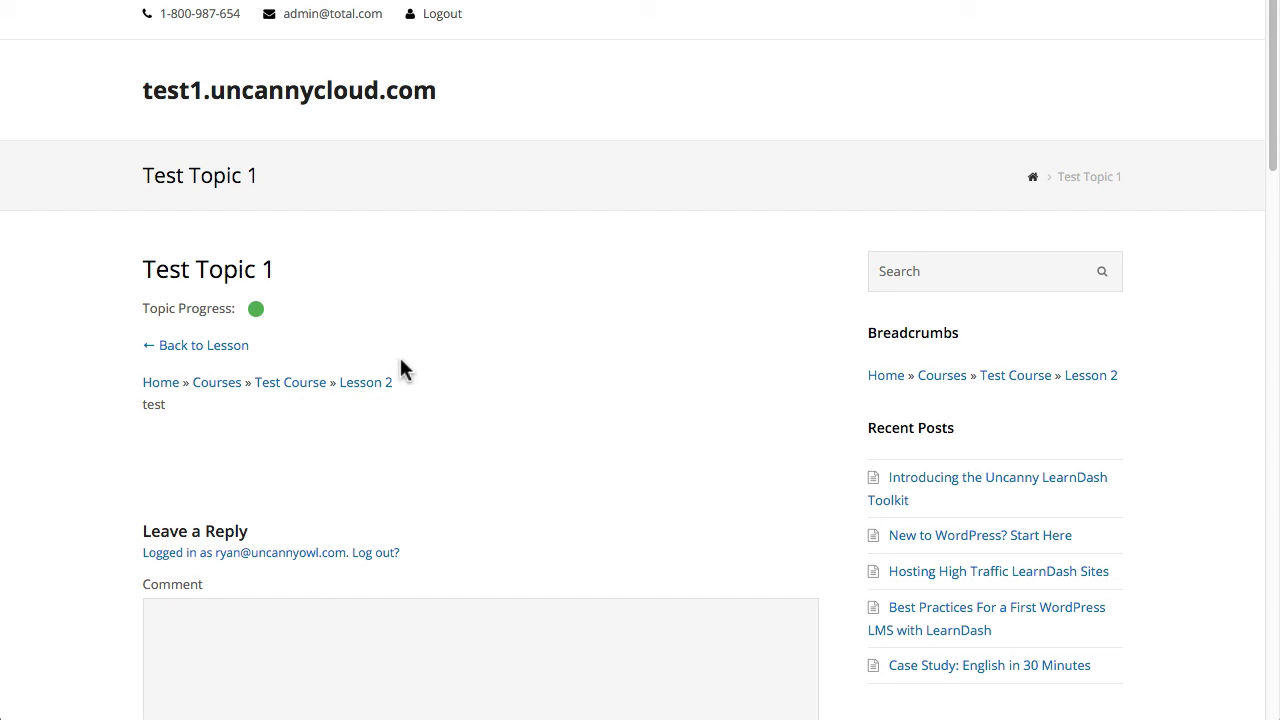
pyautogui.moveTo(366, 382)
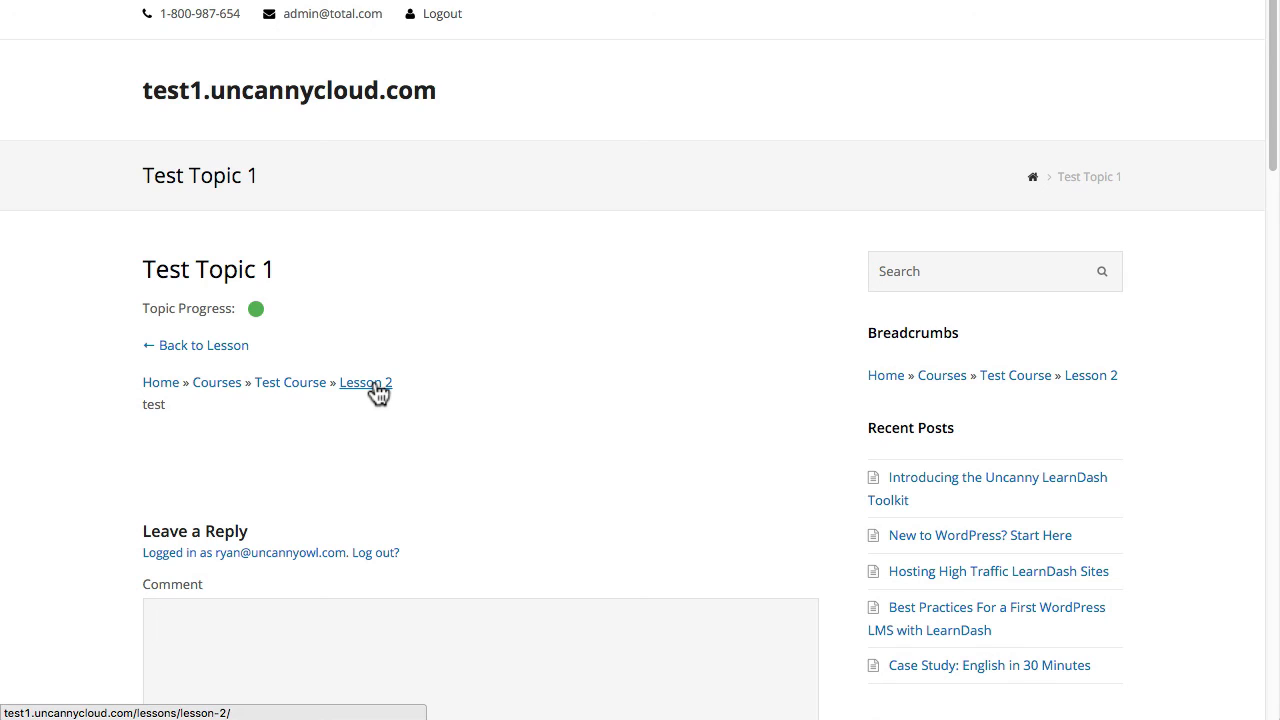
pyautogui.moveTo(366, 382)
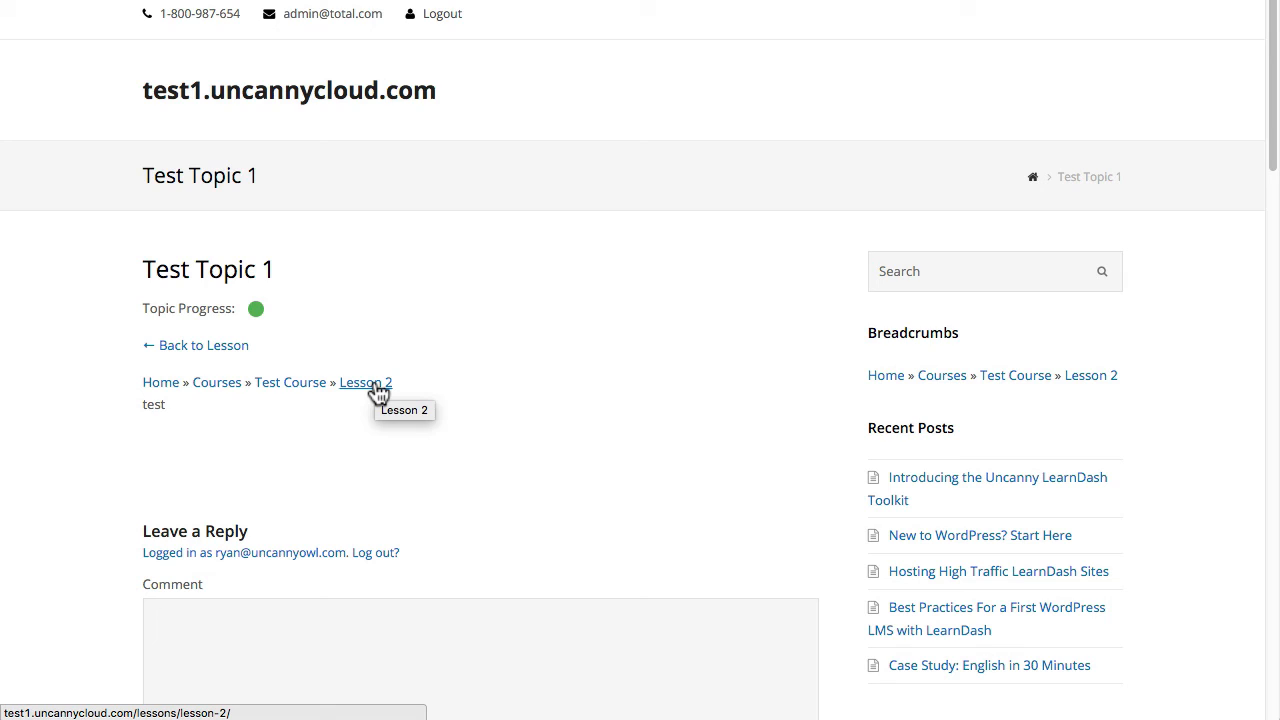
pyautogui.moveTo(366, 384)
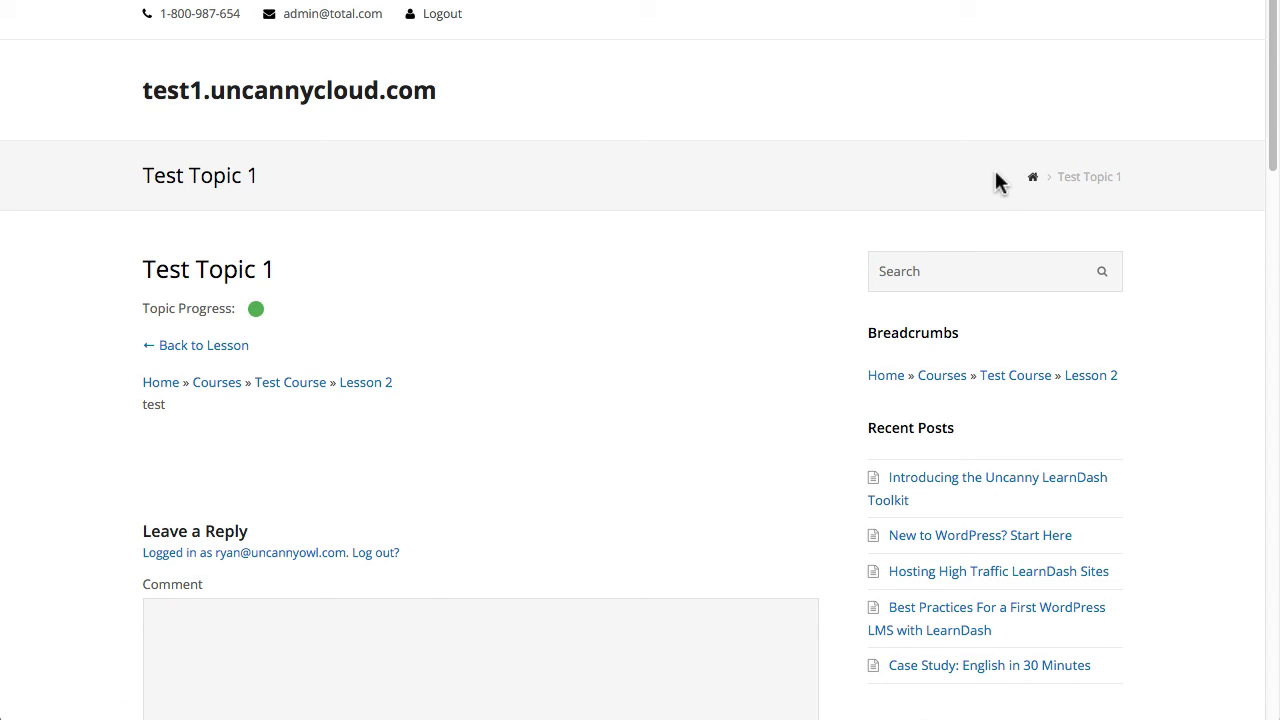
pyautogui.moveTo(988, 184)
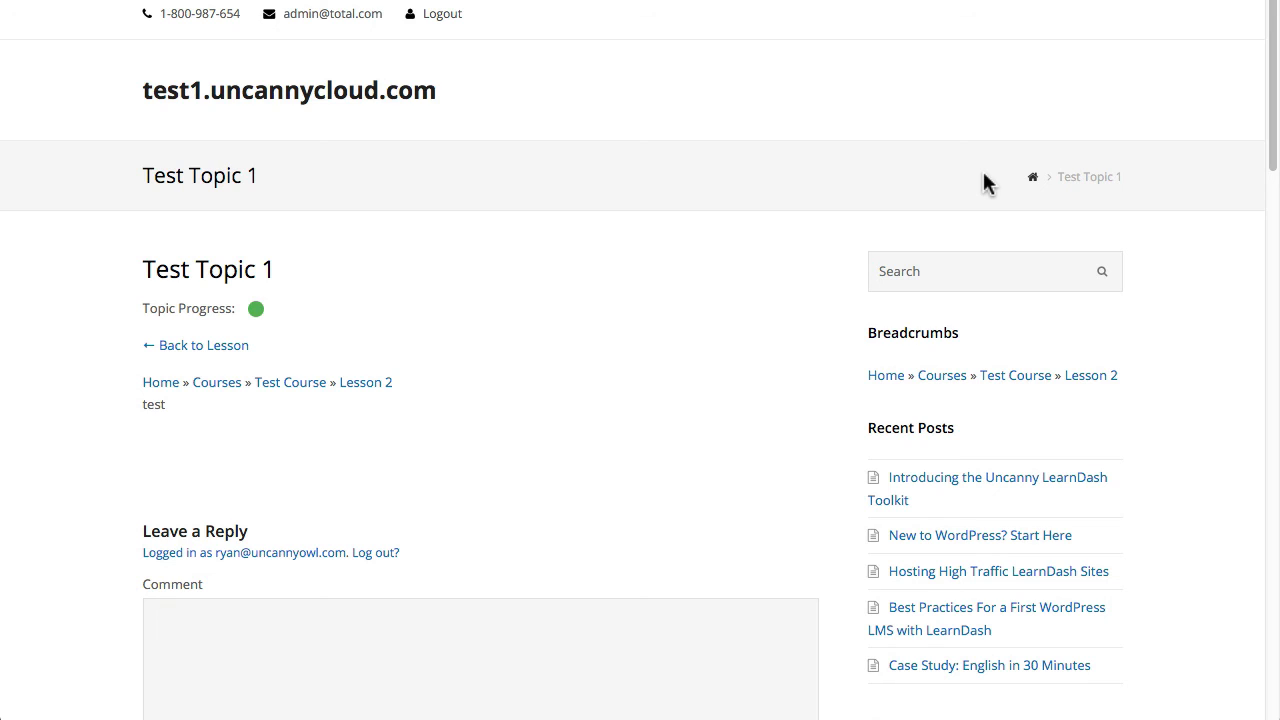
pyautogui.moveTo(366, 382)
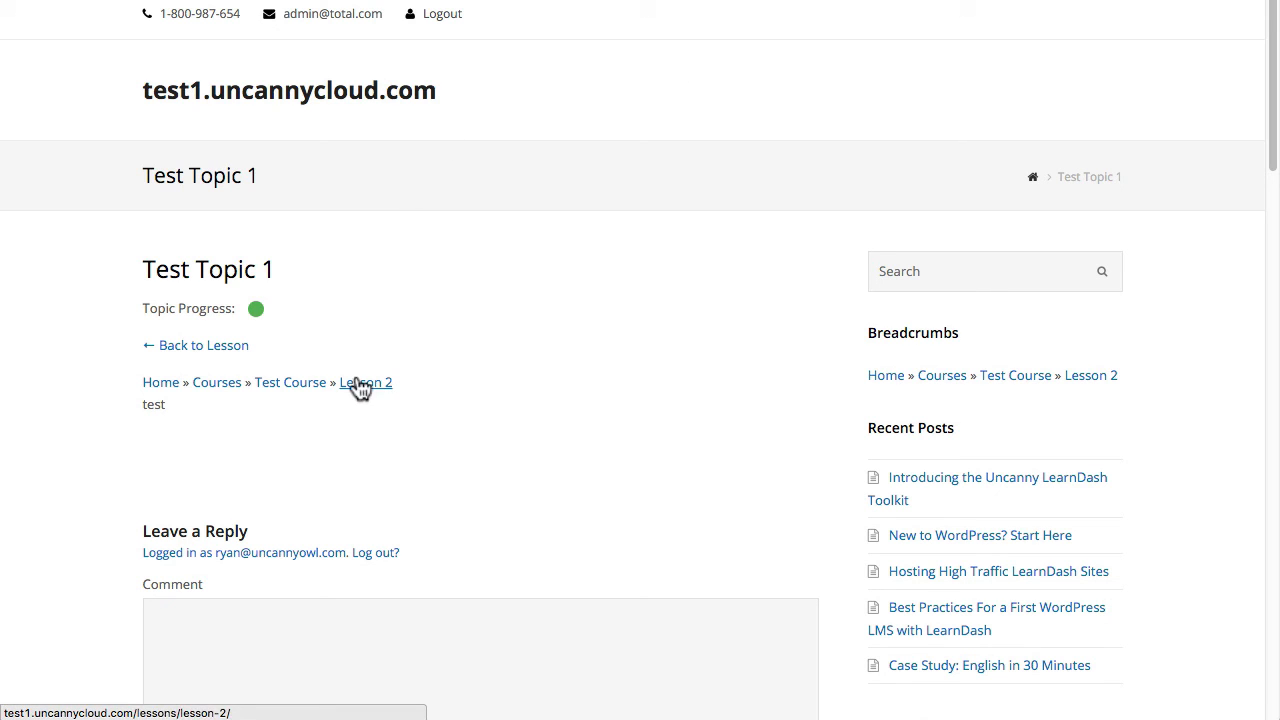
pyautogui.moveTo(888, 376)
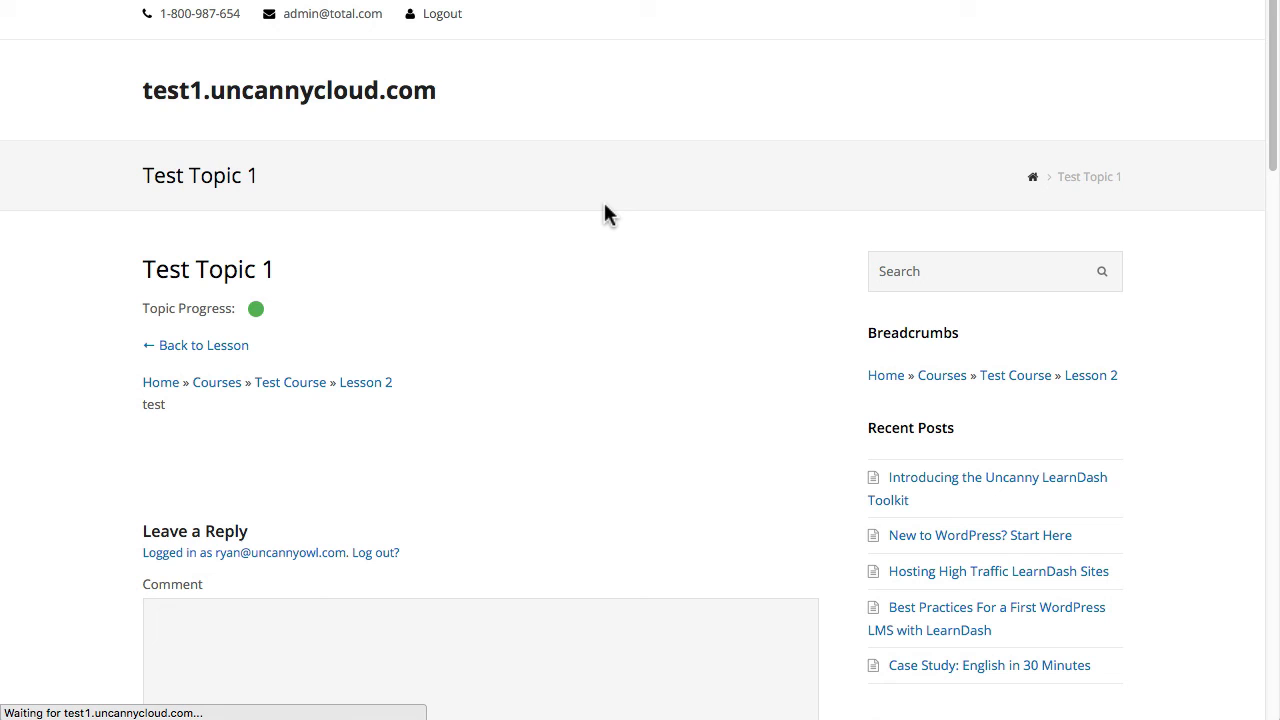
pyautogui.moveTo(600, 180)
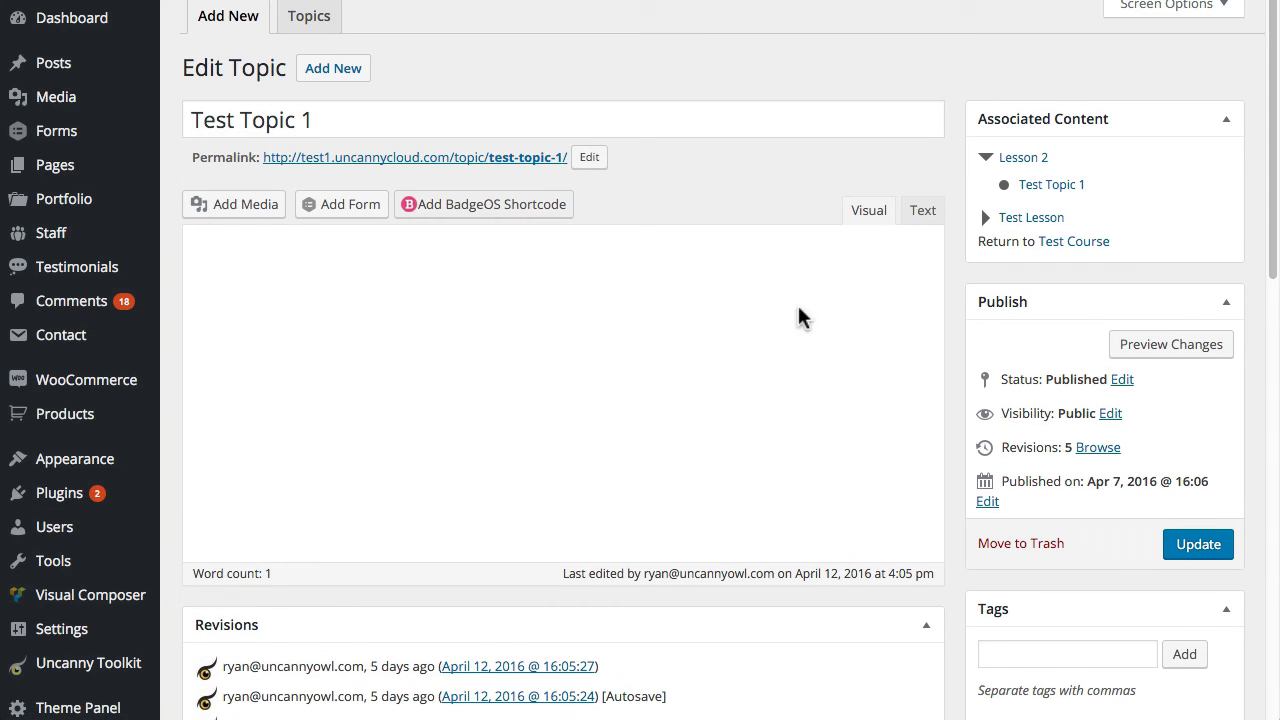
# Step: Select the [uo_breadcrumbs] shortcode sitting above the topic text in the Visual editor
pyautogui.click(868, 210)
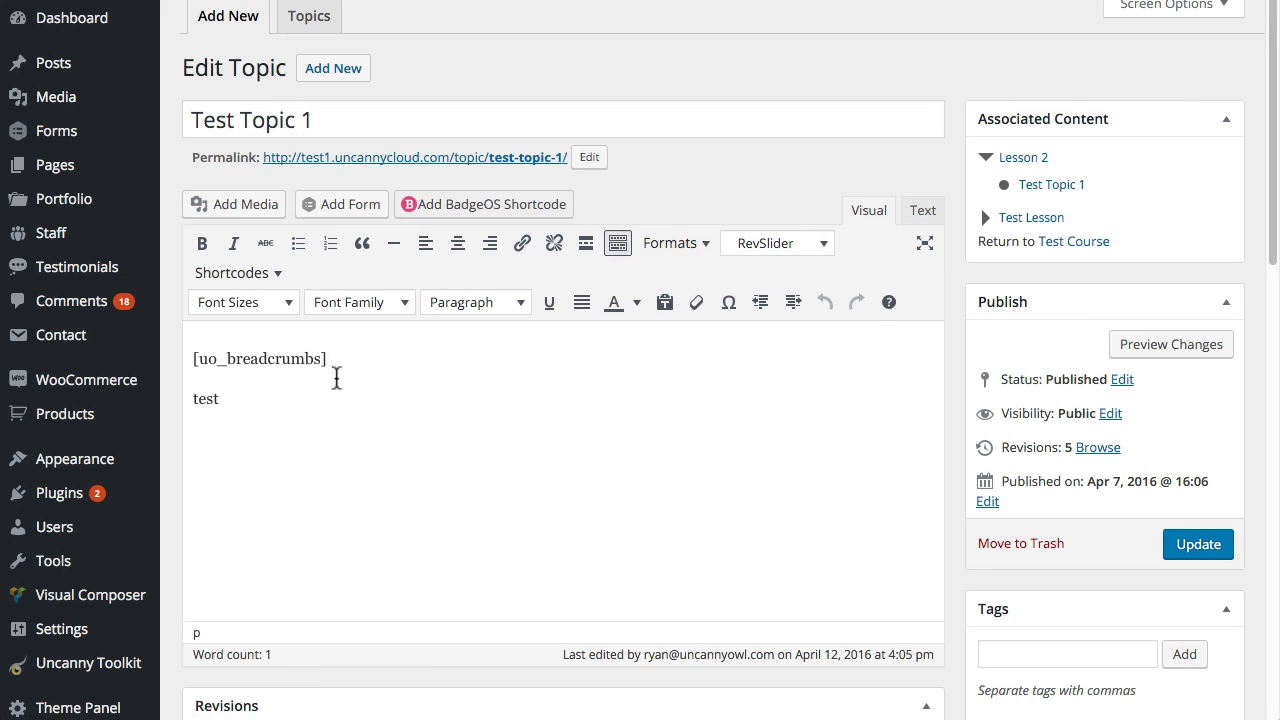
pyautogui.doubleClick(256, 358)
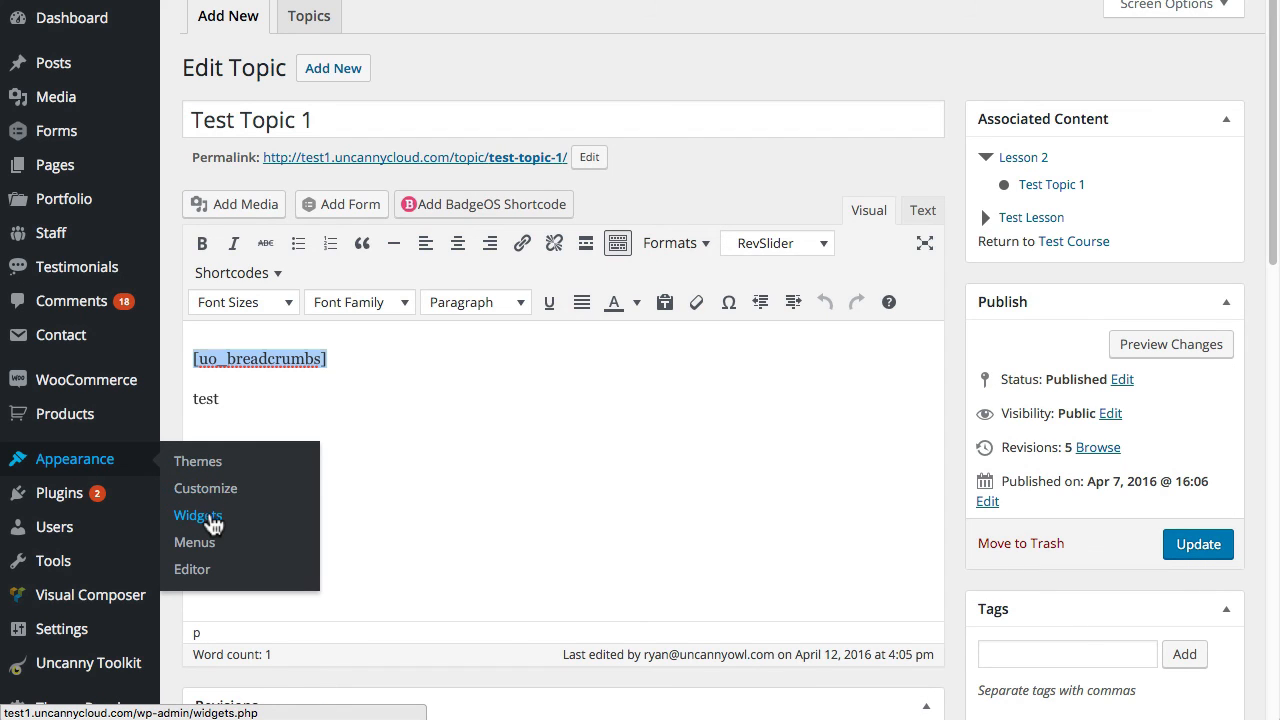
# Step: Reveal the [uo_breadcrumbs] shortcode inside the Main Sidebar's Breadcrumbs text widget, then return to Test Topic 1
pyautogui.click(198, 516)
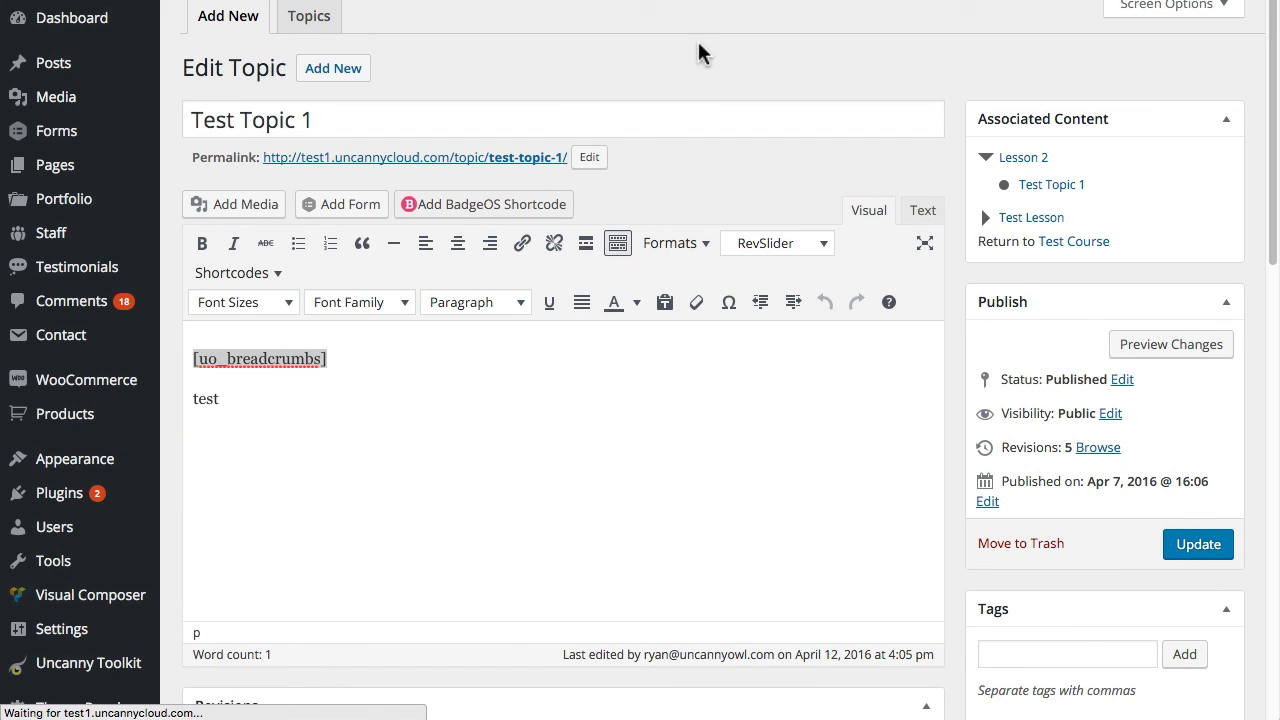
pyautogui.click(72, 458)
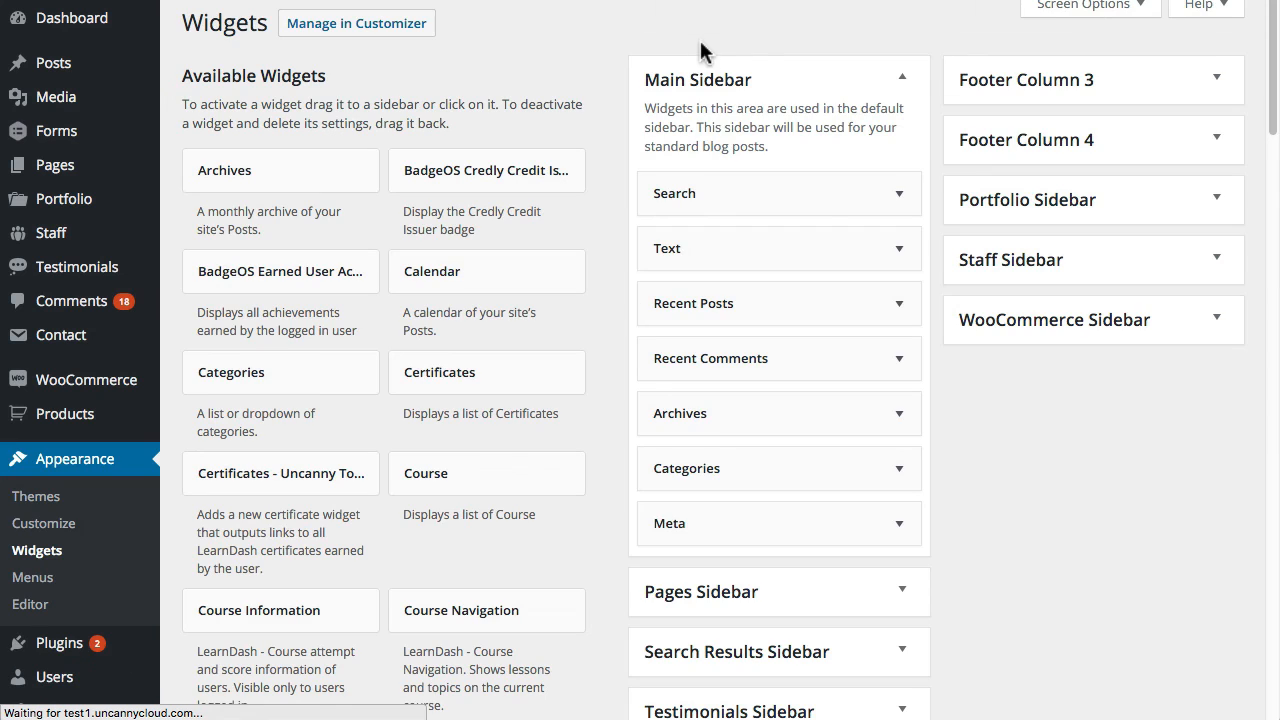
pyautogui.click(898, 248)
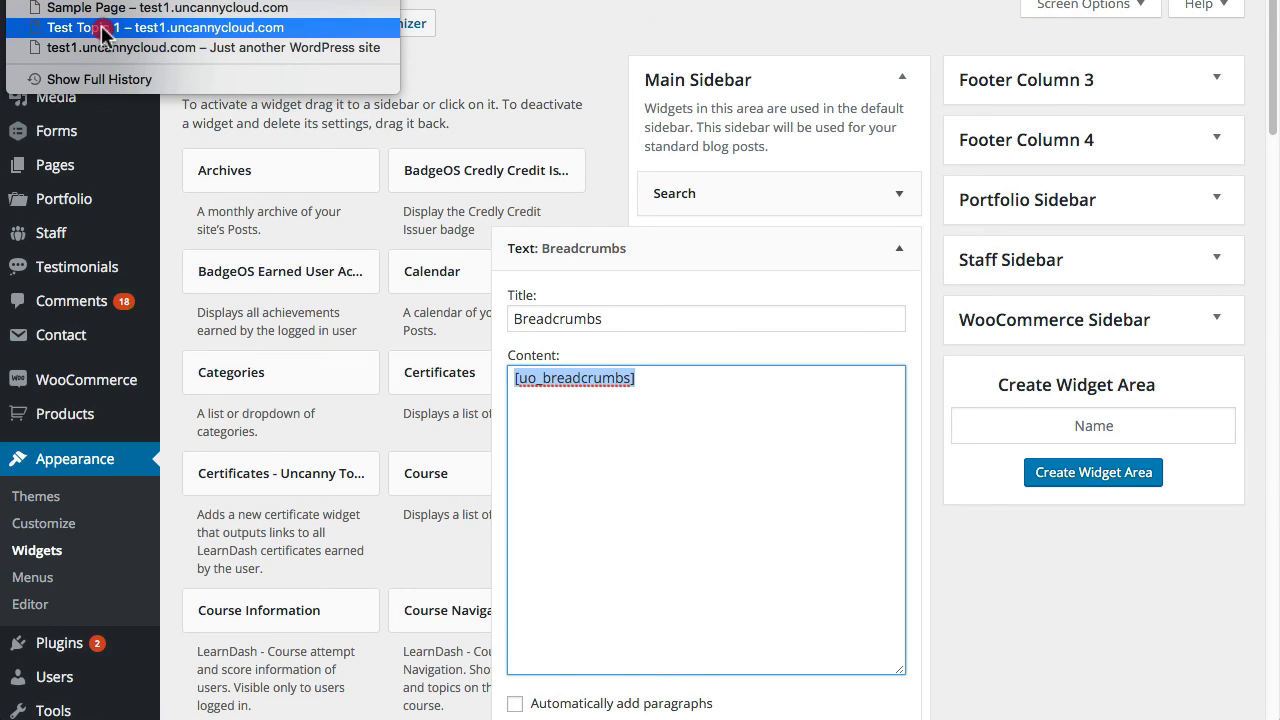
pyautogui.click(80, 28)
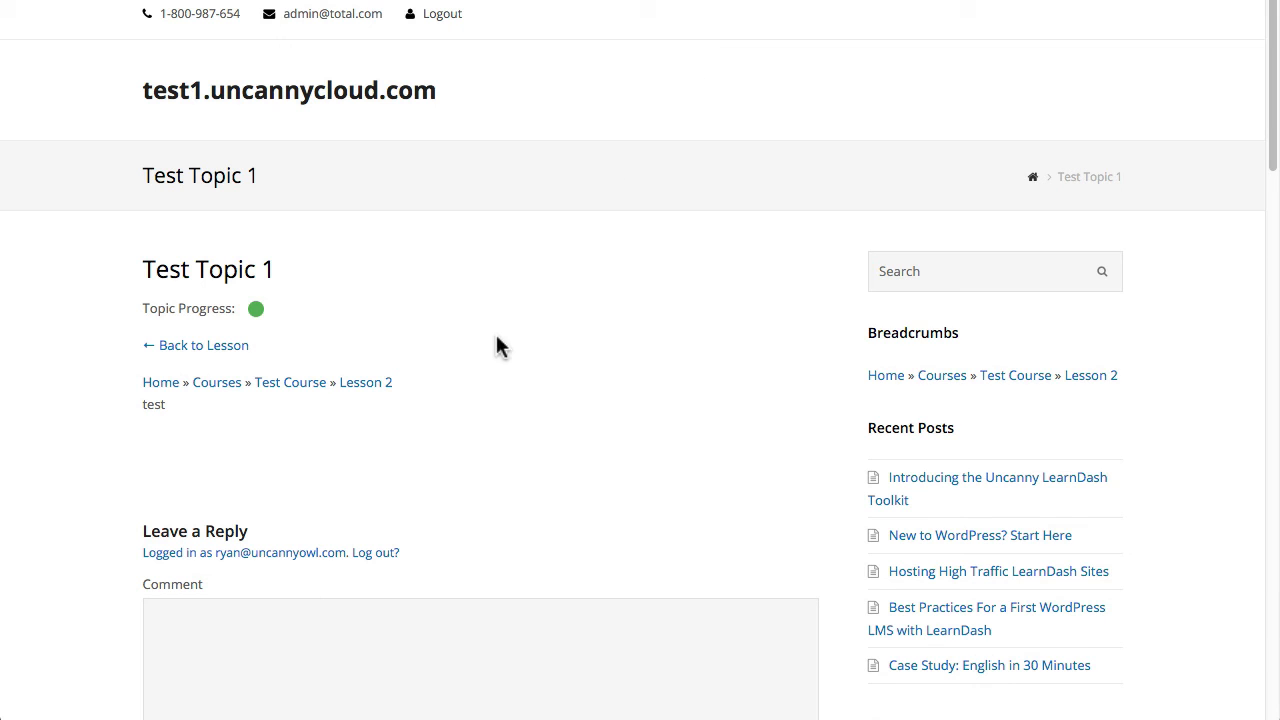
pyautogui.moveTo(366, 382)
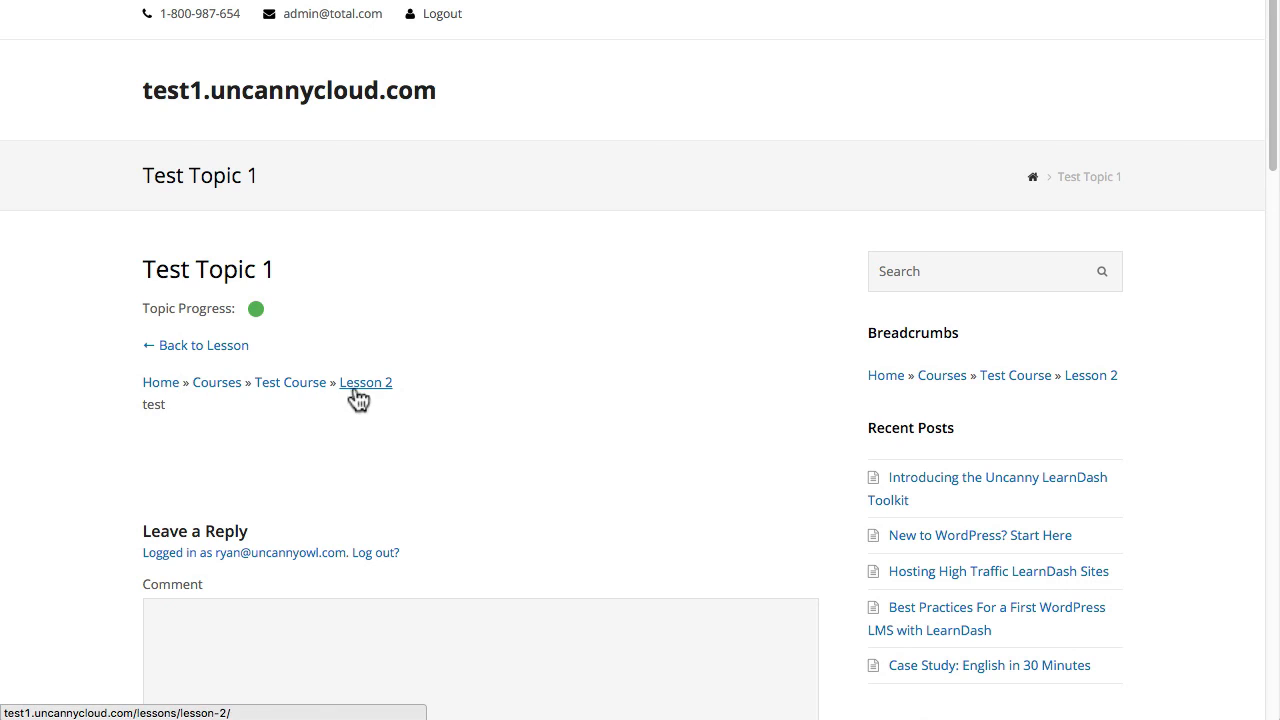
pyautogui.moveTo(808, 290)
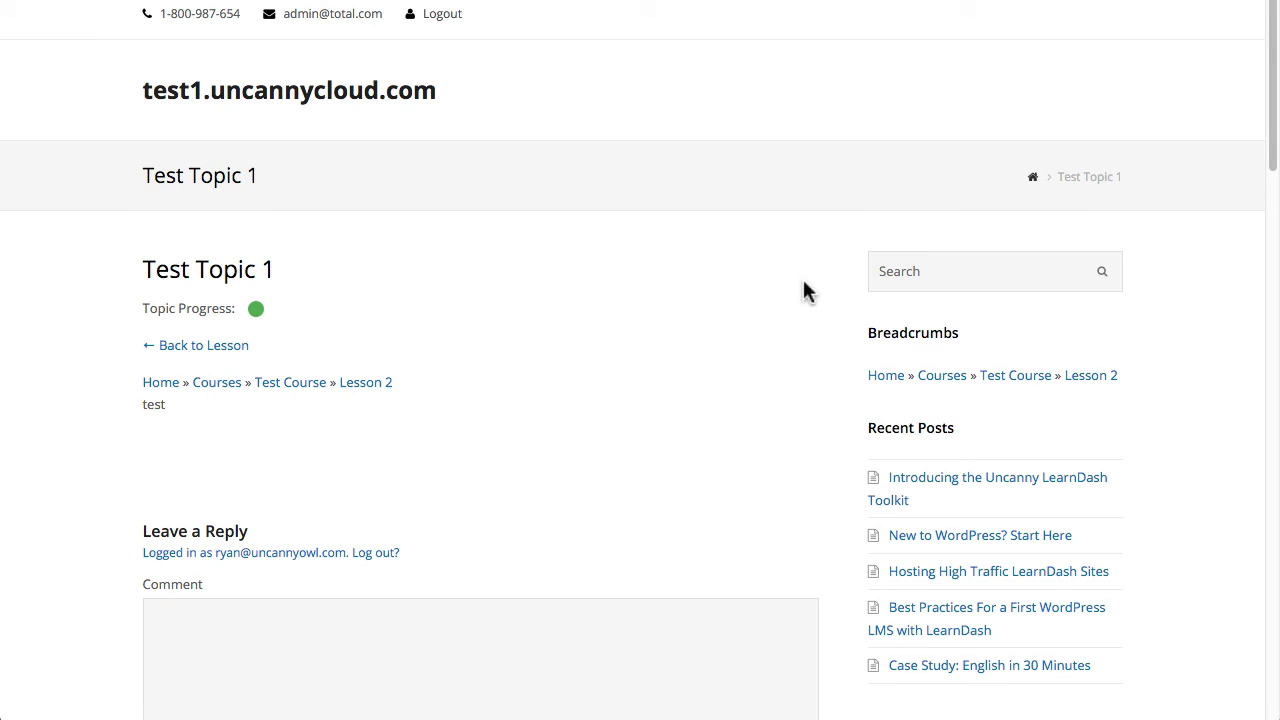
pyautogui.moveTo(1088, 376)
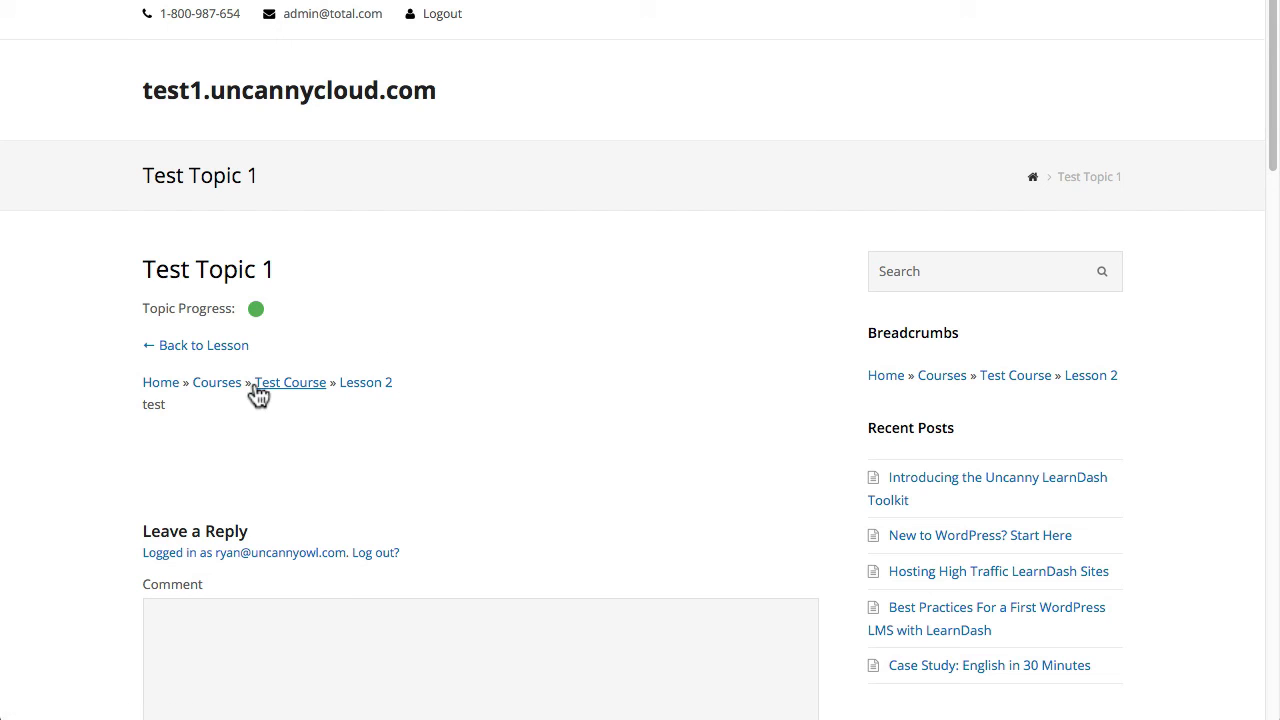
pyautogui.moveTo(188, 388)
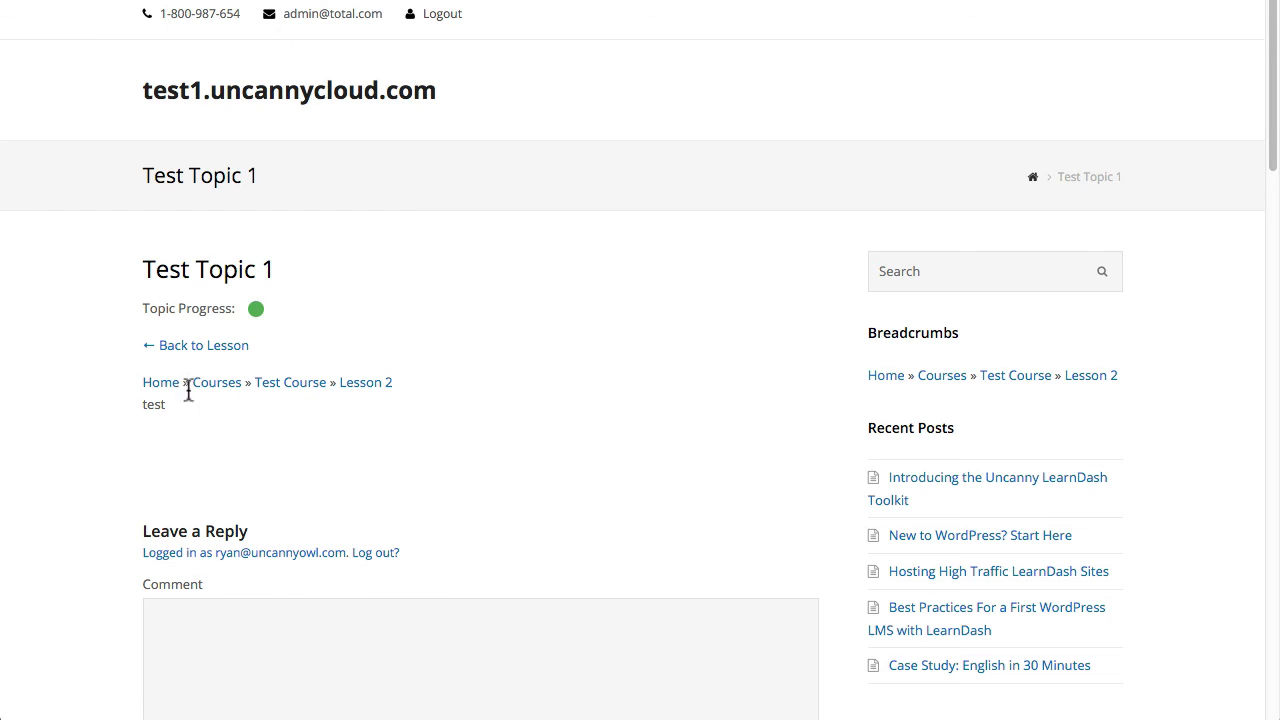
pyautogui.moveTo(1096, 398)
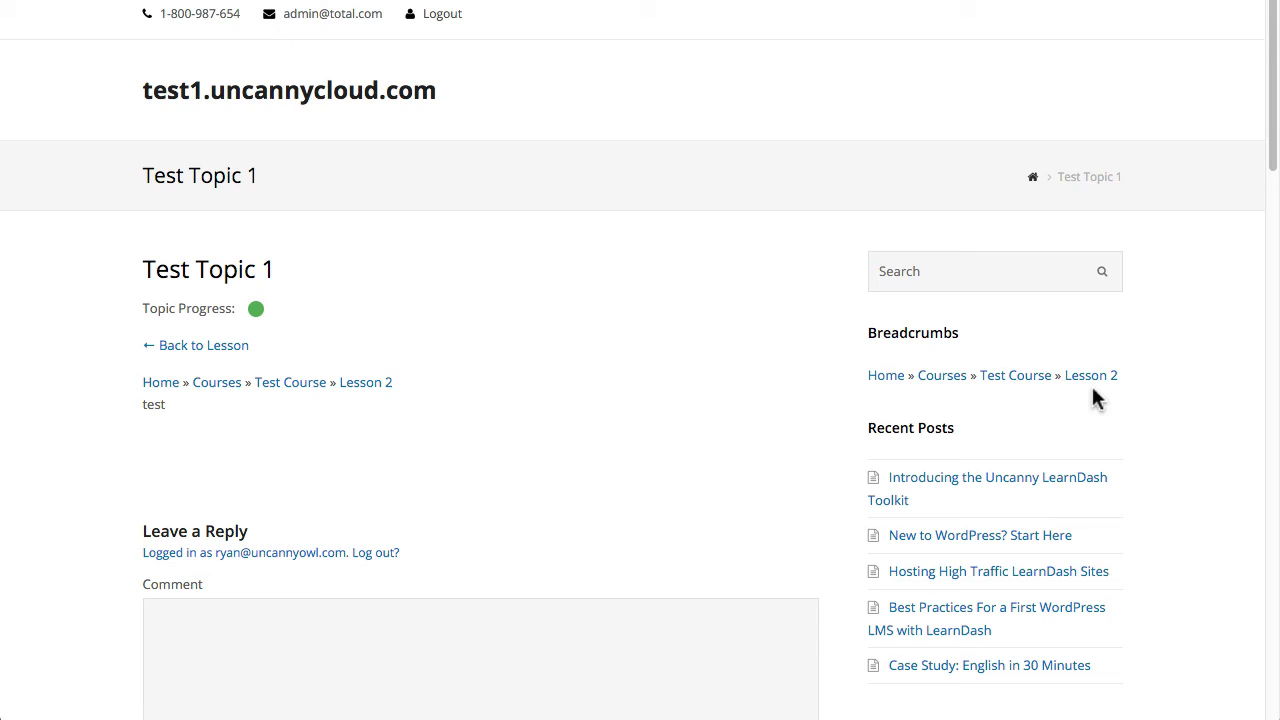
pyautogui.moveTo(884, 376)
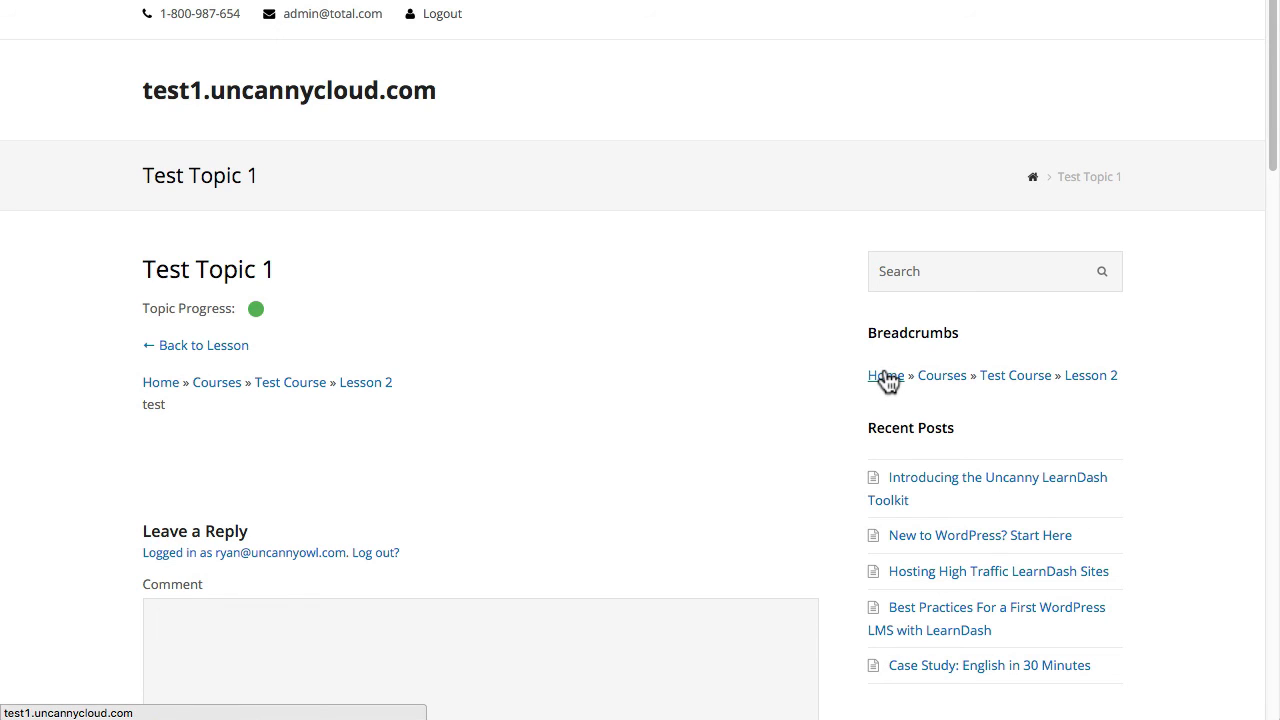
pyautogui.moveTo(884, 376)
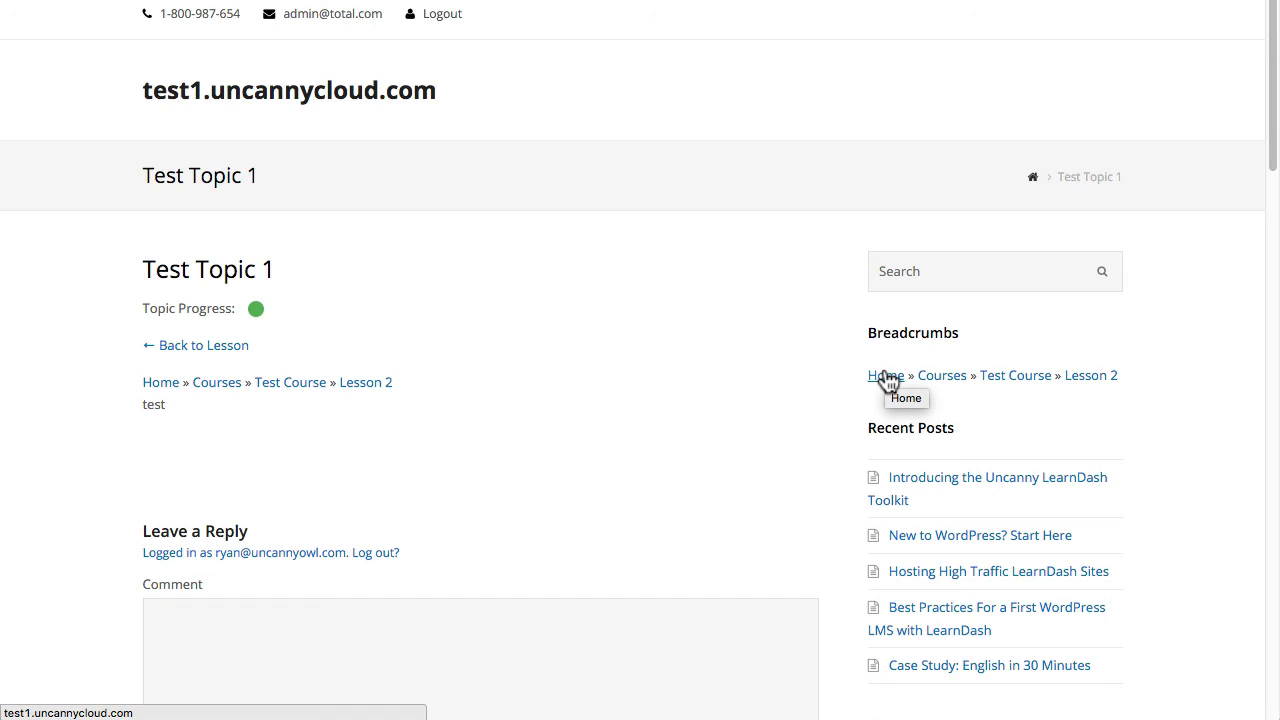
pyautogui.moveTo(778, 312)
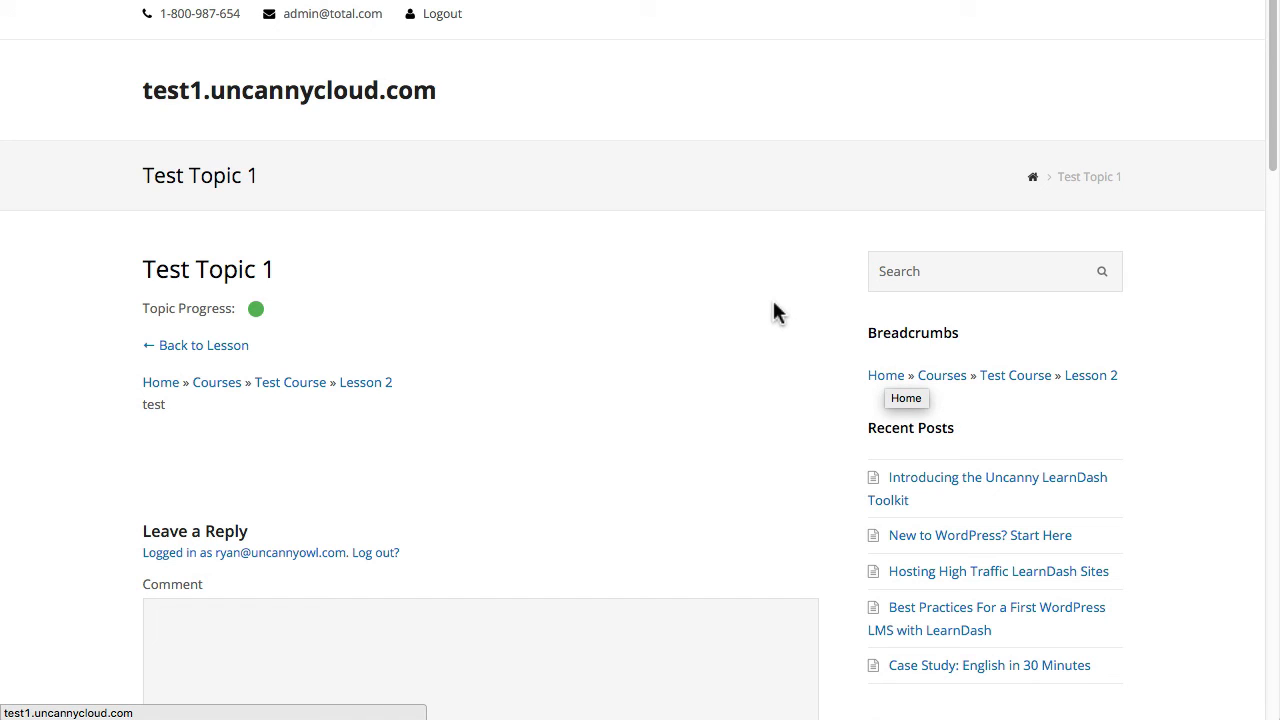
pyautogui.moveTo(942, 256)
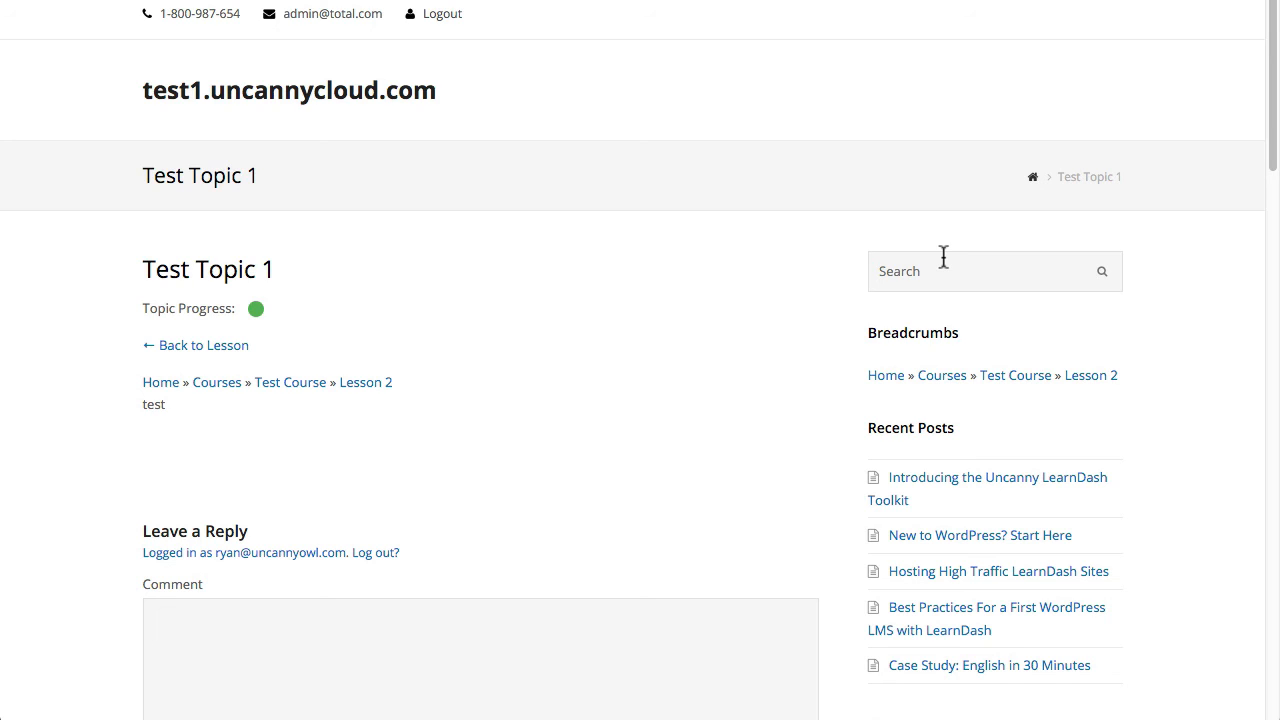
pyautogui.moveTo(1084, 196)
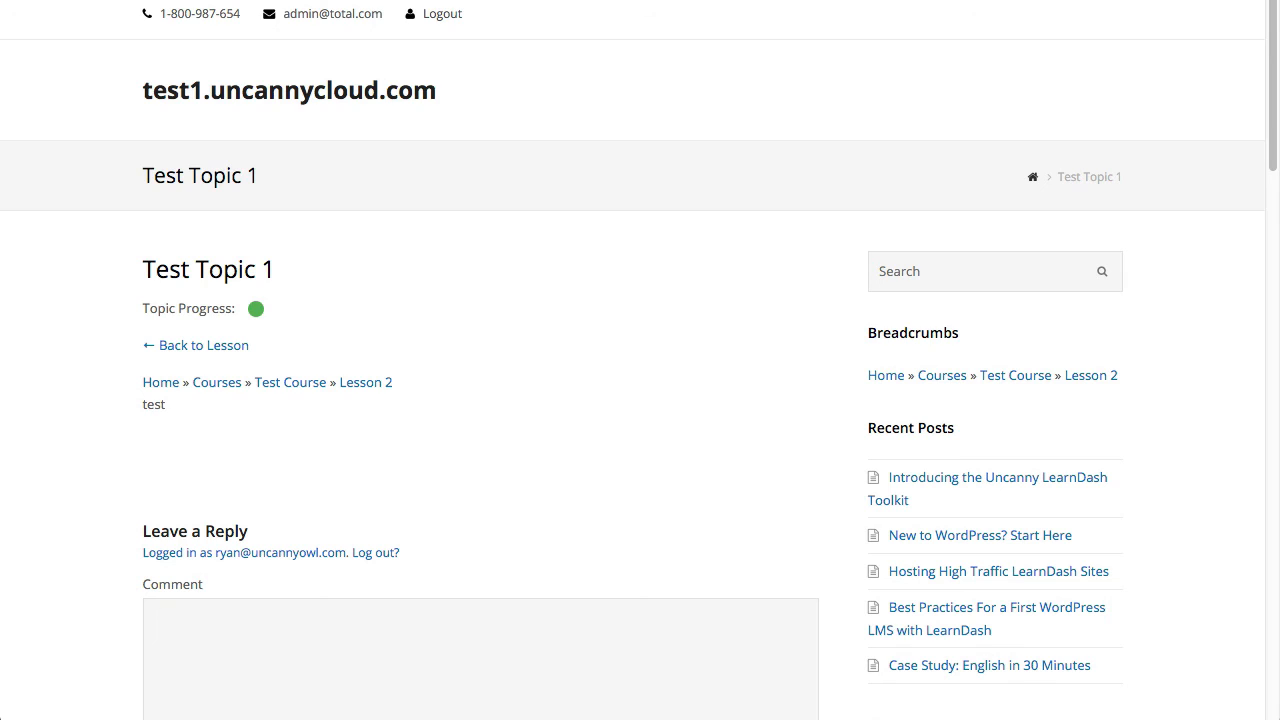
pyautogui.moveTo(630, 252)
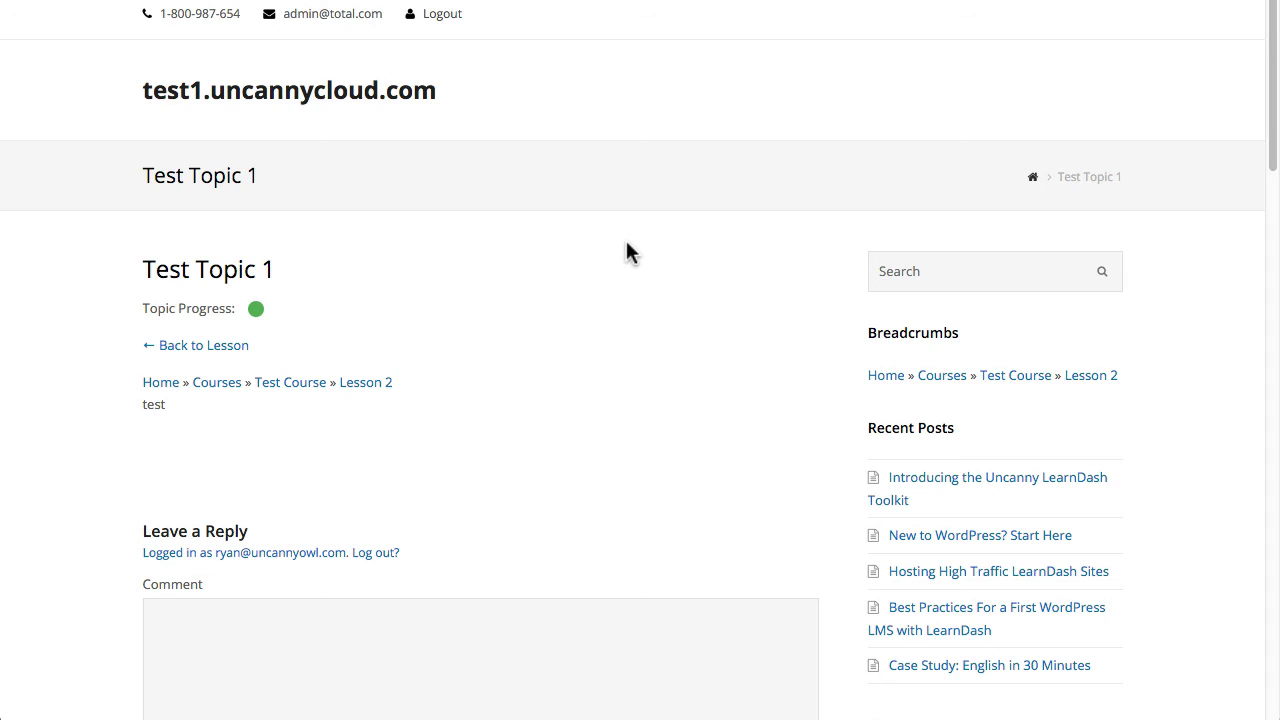
pyautogui.moveTo(1052, 206)
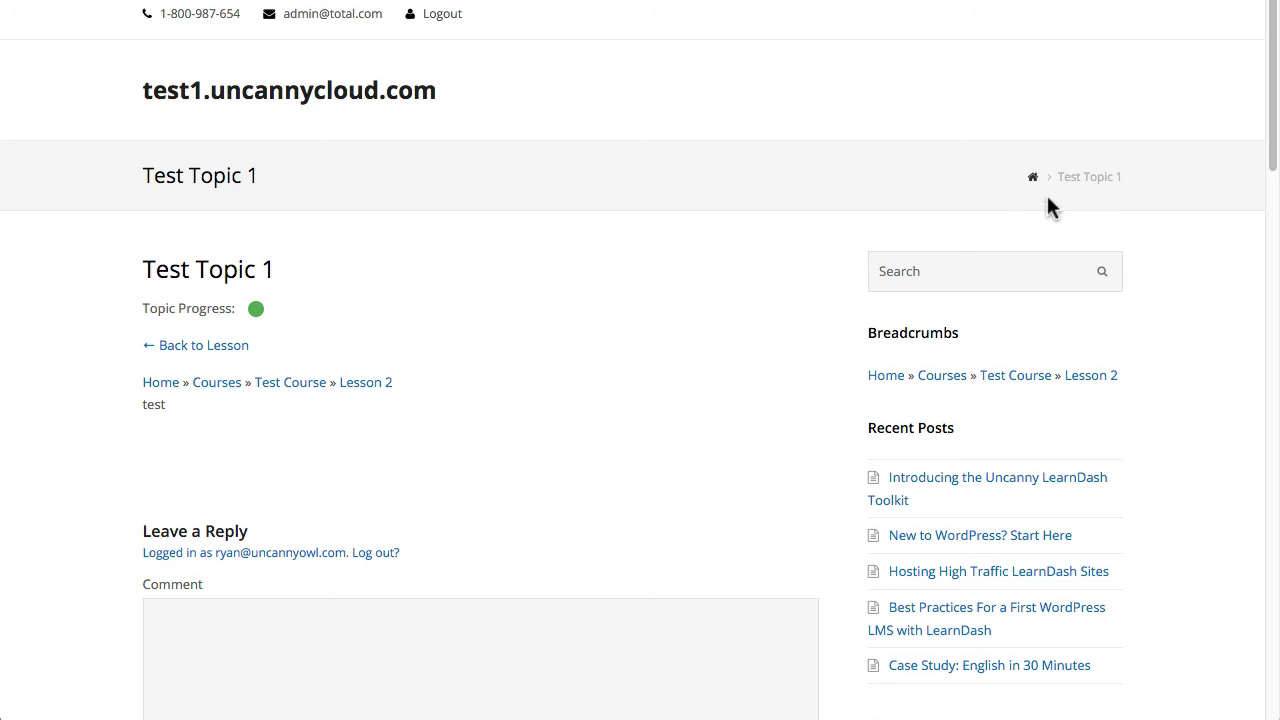
pyautogui.moveTo(988, 188)
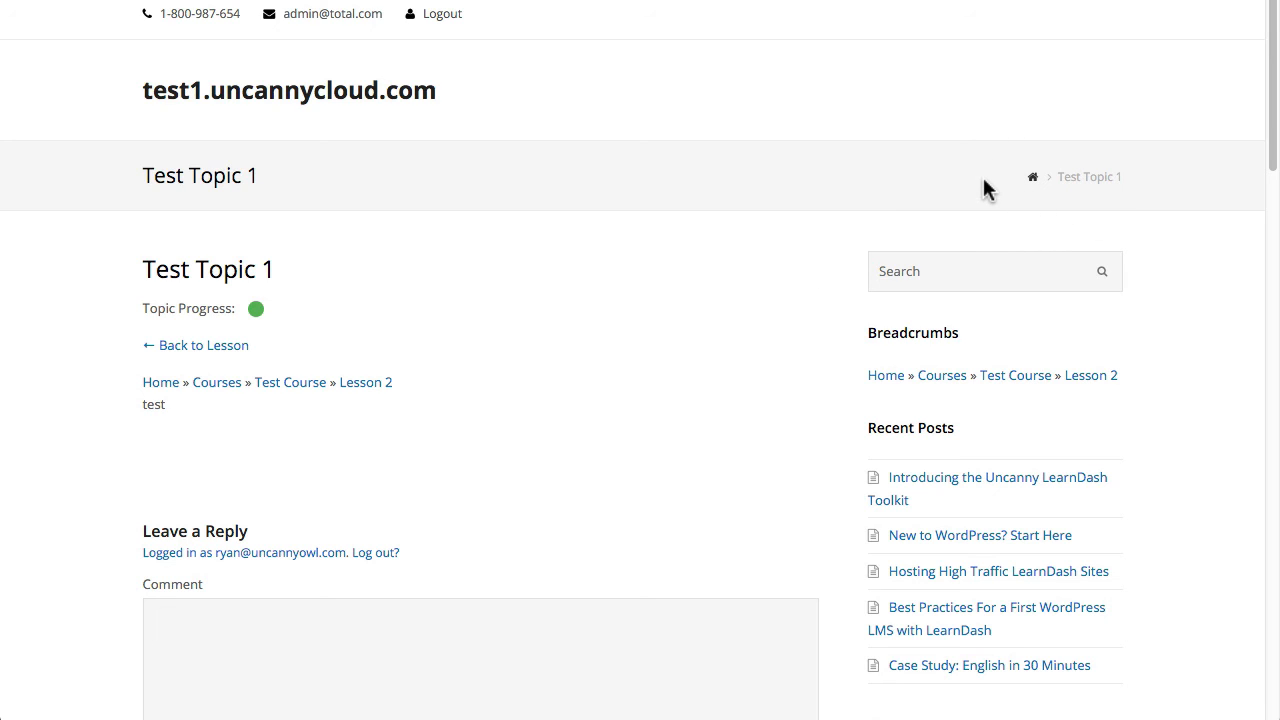
pyautogui.moveTo(160, 382)
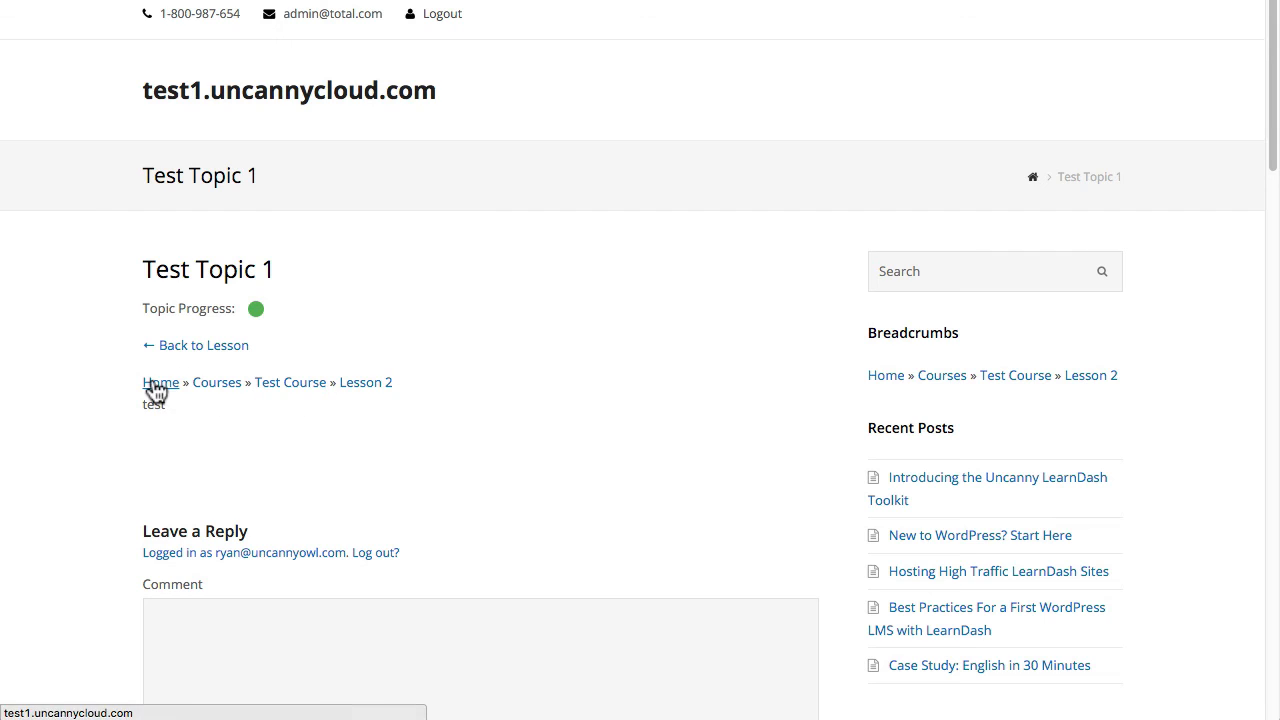
pyautogui.moveTo(564, 424)
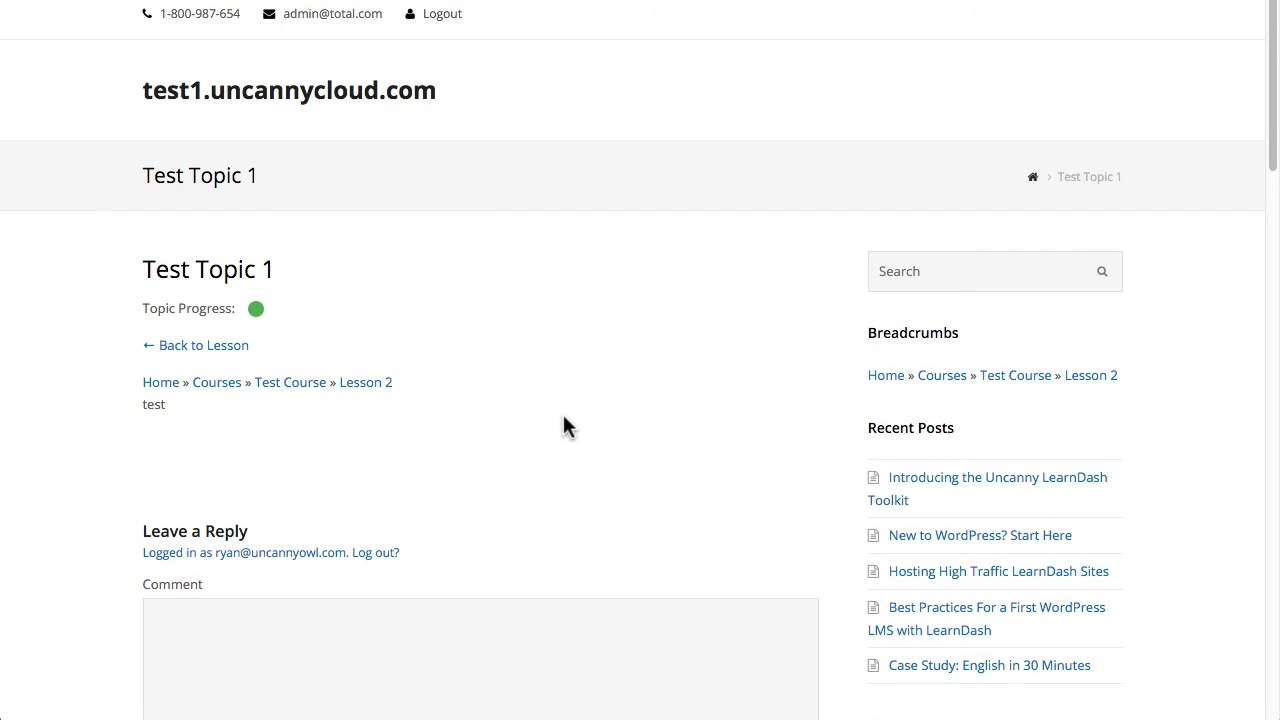
pyautogui.moveTo(290, 382)
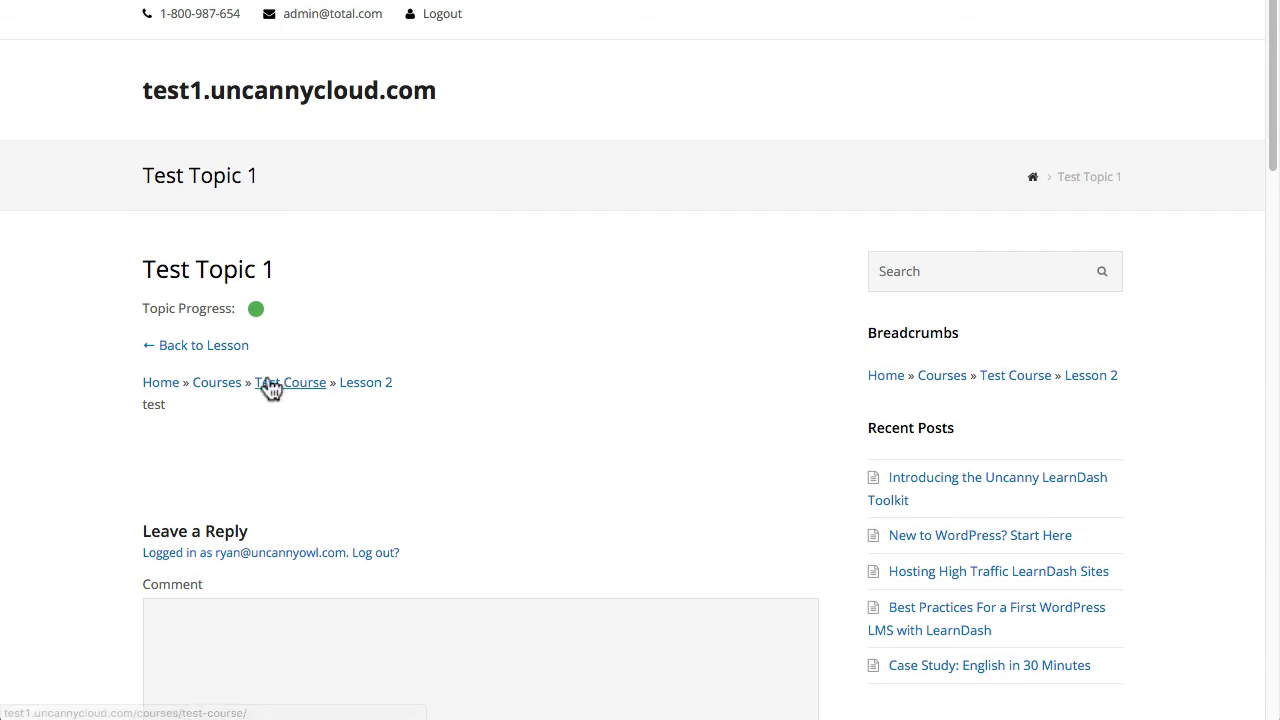
pyautogui.moveTo(472, 404)
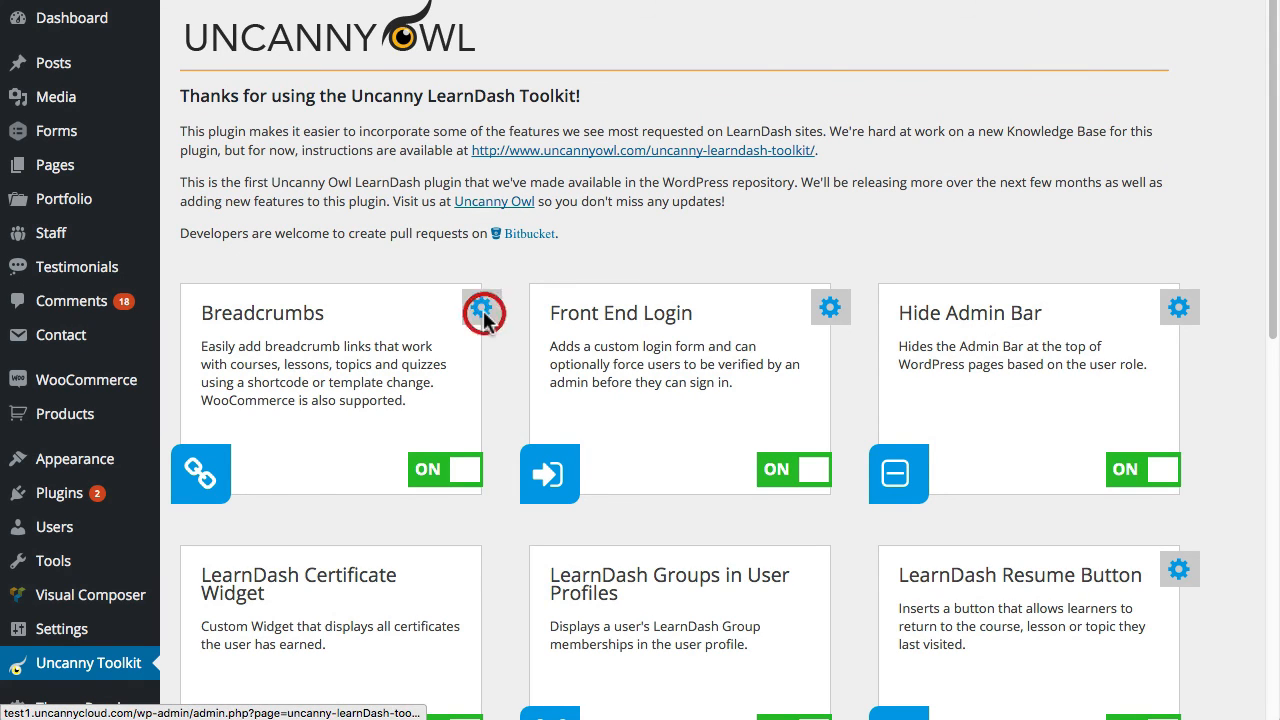
# Step: Bring up Settings: Breadcrumbs from the Uncanny Toolkit card and focus the Breadcrumbs Separator field
pyautogui.click(484, 308)
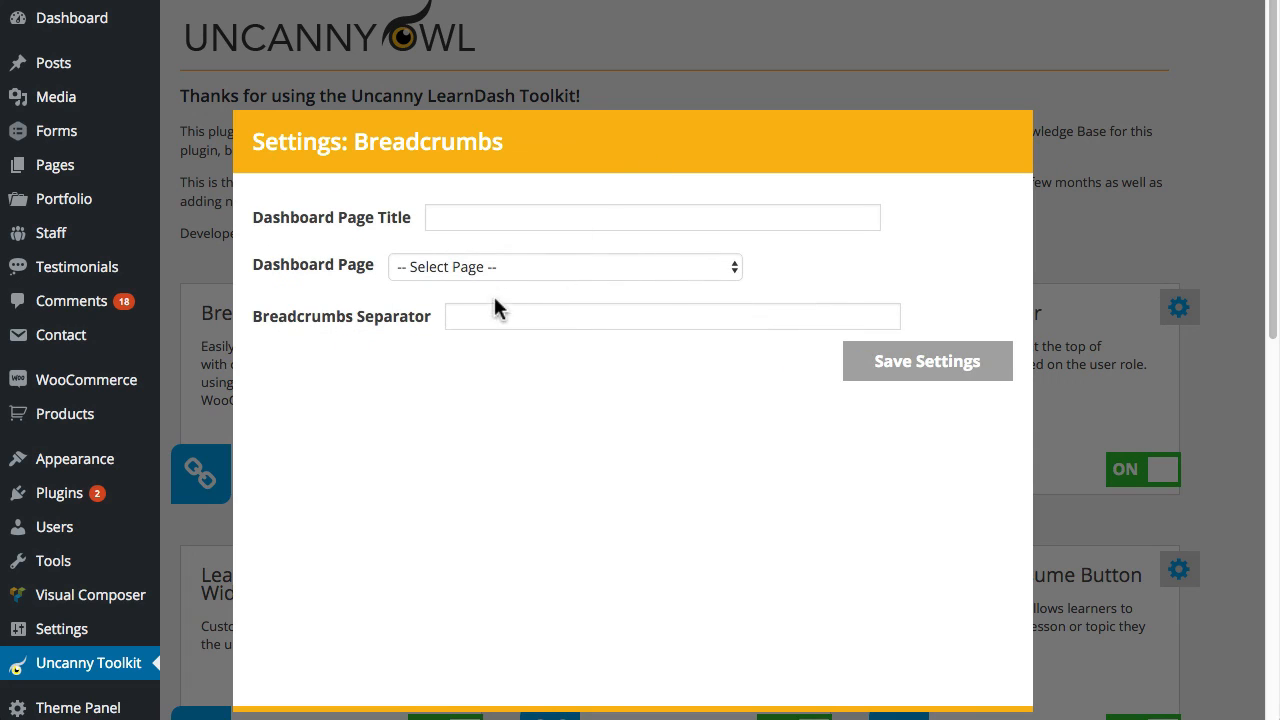
pyautogui.click(672, 316)
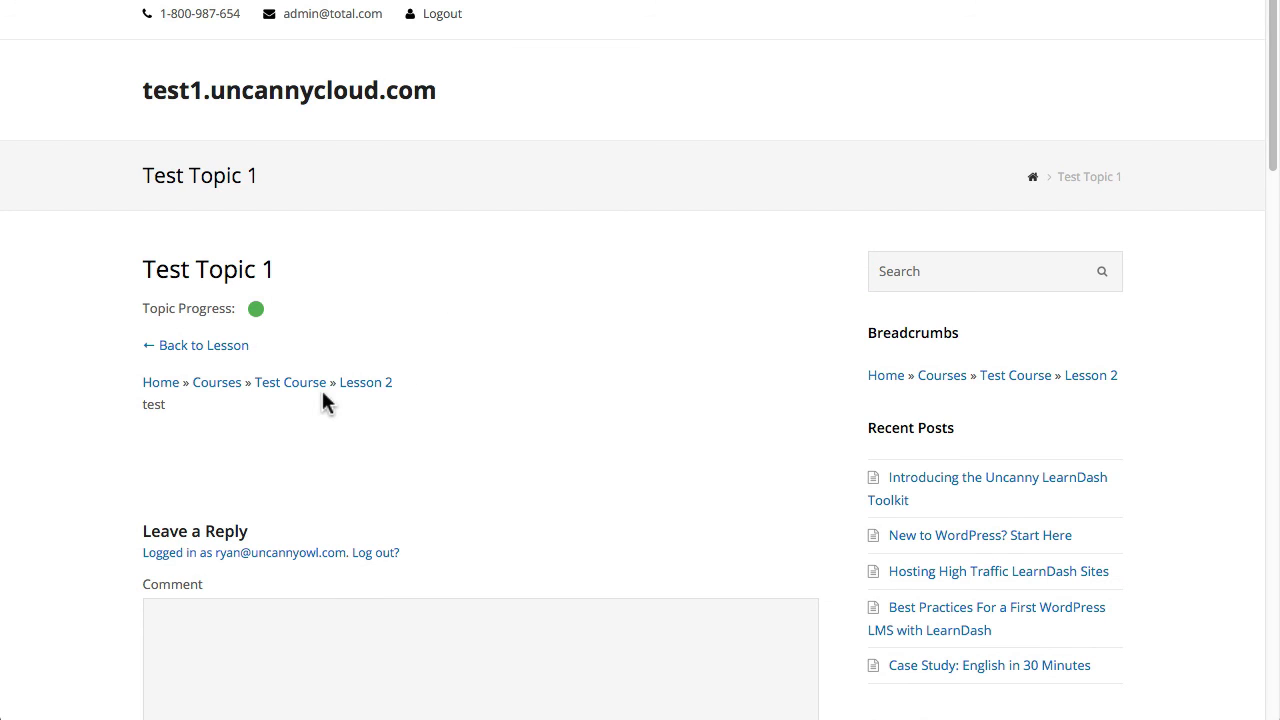
# Step: Return from the topic page's » separator to the Breadcrumbs Separator field
pyautogui.click(248, 382)
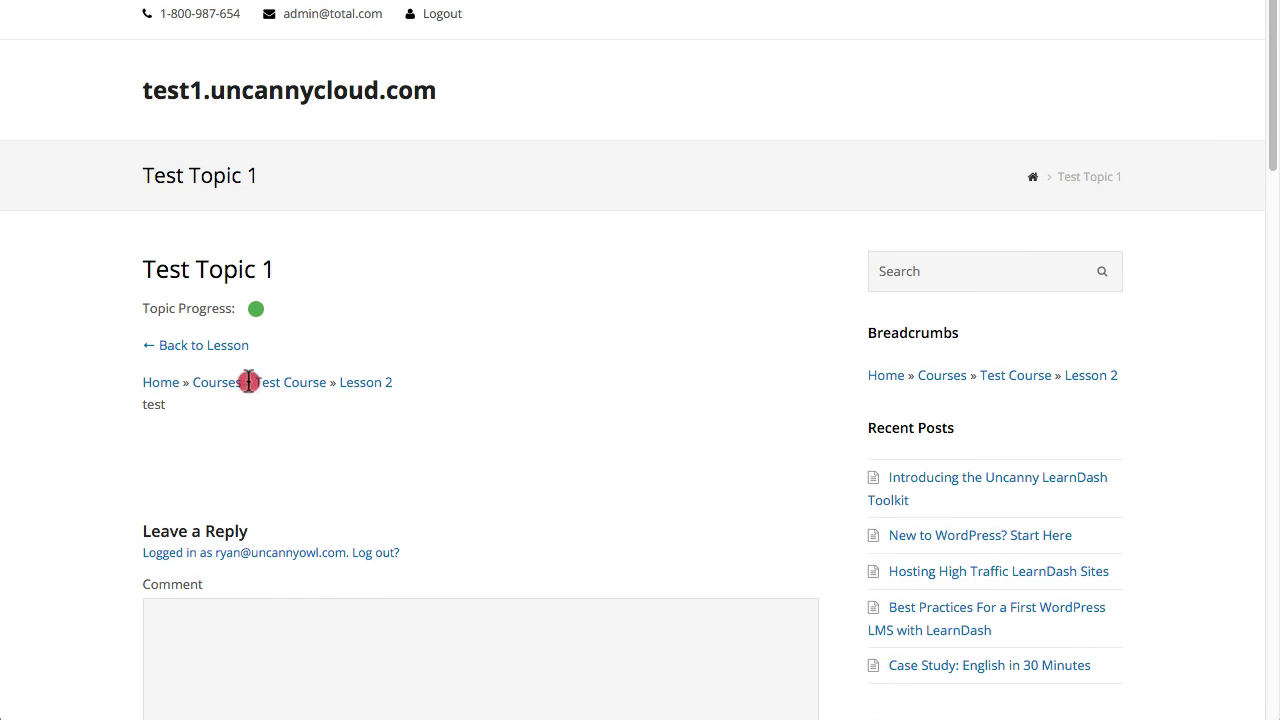
pyautogui.moveTo(248, 382)
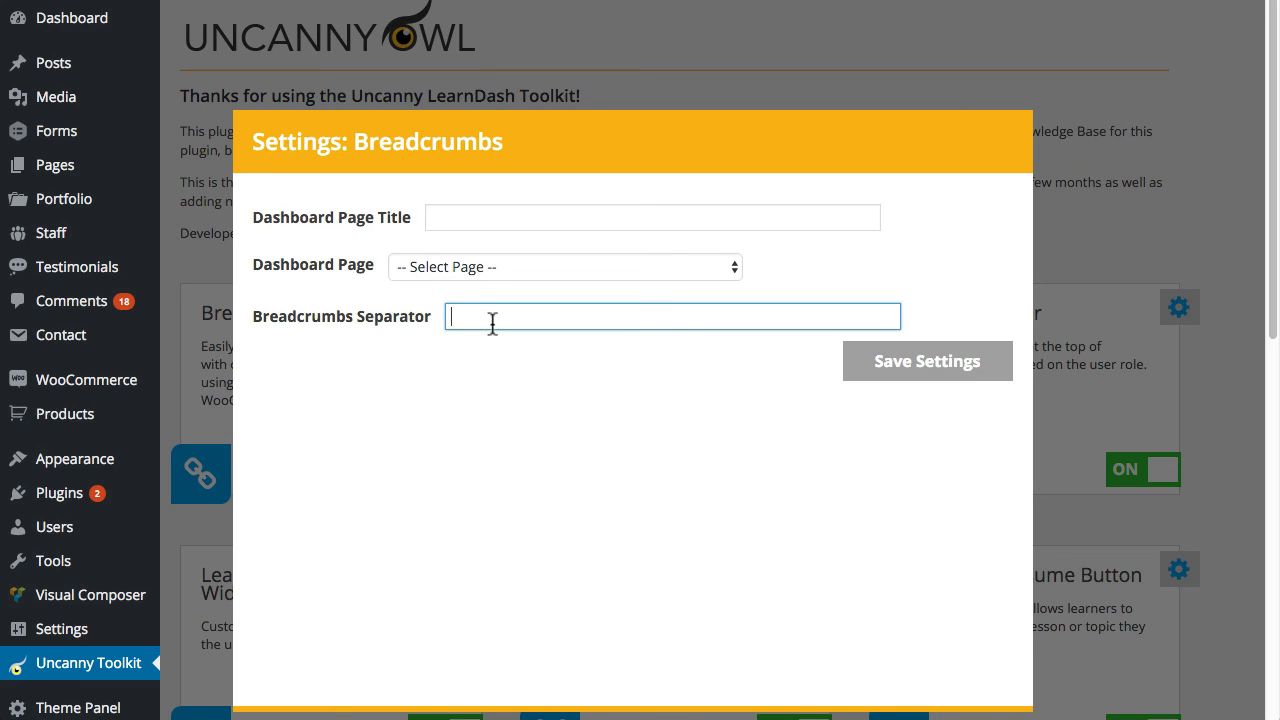
# Step: Save > as the Breadcrumbs Separator
pyautogui.write('>')
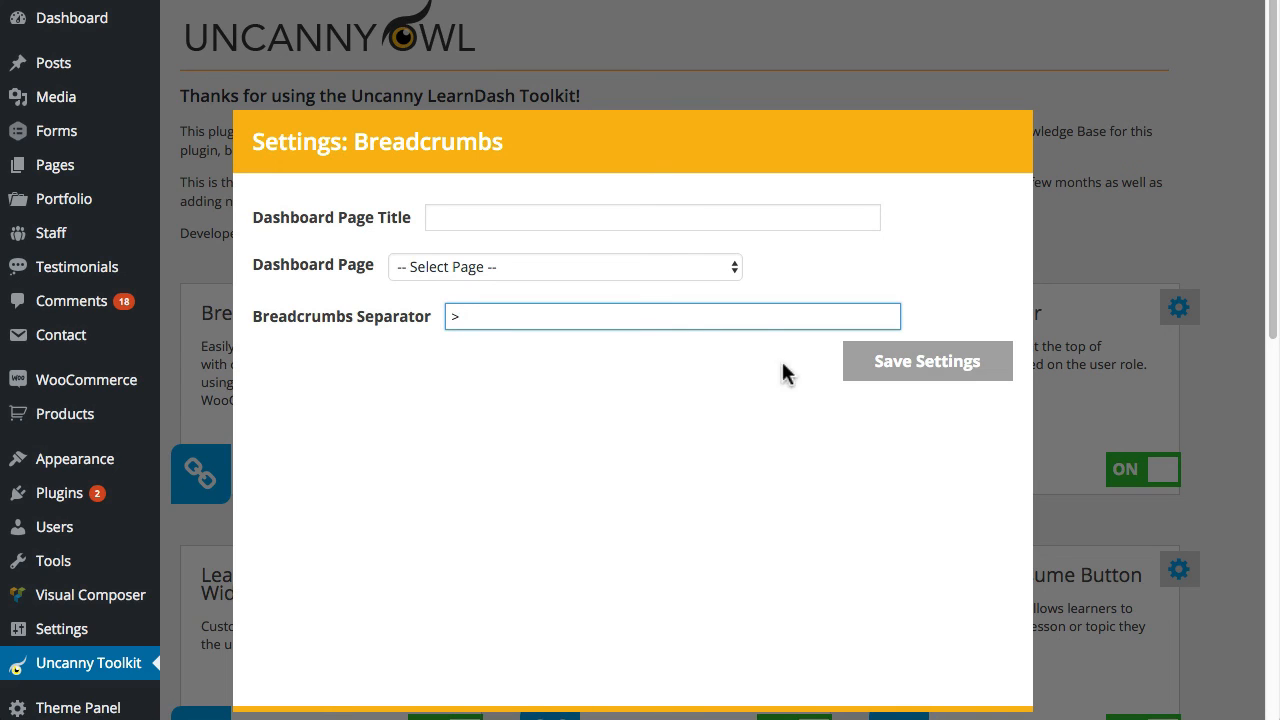
pyautogui.click(924, 360)
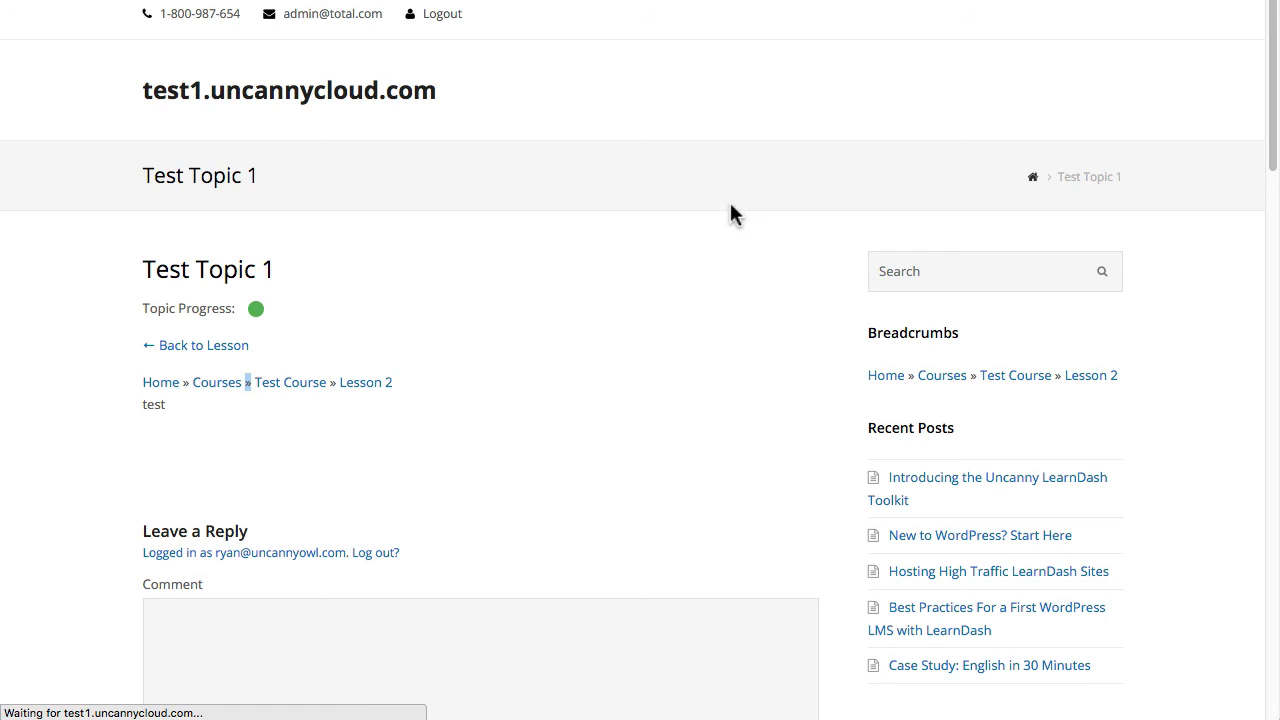
pyautogui.moveTo(336, 390)
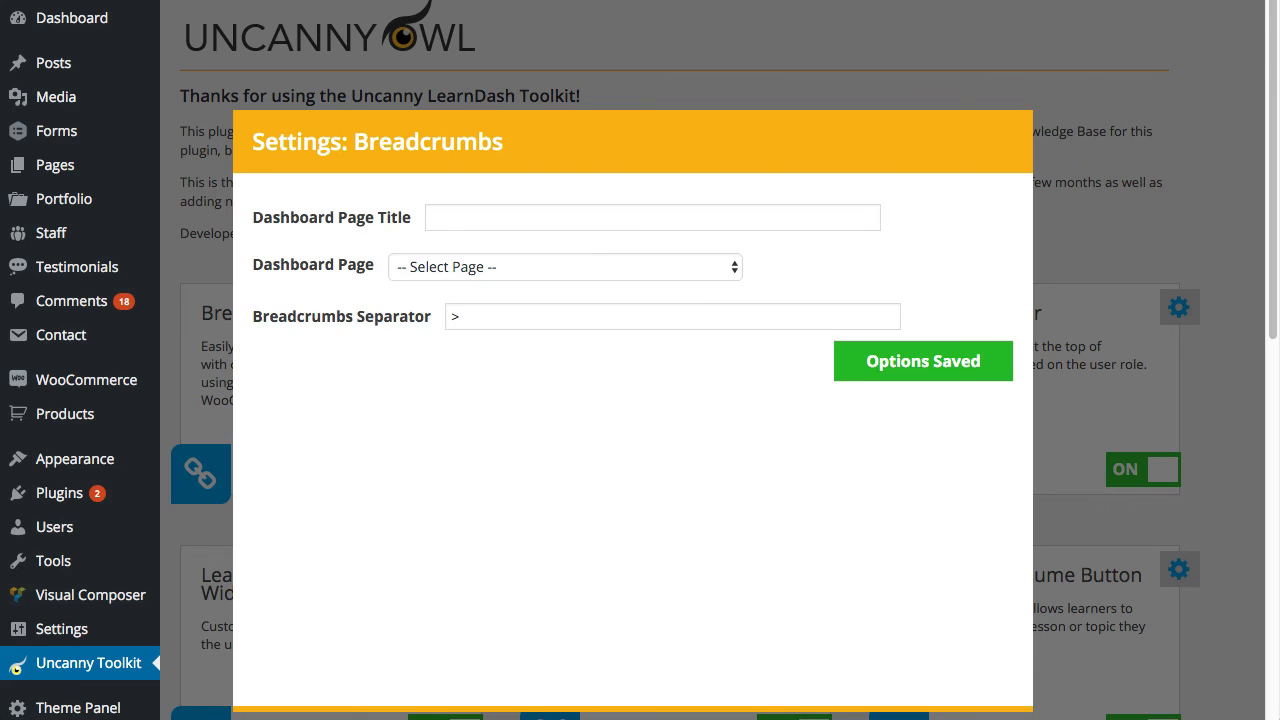
# Step: Replace the saved separator with dashes (---) and save again
pyautogui.click(672, 316)
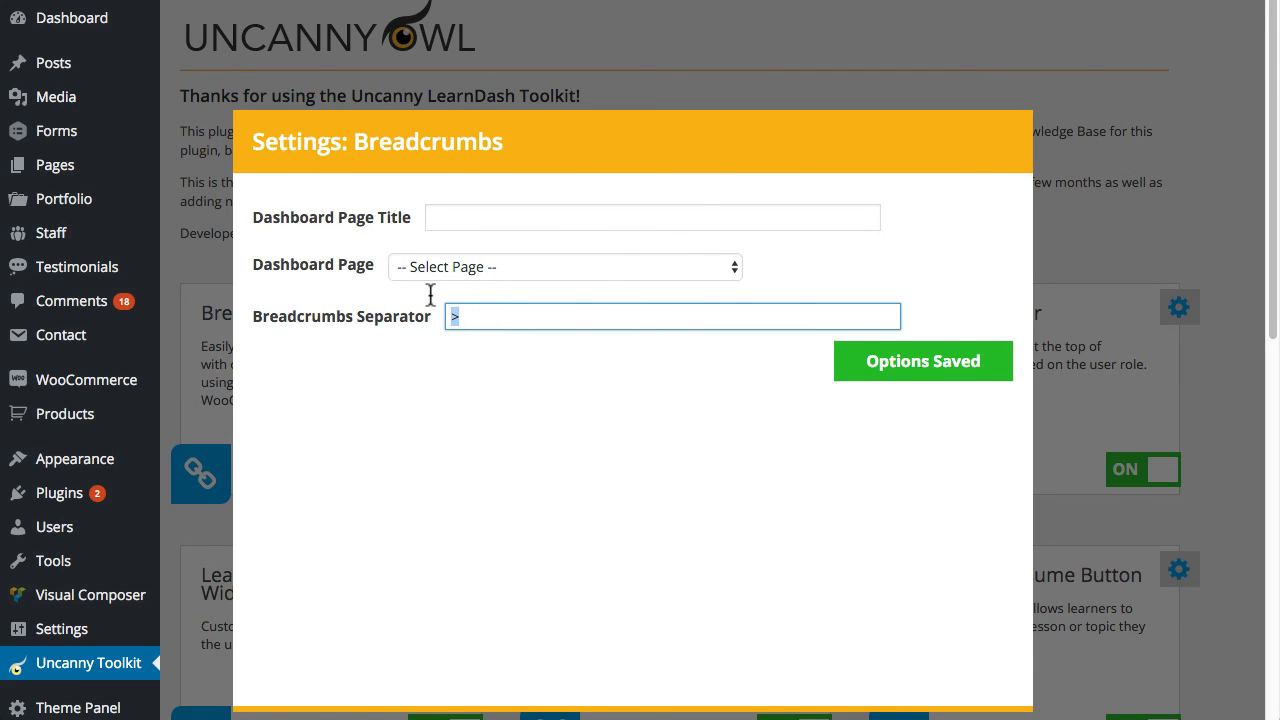
pyautogui.write('-')
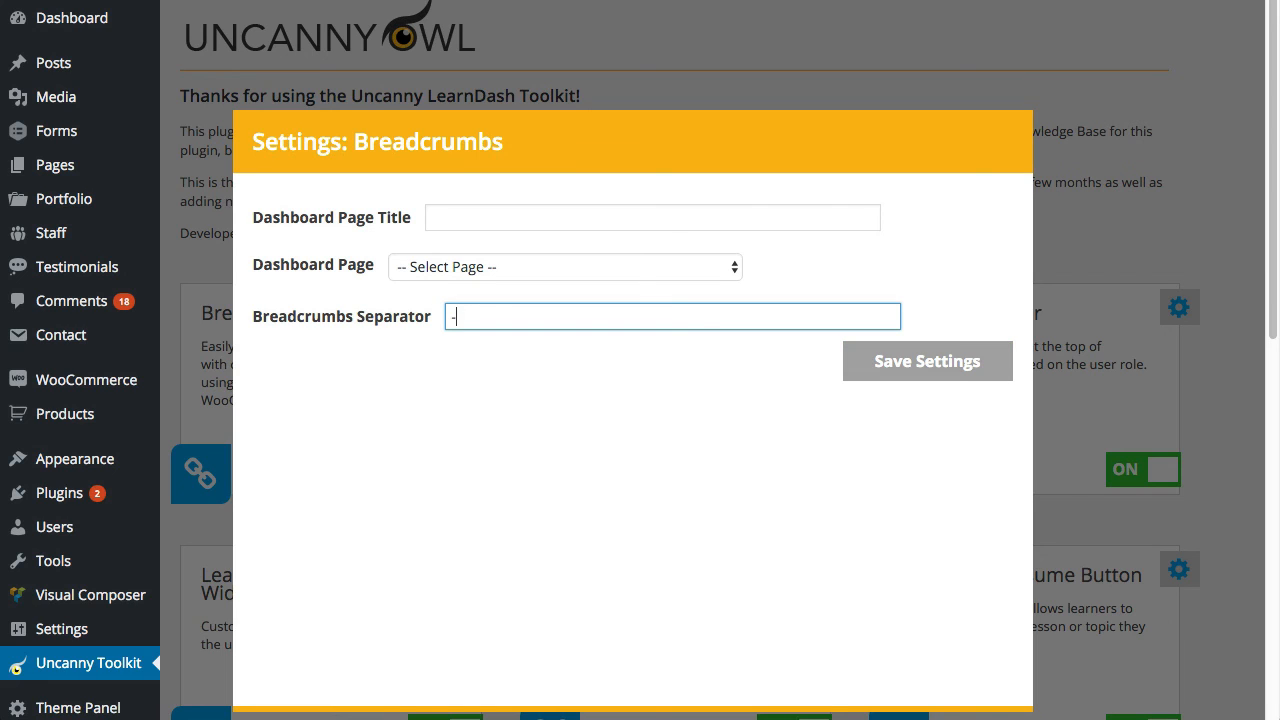
pyautogui.write('--')
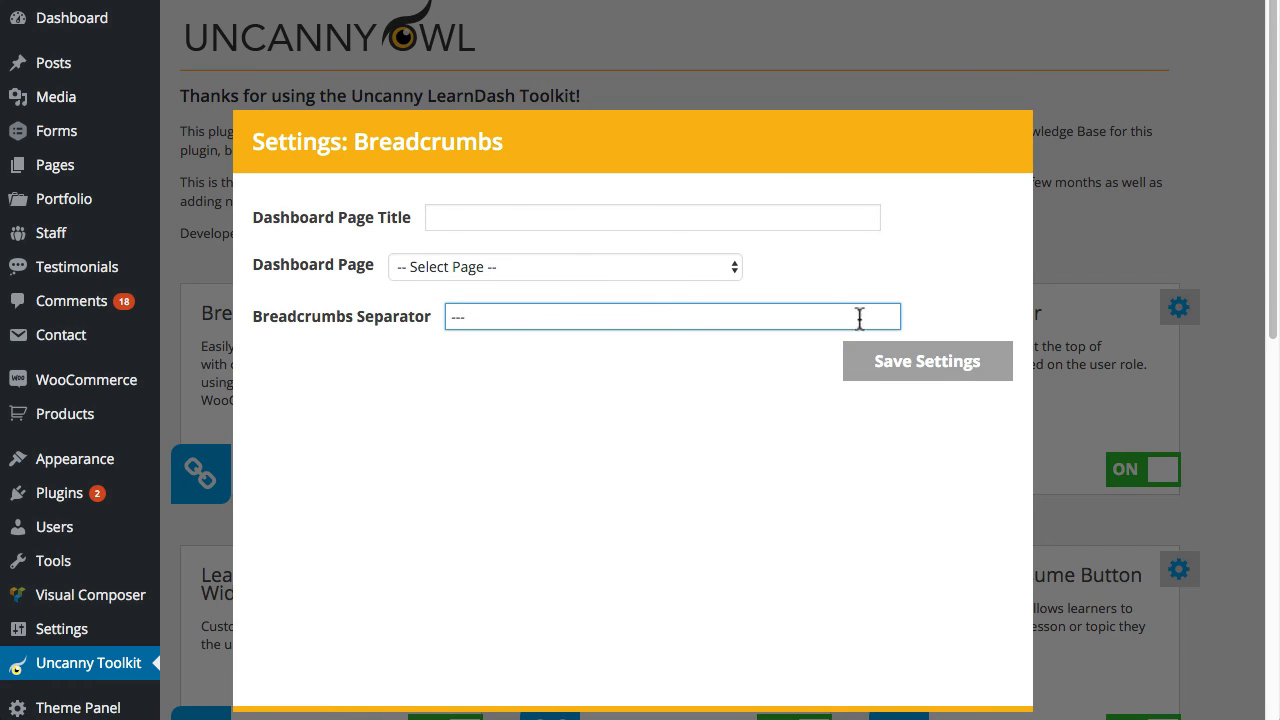
pyautogui.click(926, 360)
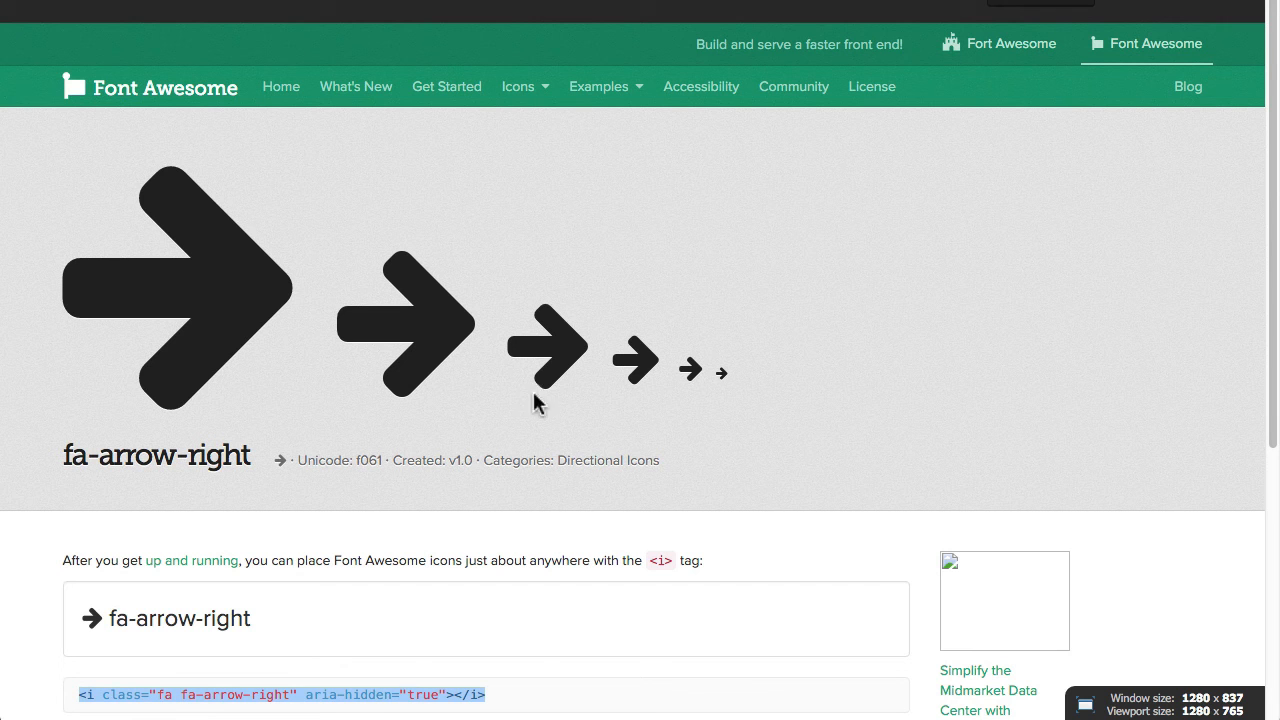
# Step: Select the fa-arrow-right <i> HTML snippet on the Font Awesome icon page
pyautogui.scroll(-3)
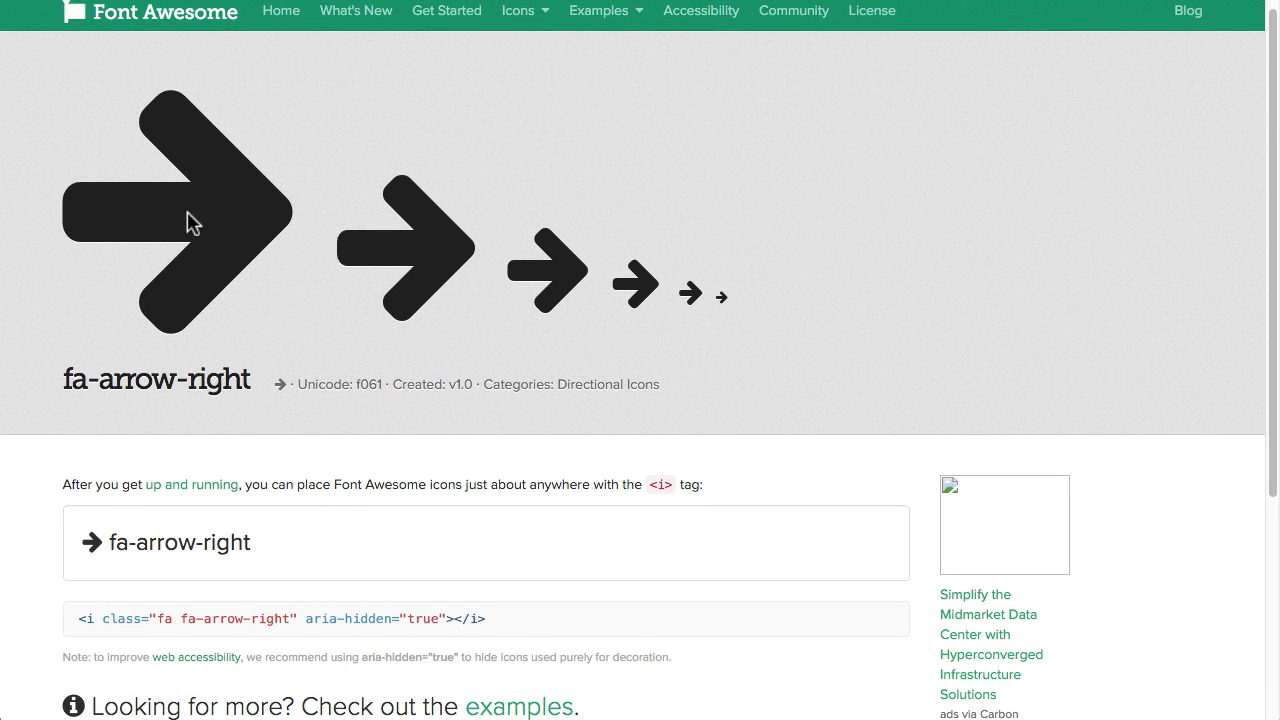
pyautogui.tripleClick(280, 618)
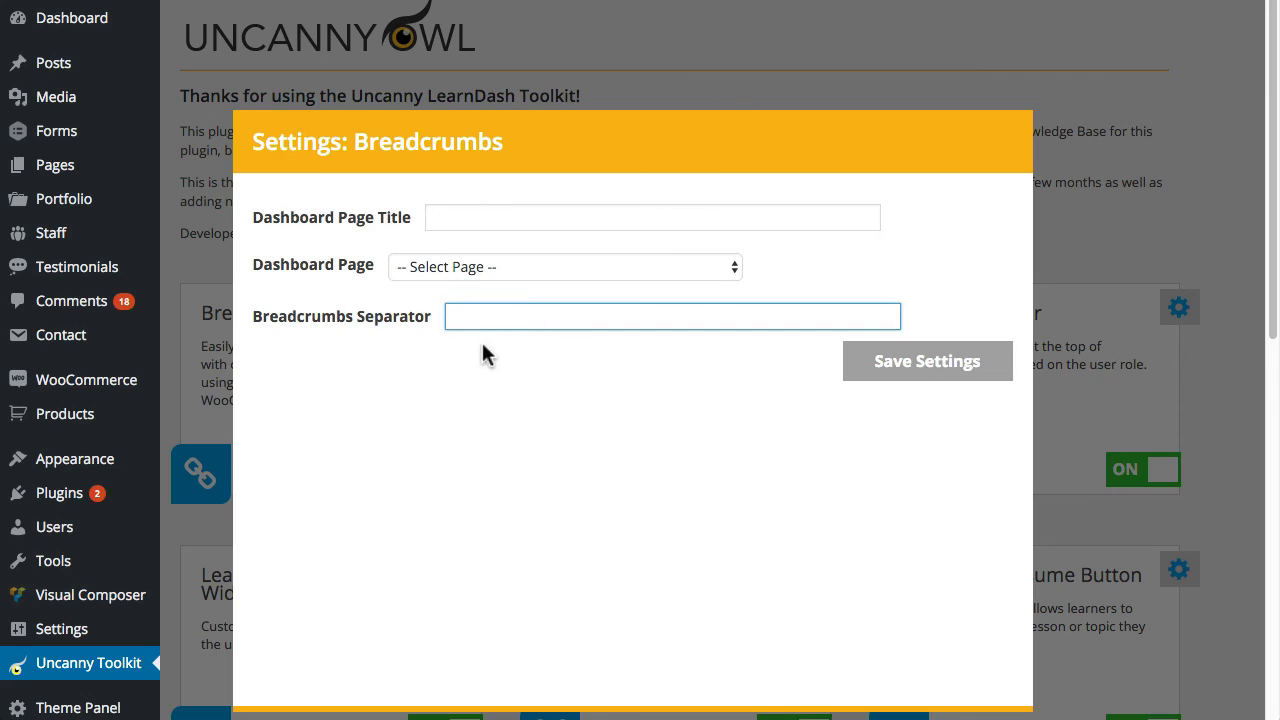
# Step: Save <i class="fa fa-arrow-right" aria-hidden="true"></i> as the Breadcrumbs Separator
pyautogui.write('<i class="fa fa-arrow-right" aria-hidden="true"></i>')
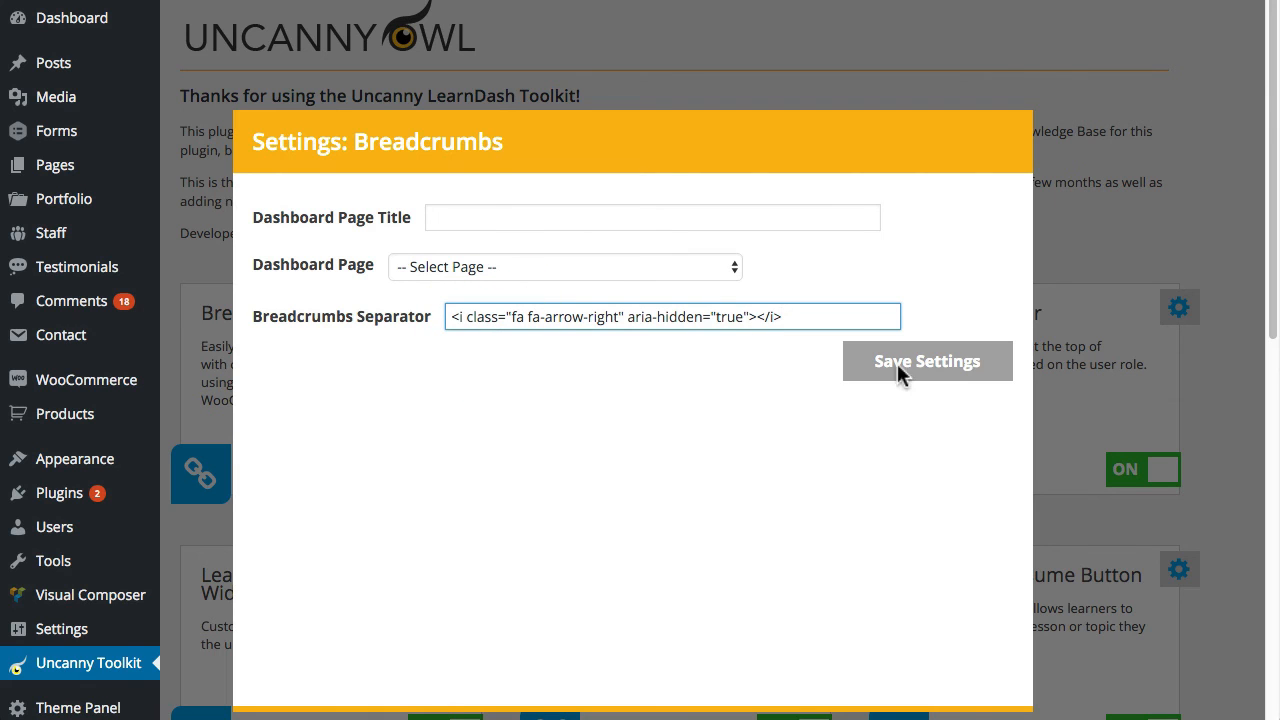
pyautogui.click(926, 360)
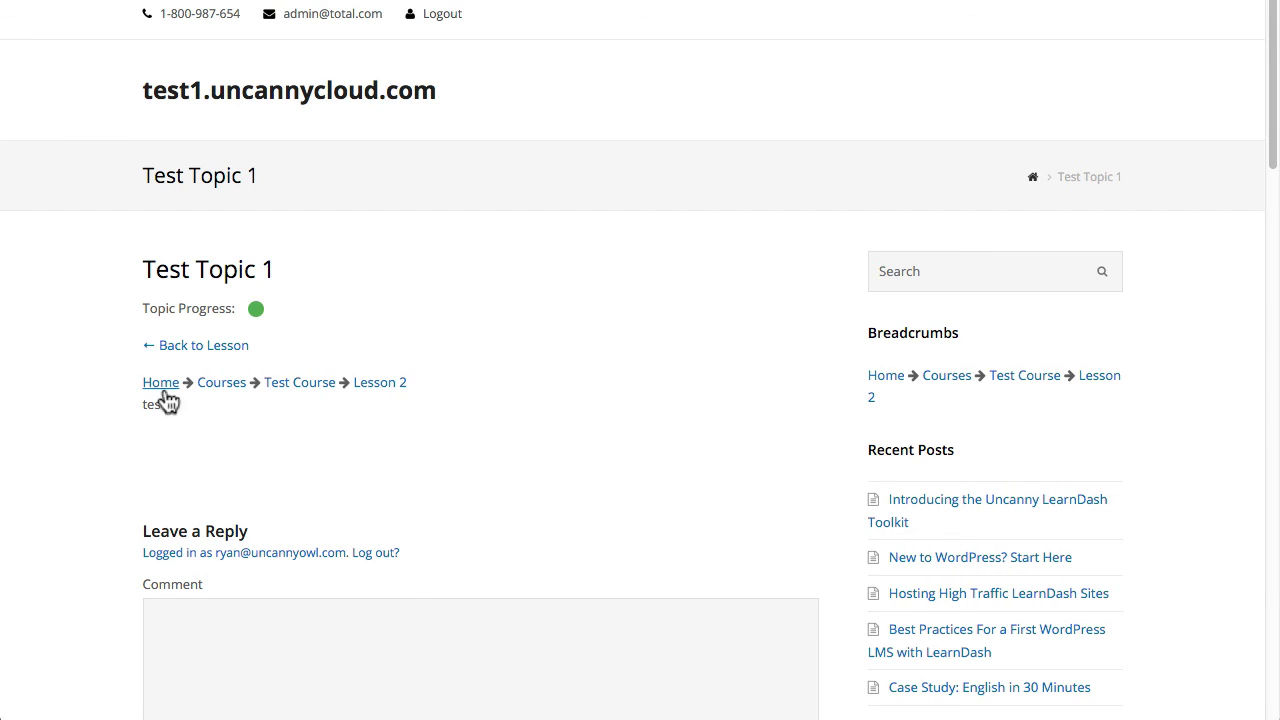
pyautogui.moveTo(310, 400)
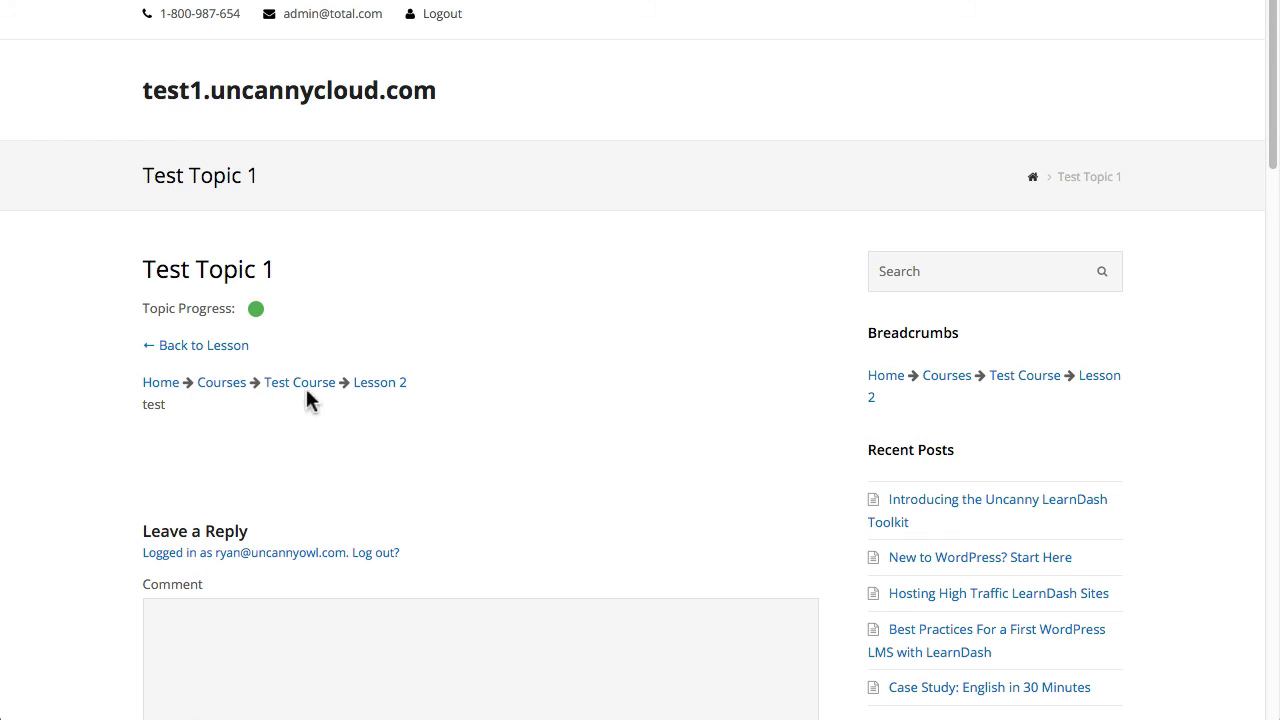
pyautogui.moveTo(784, 560)
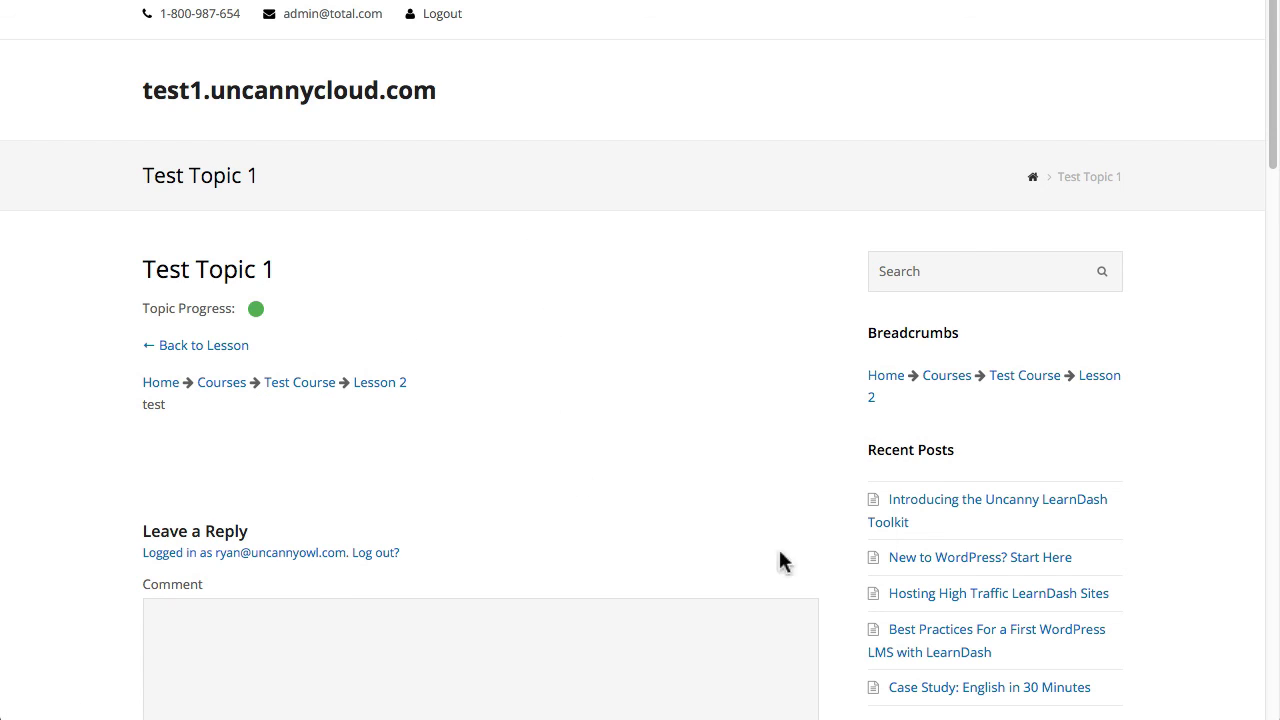
pyautogui.moveTo(1100, 376)
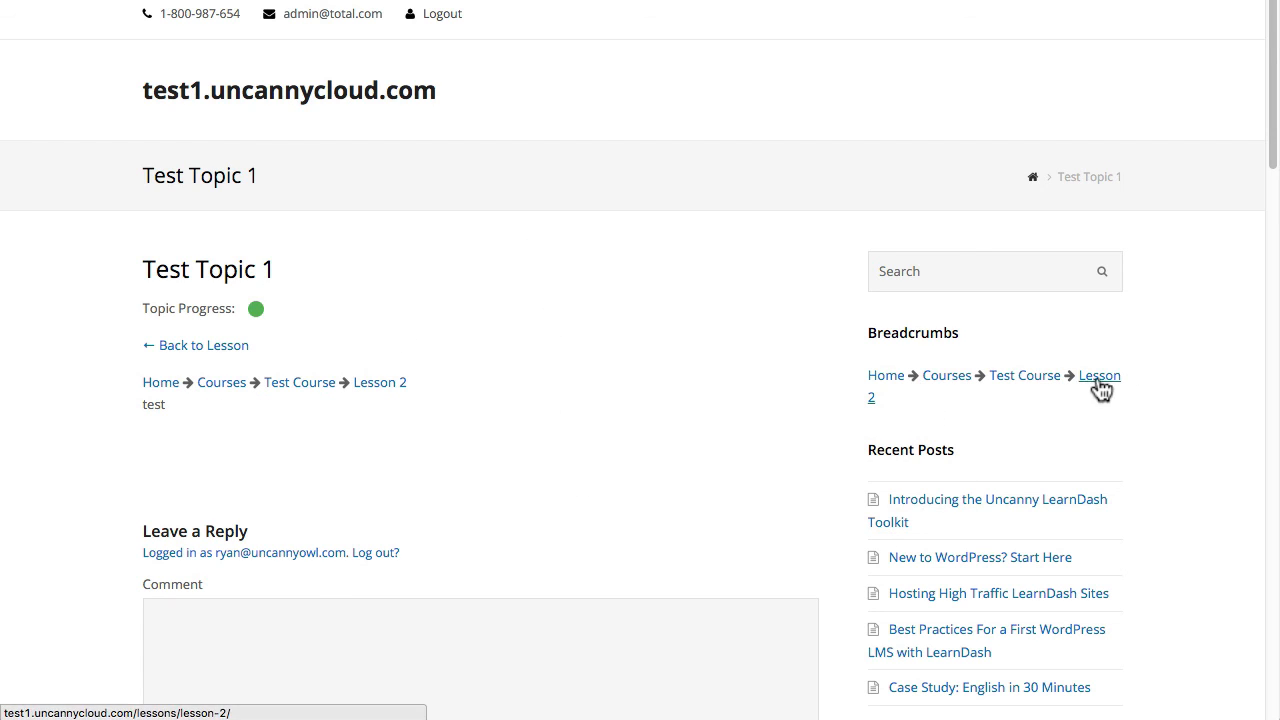
pyautogui.moveTo(896, 402)
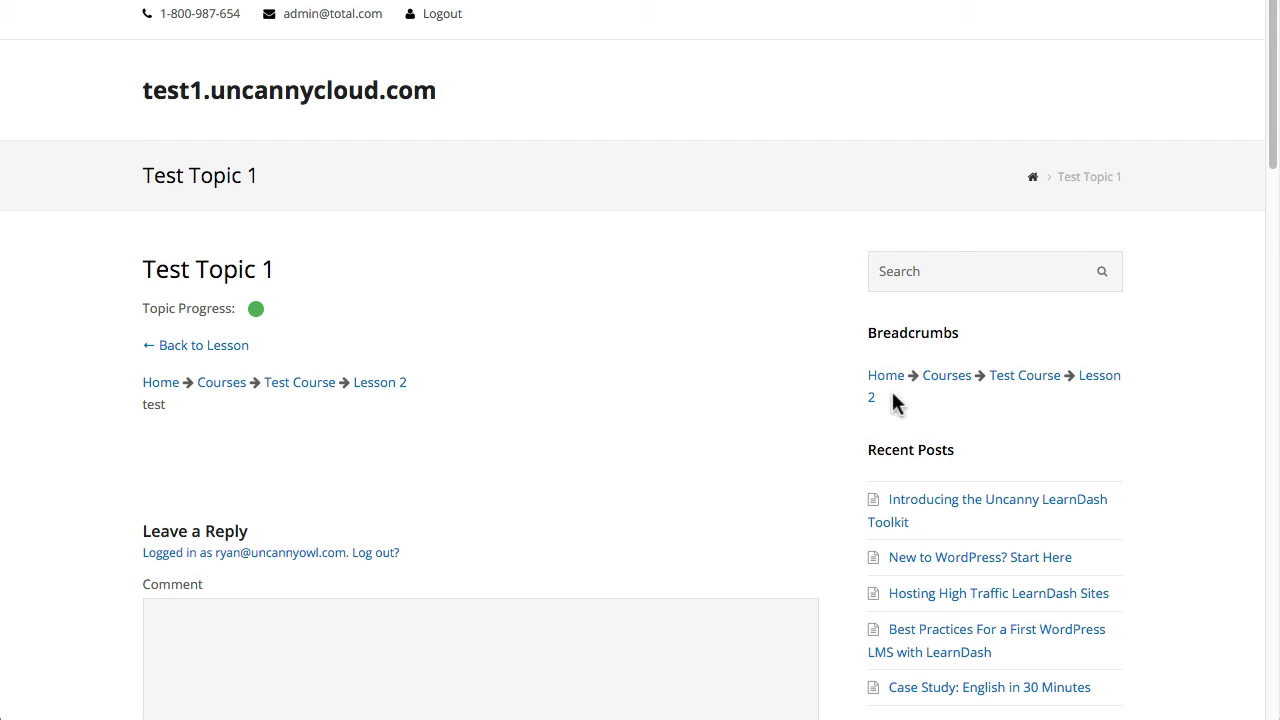
pyautogui.moveTo(998, 472)
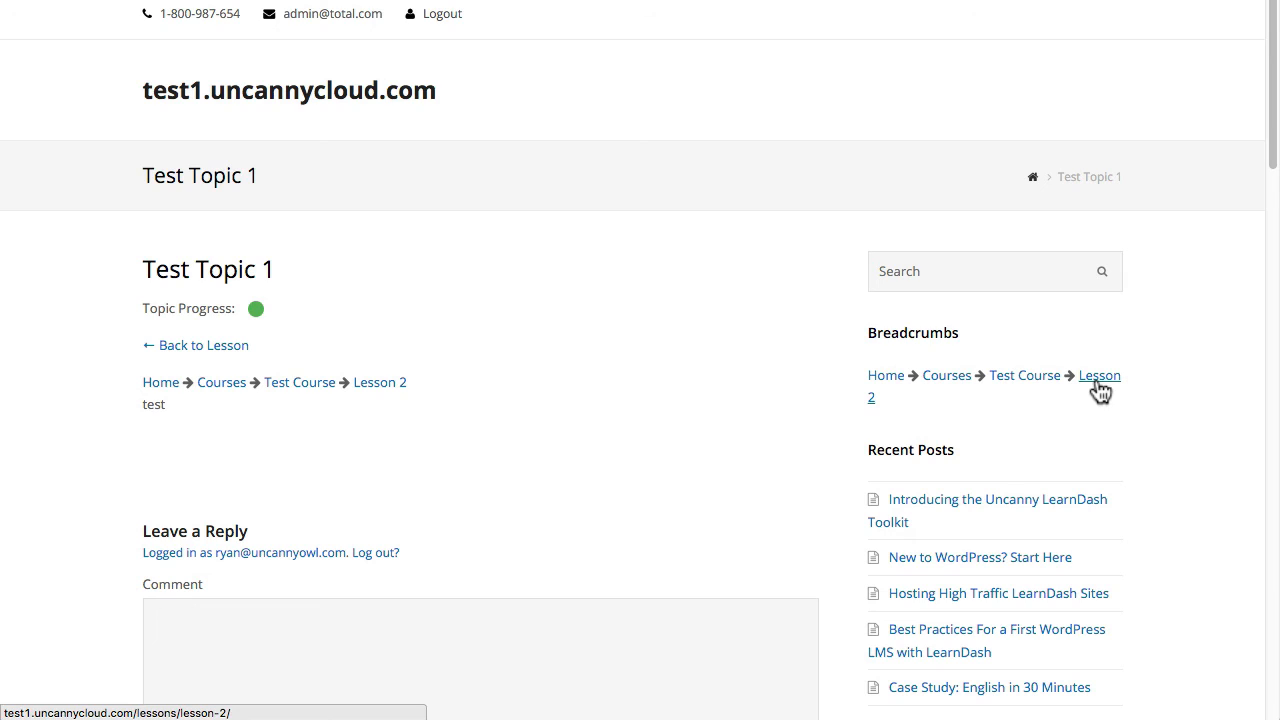
pyautogui.moveTo(1100, 380)
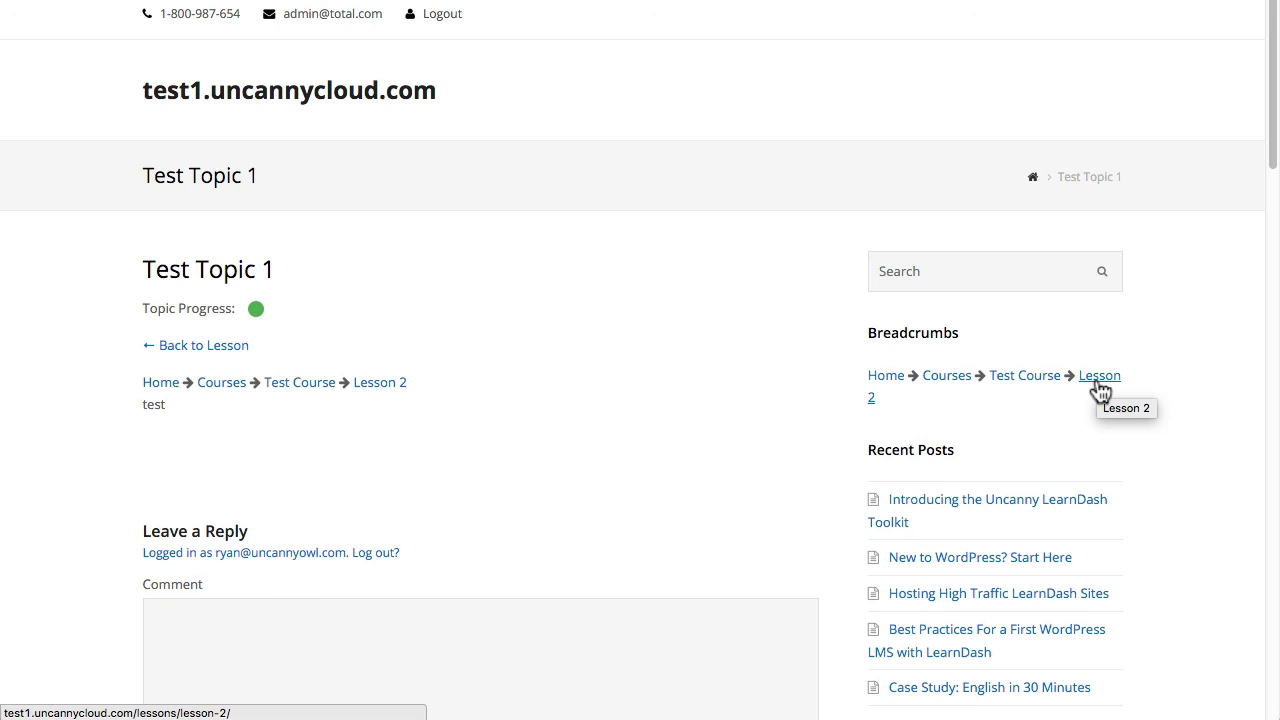
pyautogui.moveTo(1076, 408)
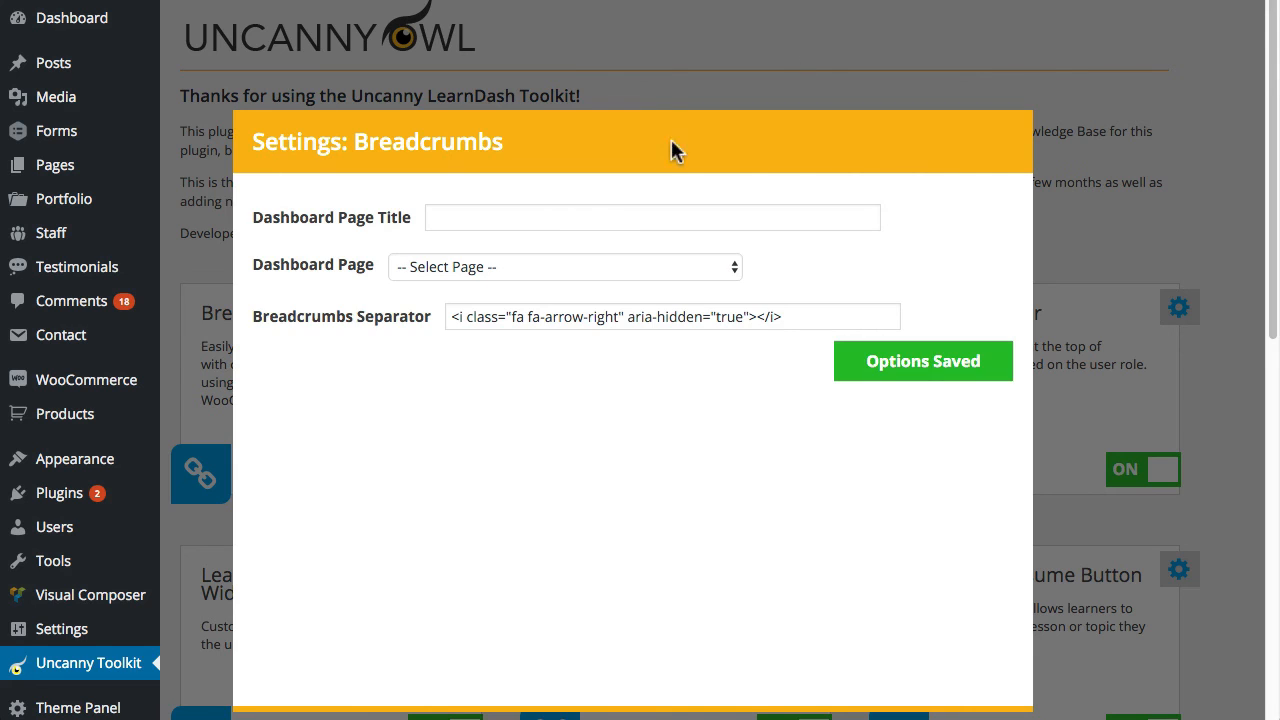
# Step: Set Dashboard Page to Dashboard with the title My Courses and save the Breadcrumbs settings
pyautogui.click(652, 216)
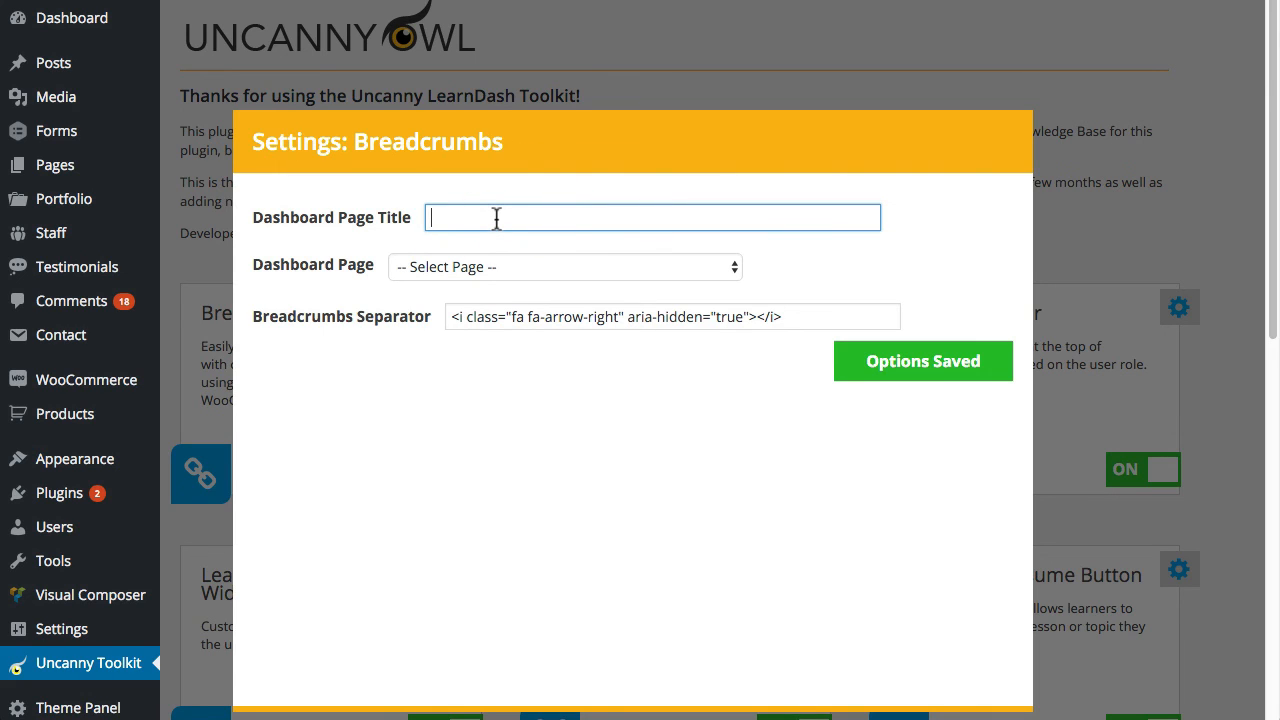
pyautogui.moveTo(512, 276)
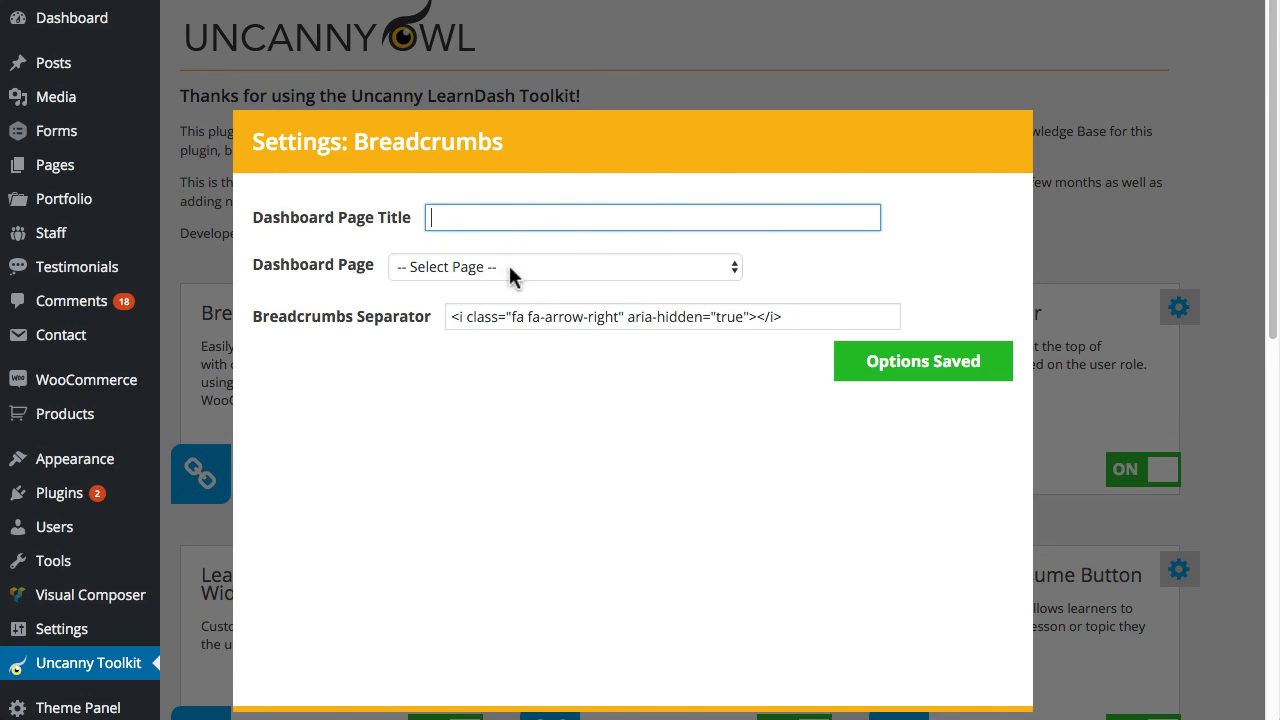
pyautogui.click(564, 266)
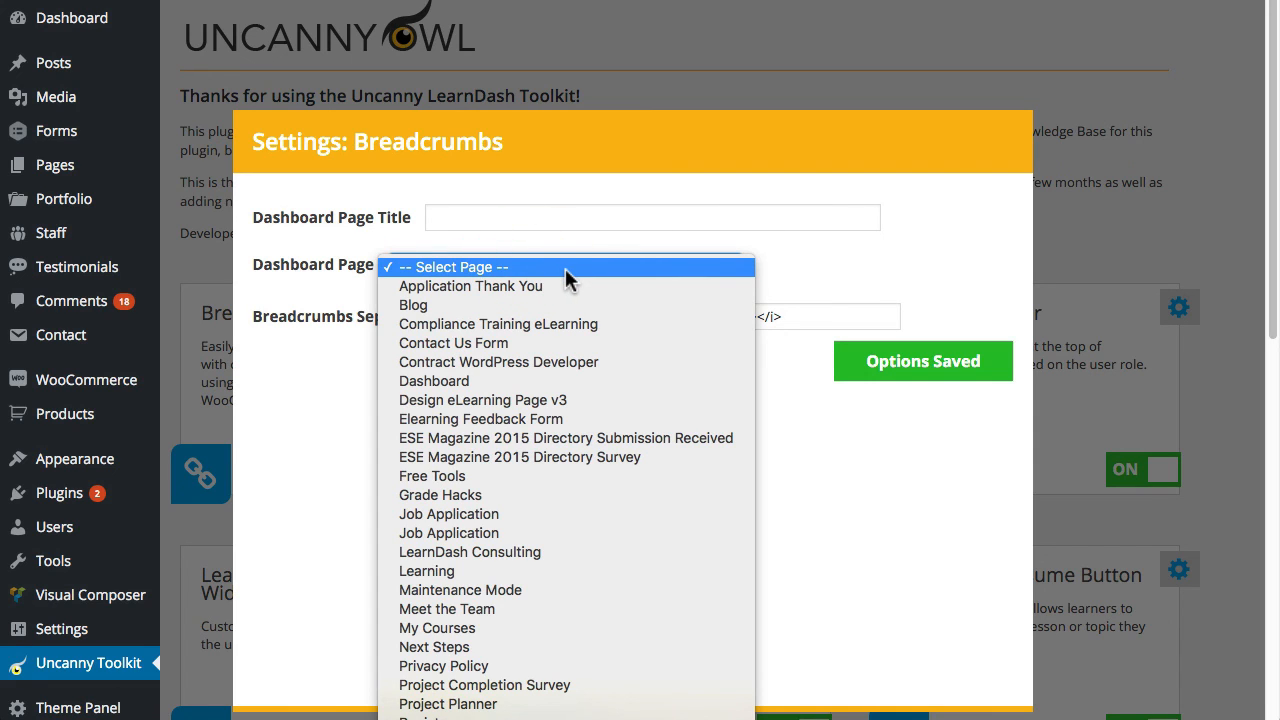
pyautogui.moveTo(528, 380)
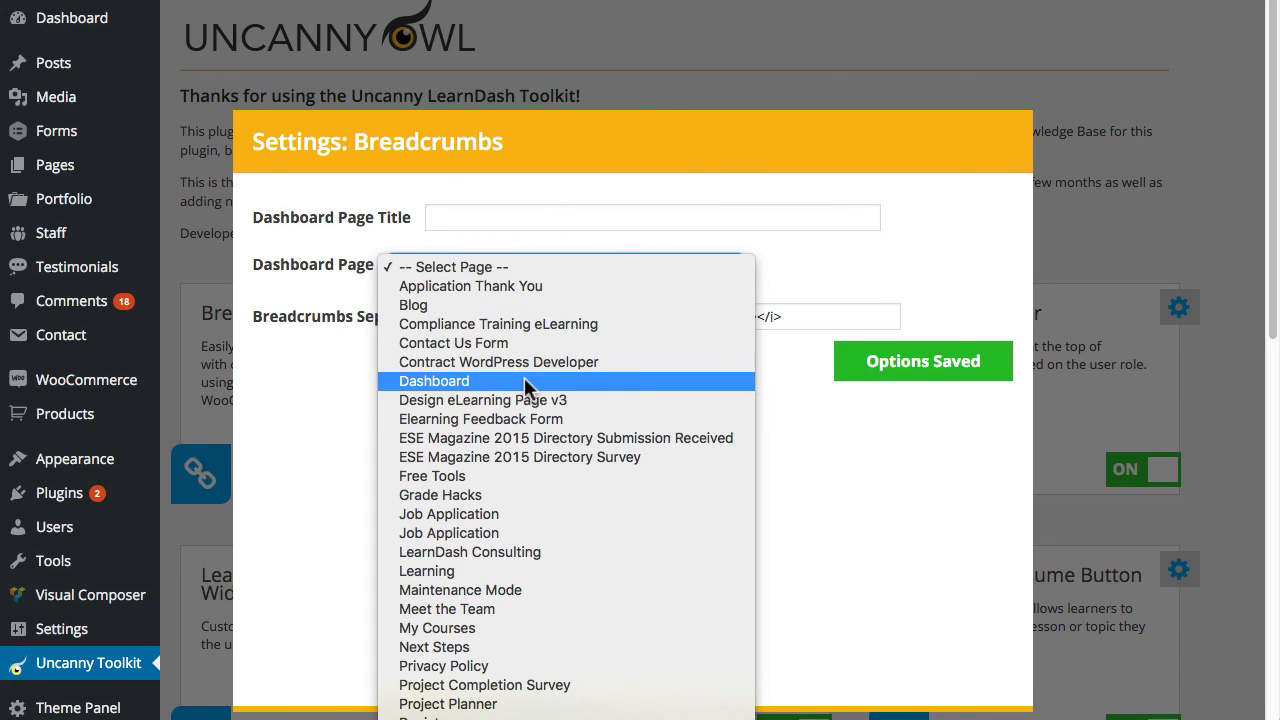
pyautogui.click(432, 380)
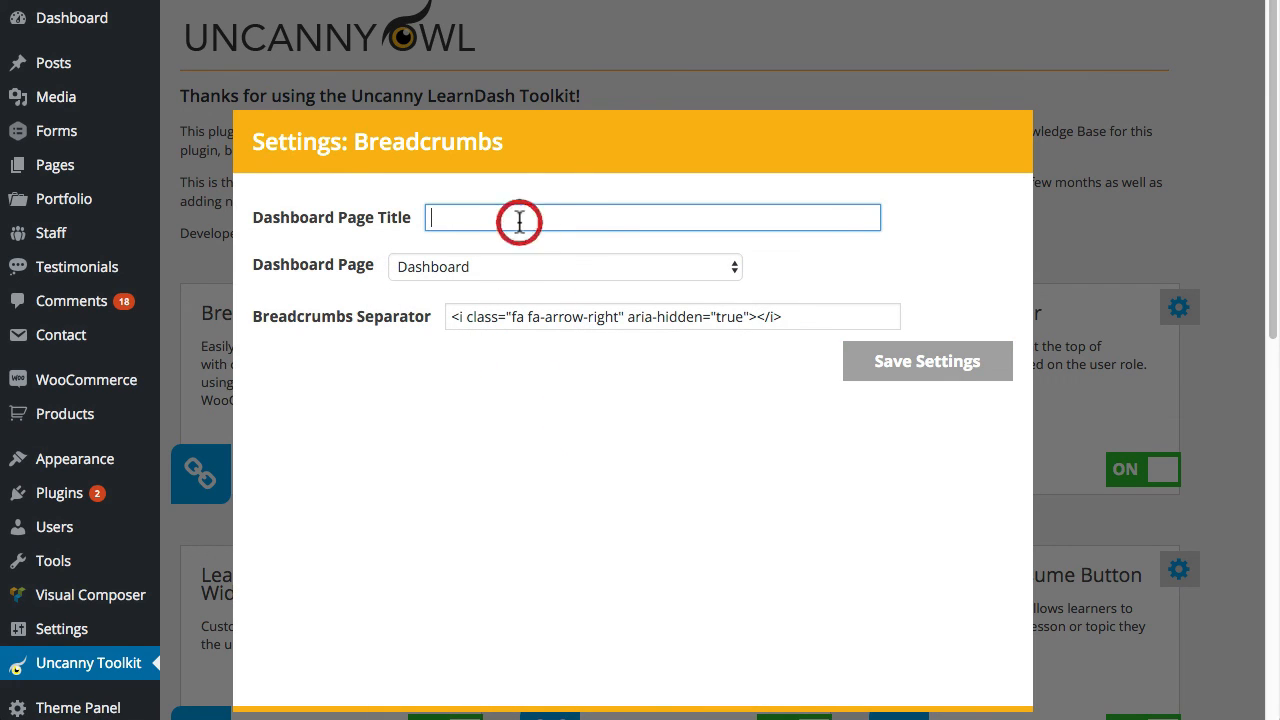
pyautogui.write('My Cour')
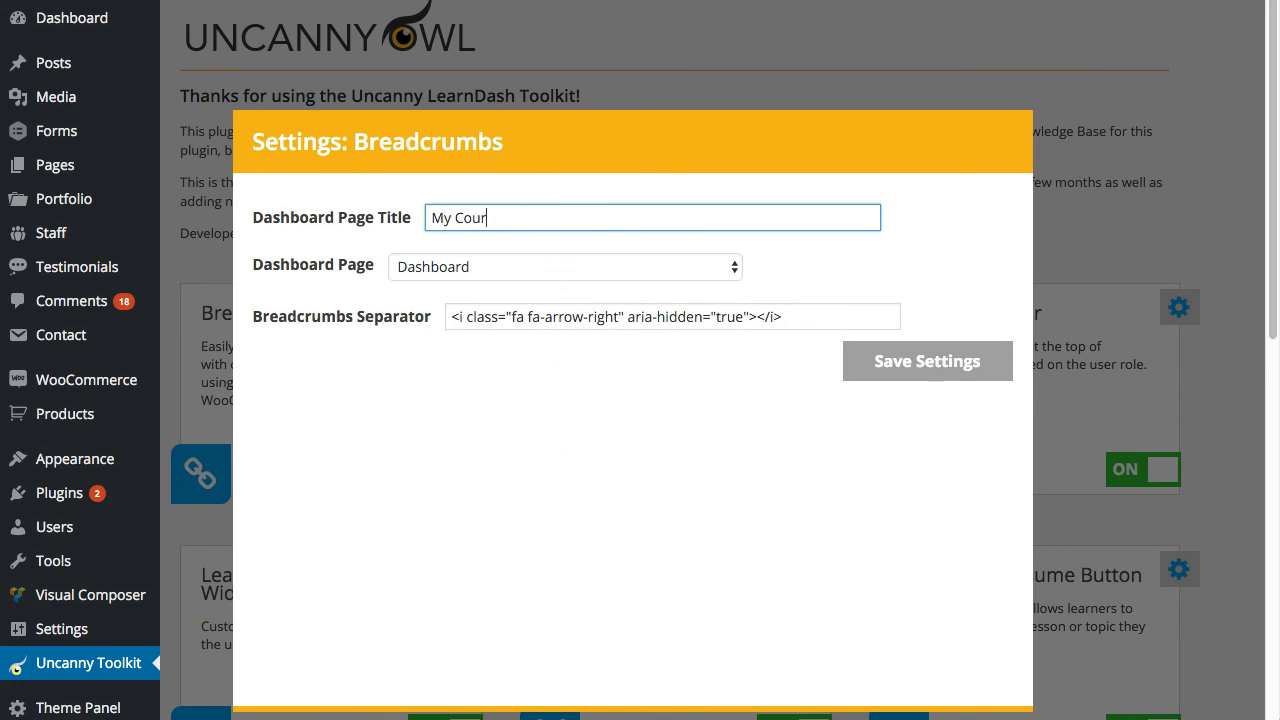
pyautogui.write('ses')
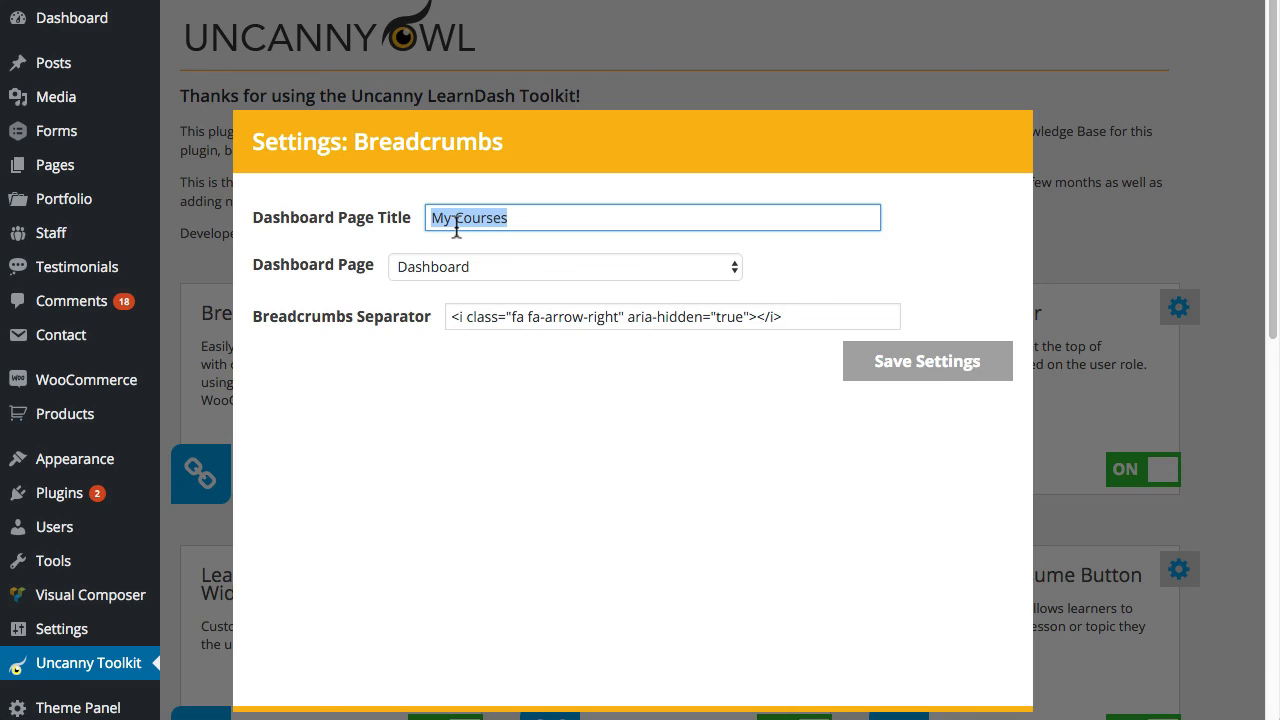
pyautogui.moveTo(436, 272)
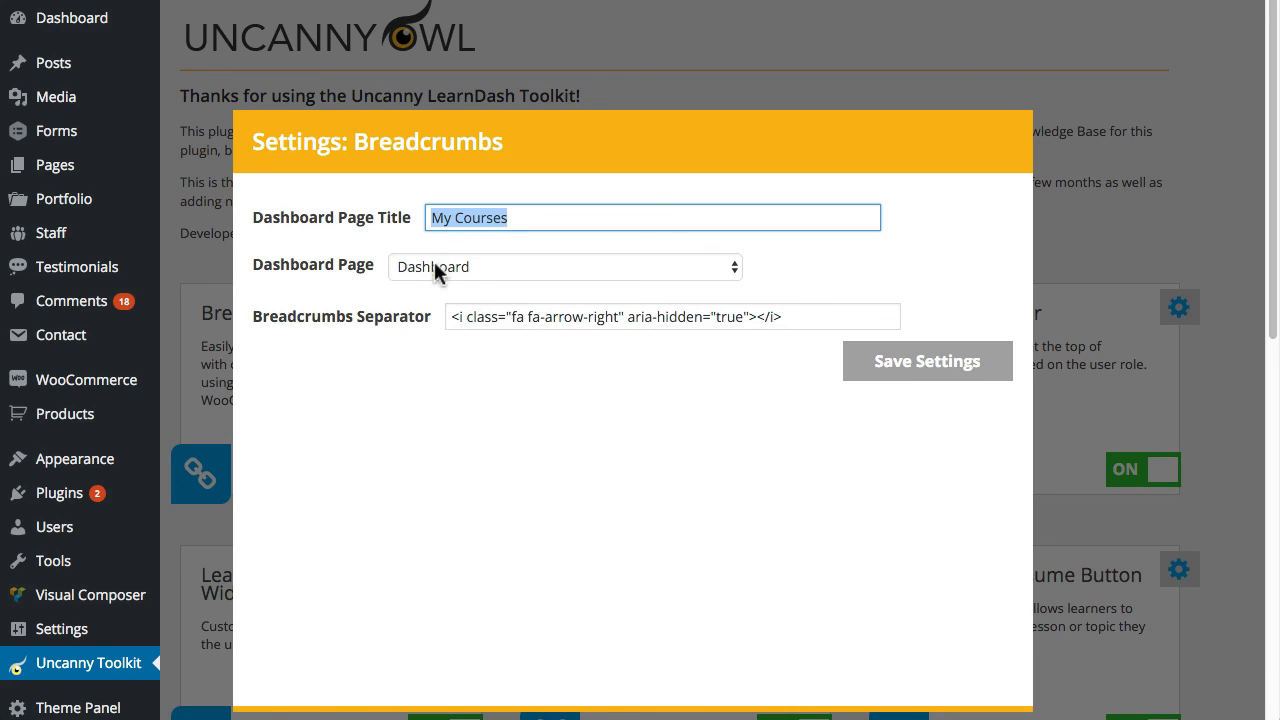
pyautogui.moveTo(472, 270)
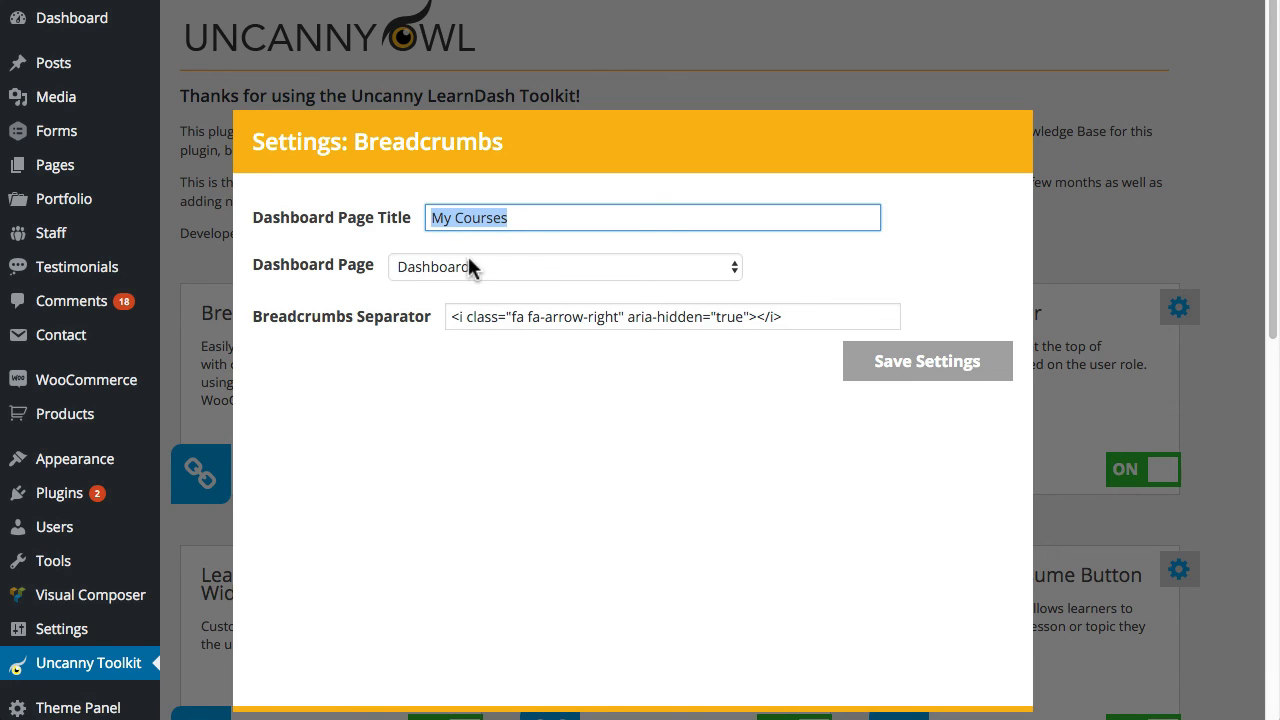
pyautogui.click(924, 360)
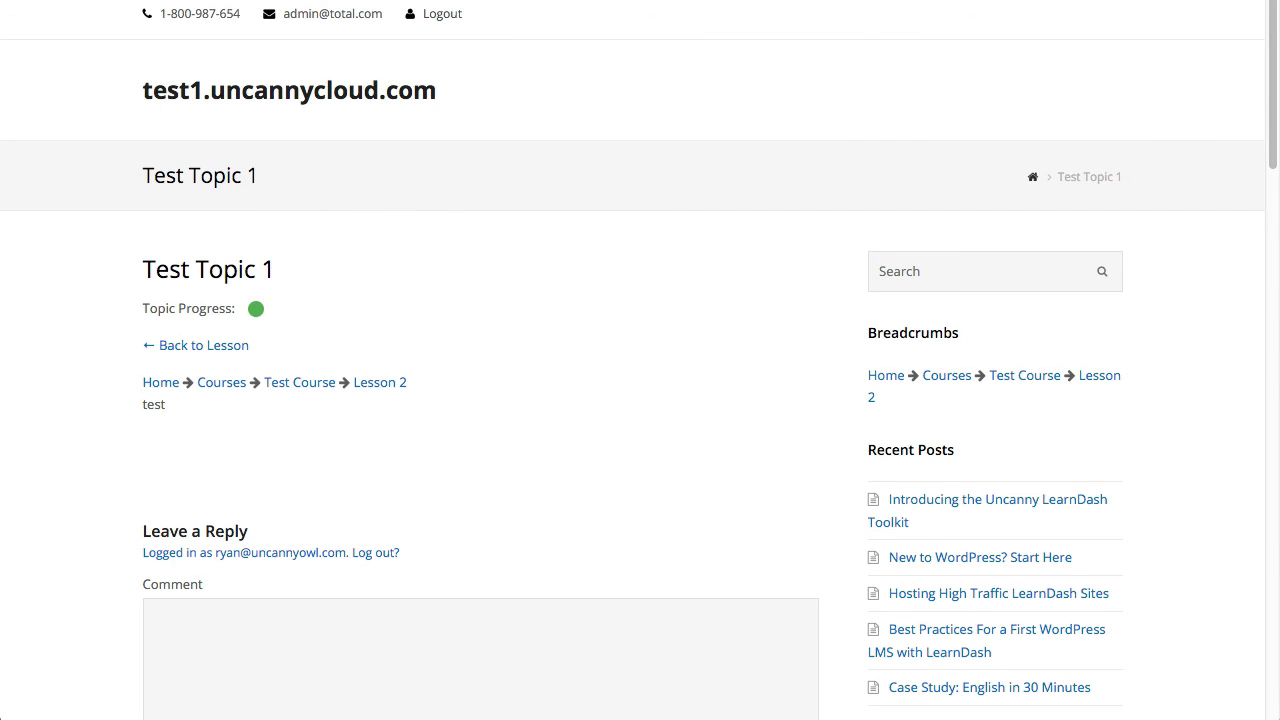
pyautogui.moveTo(220, 382)
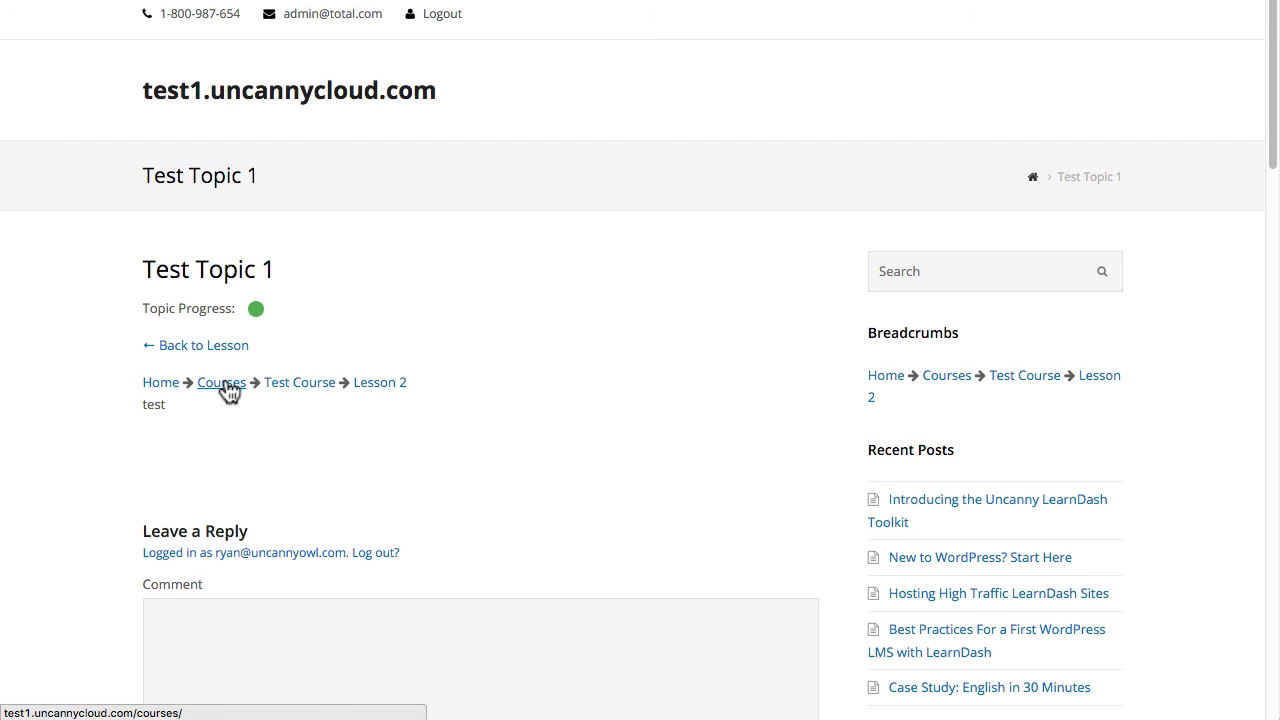
pyautogui.moveTo(220, 382)
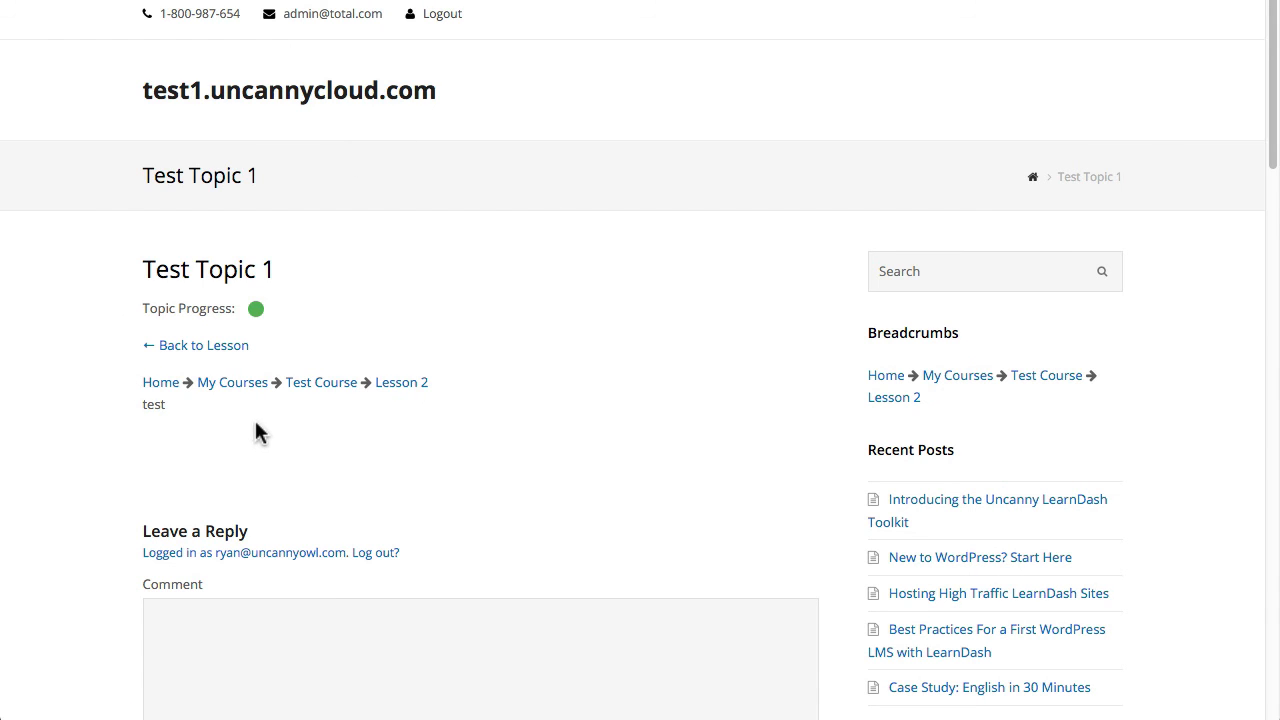
pyautogui.moveTo(232, 382)
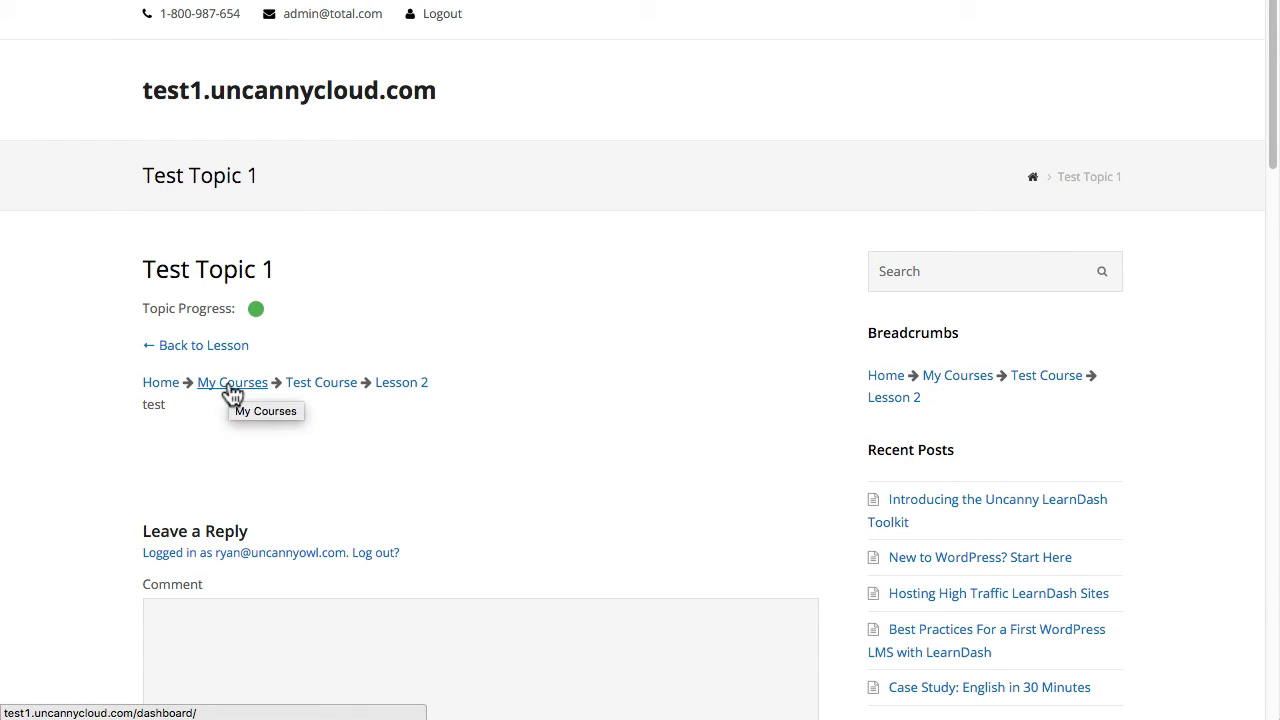
# Step: Follow the My Courses breadcrumb to the Dashboard page listing registered courses
pyautogui.click(232, 382)
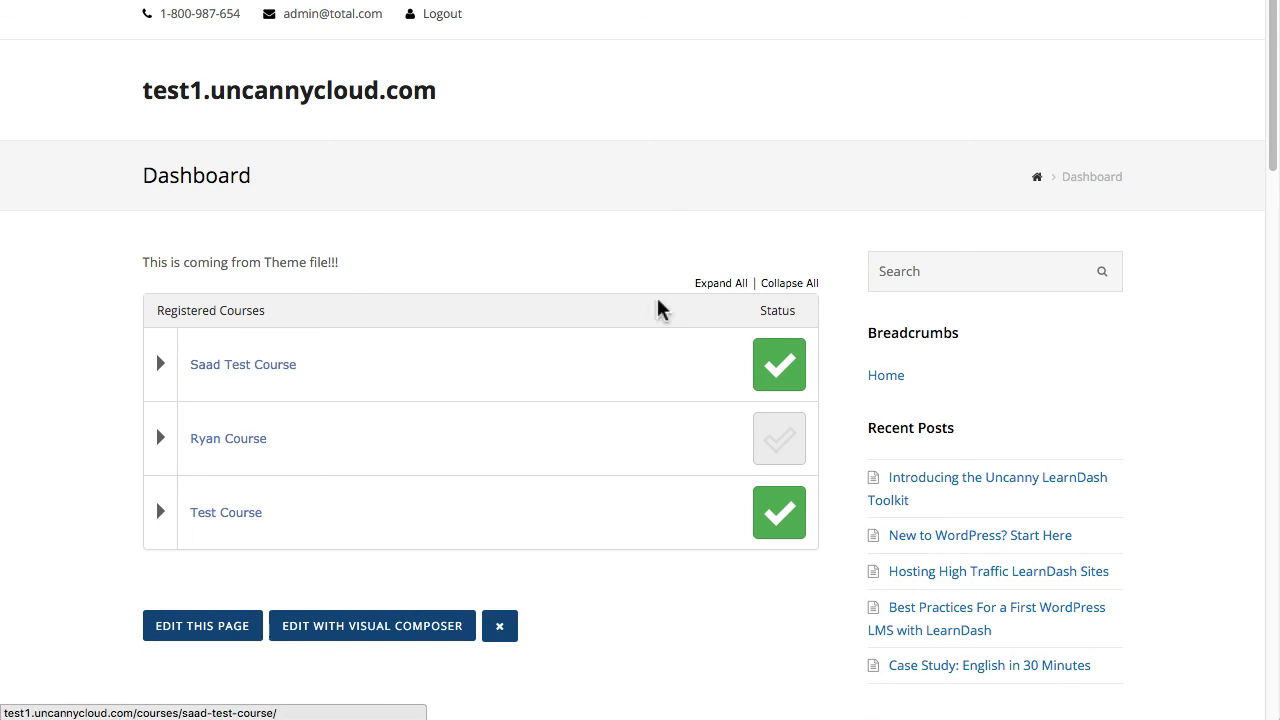
pyautogui.moveTo(1050, 180)
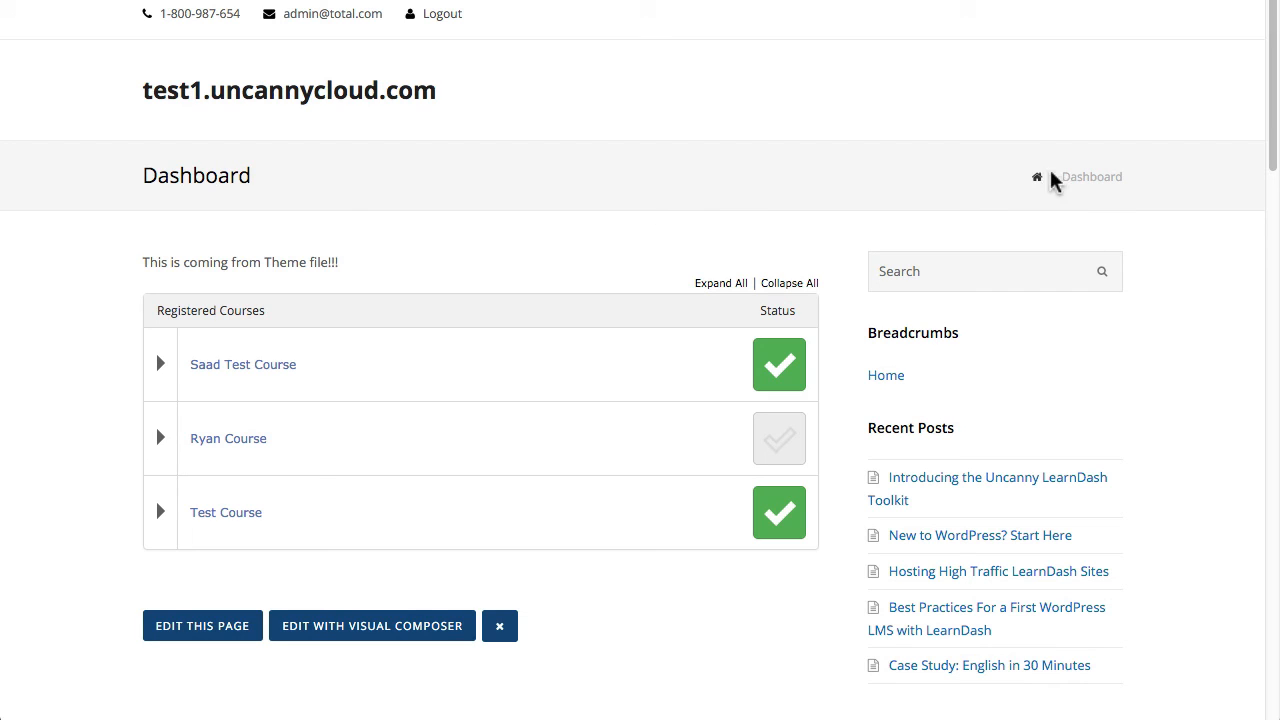
pyautogui.moveTo(886, 376)
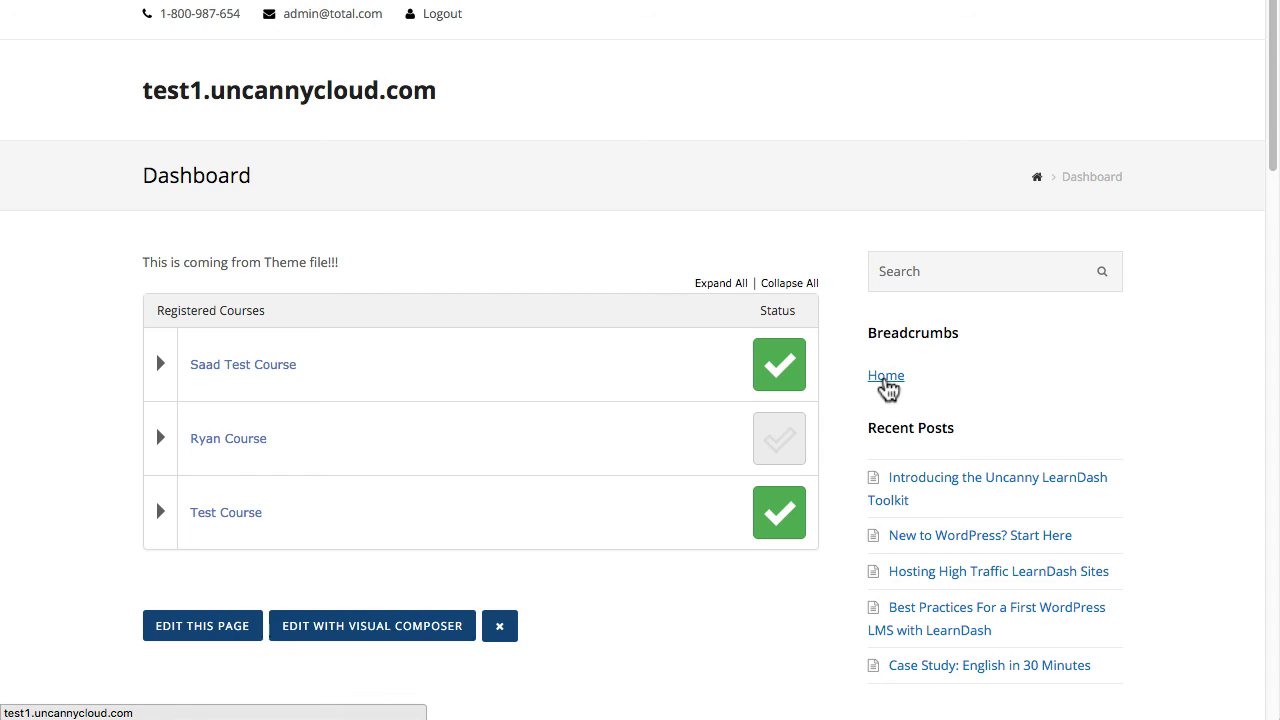
pyautogui.moveTo(884, 376)
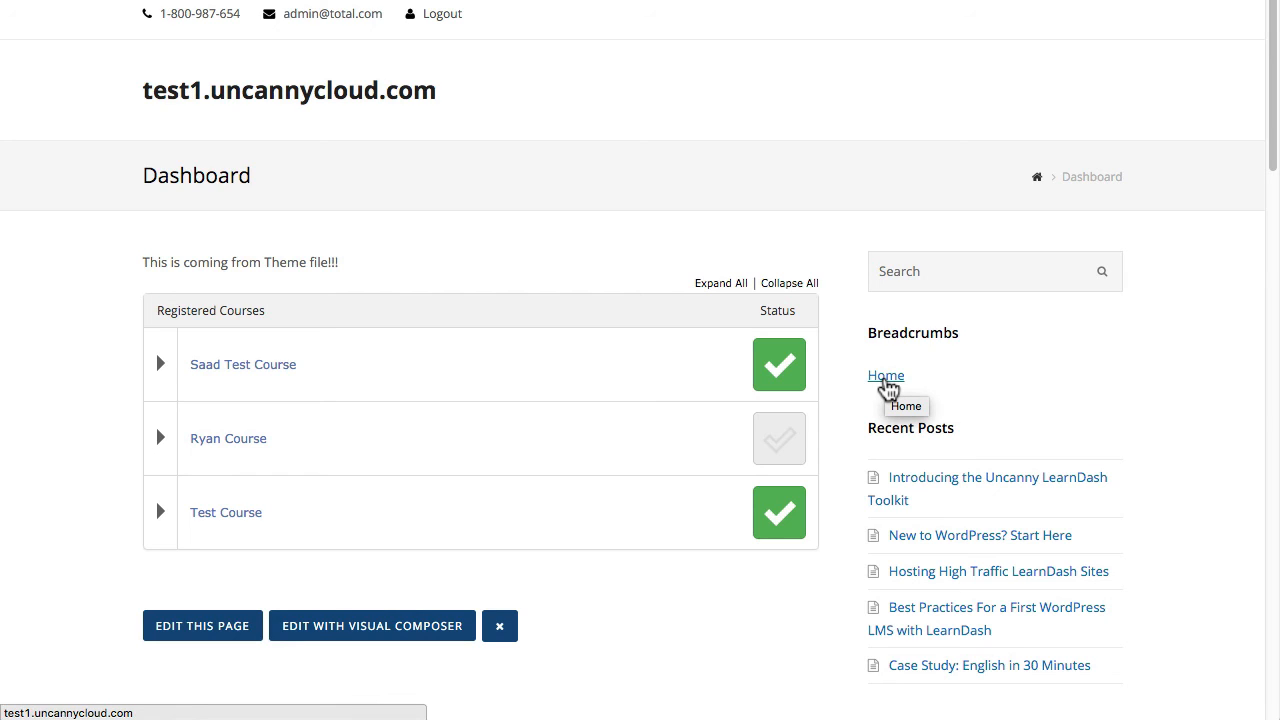
pyautogui.moveTo(948, 356)
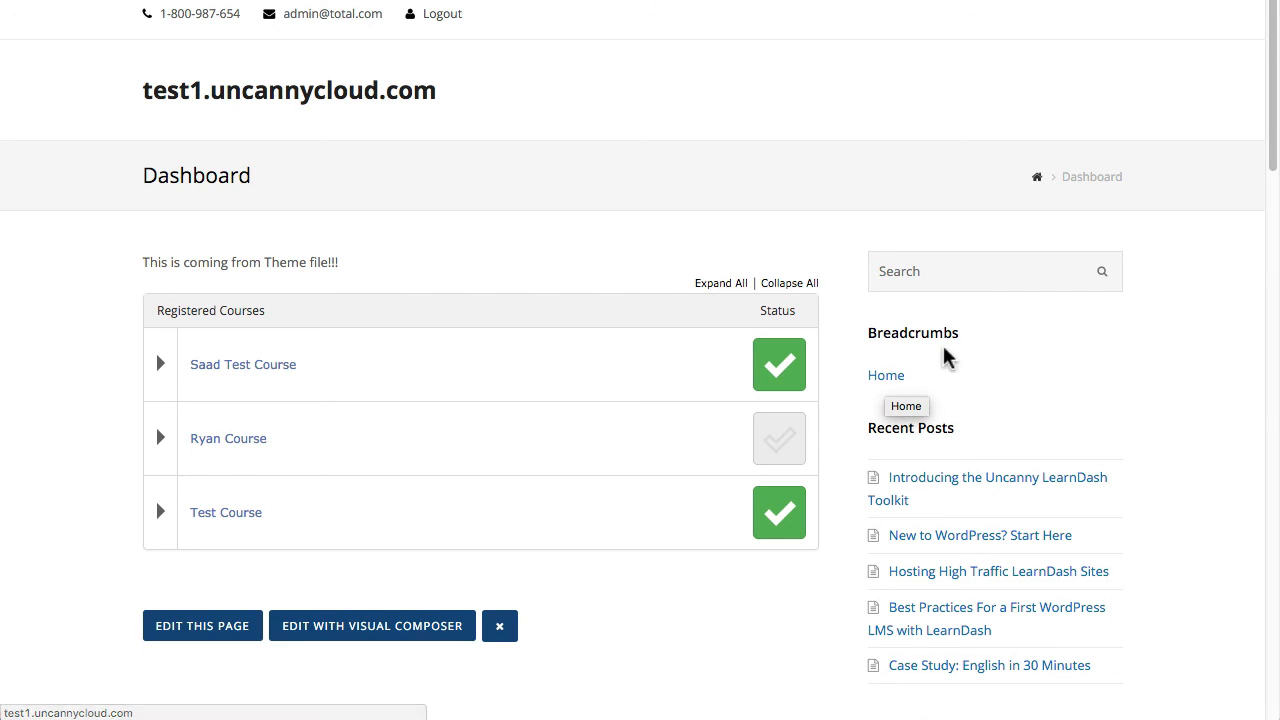
pyautogui.moveTo(876, 362)
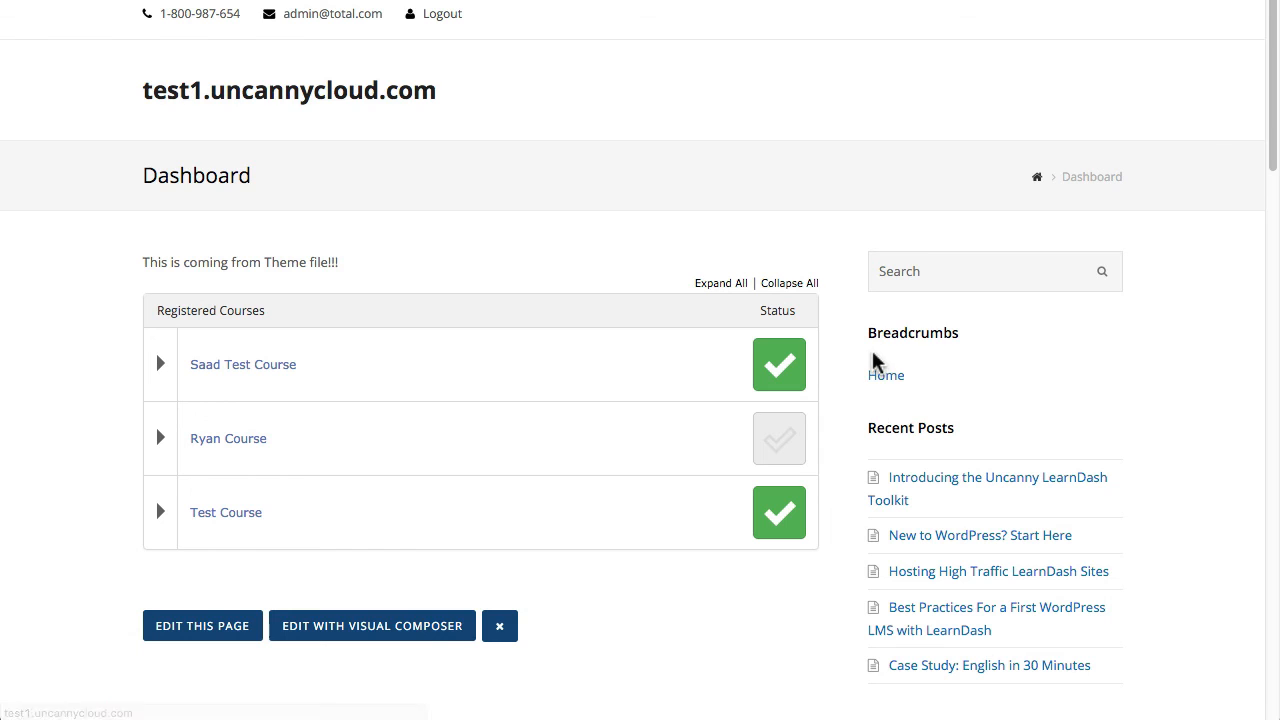
pyautogui.moveTo(842, 284)
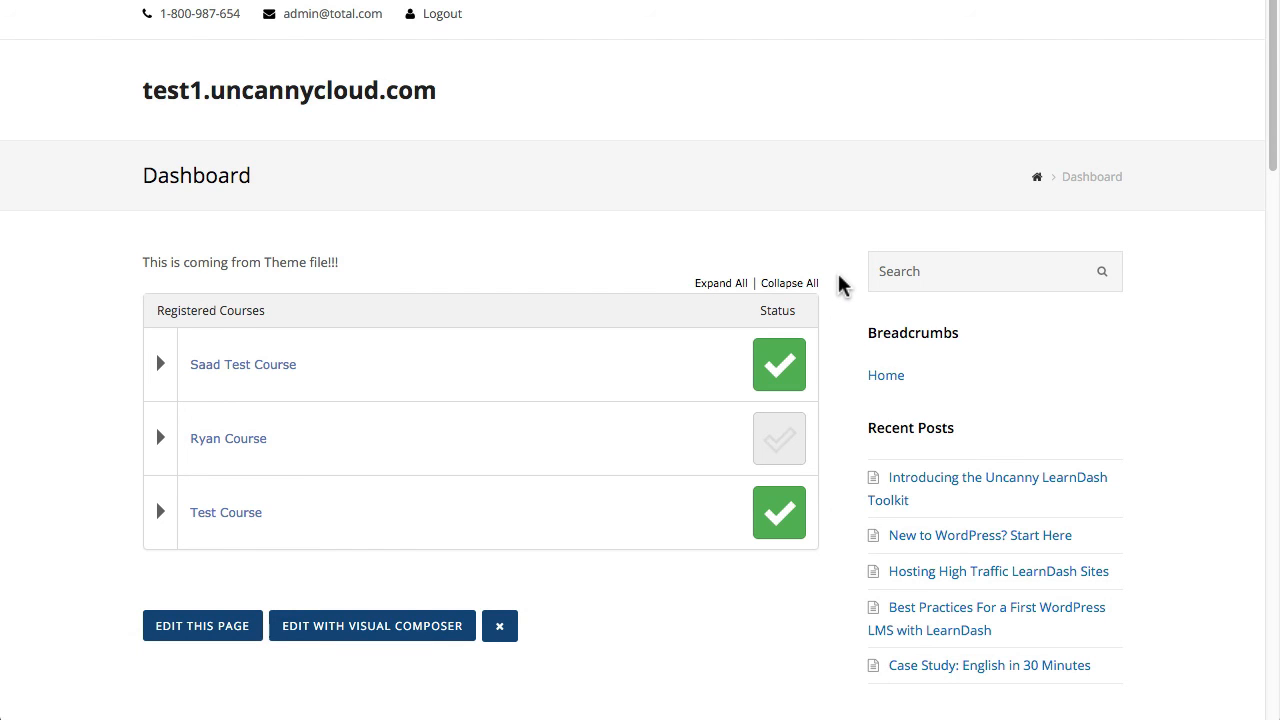
pyautogui.moveTo(250, 438)
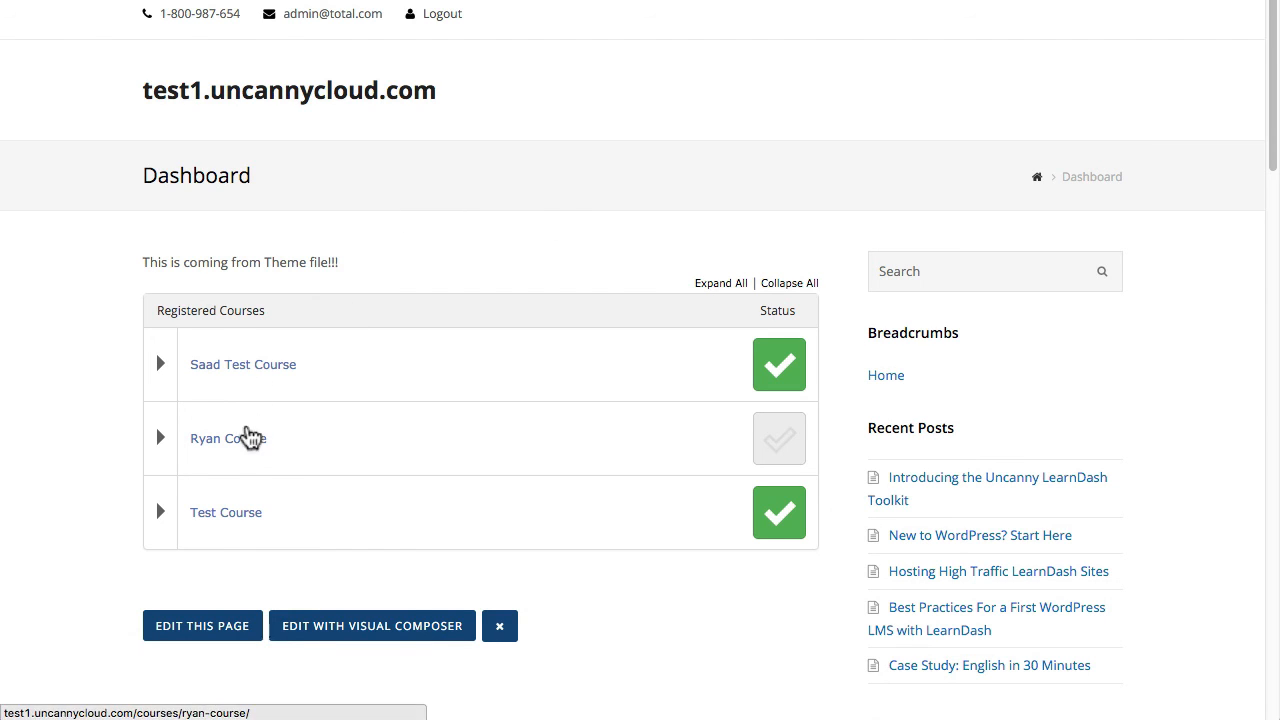